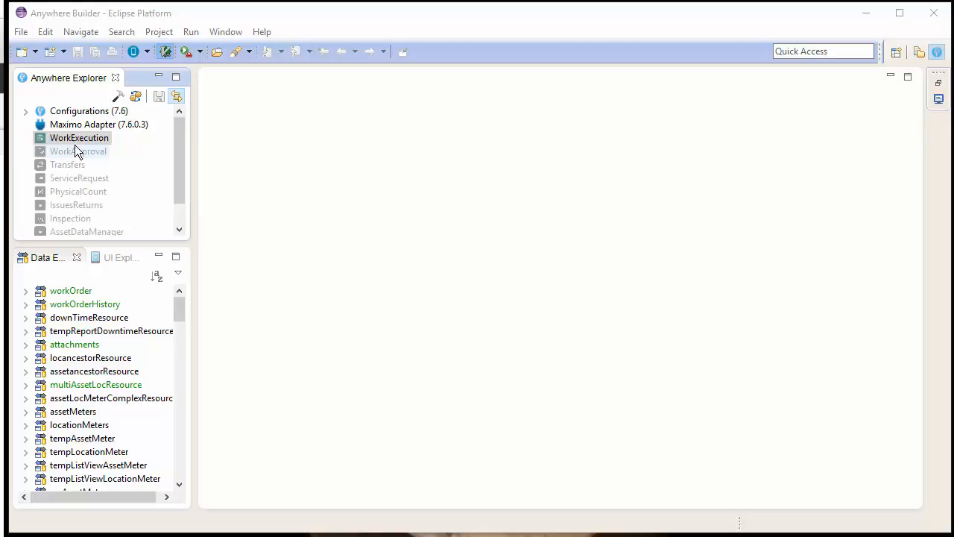
Start cloning WorkExecution, accept the consent and enter App ID HazardsAndPrecautions.
right_click(79, 137)
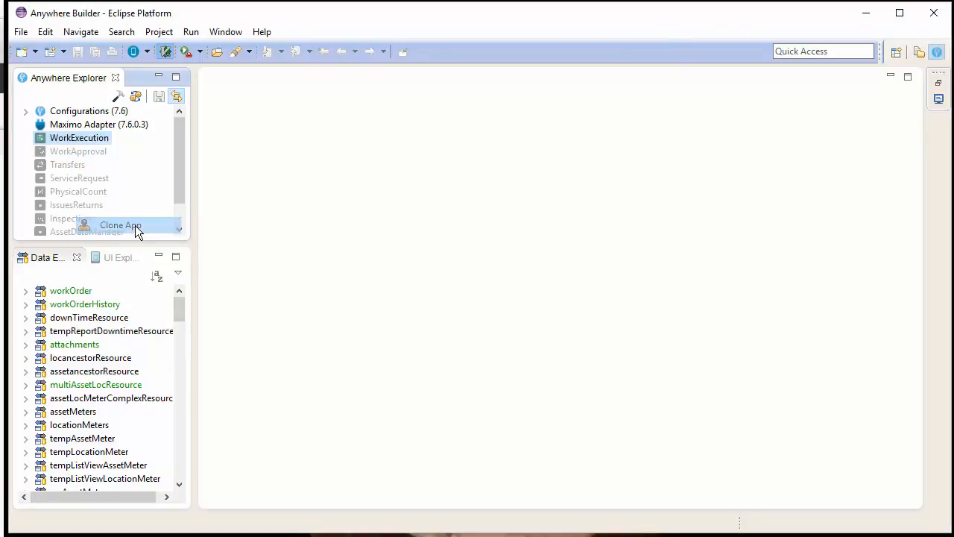
left_click(119, 224)
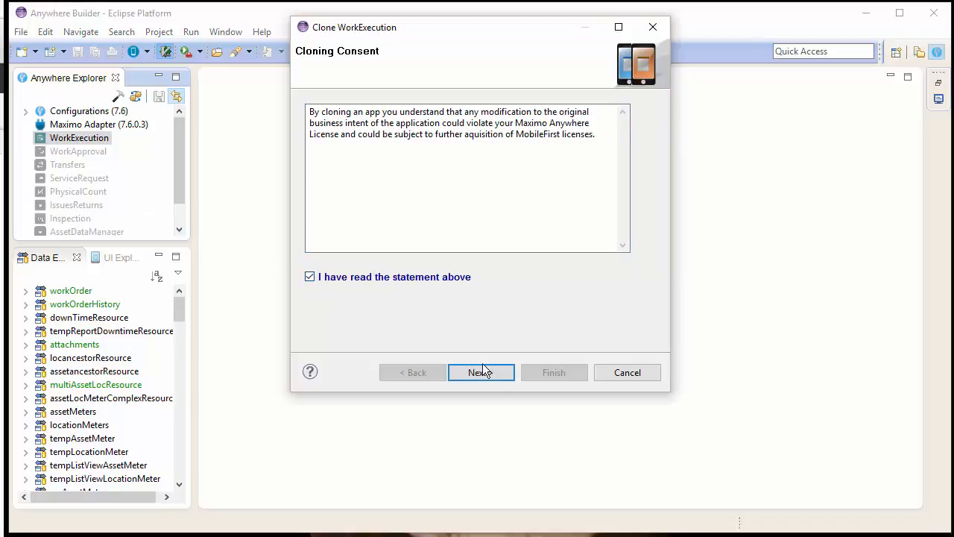
left_click(480, 372)
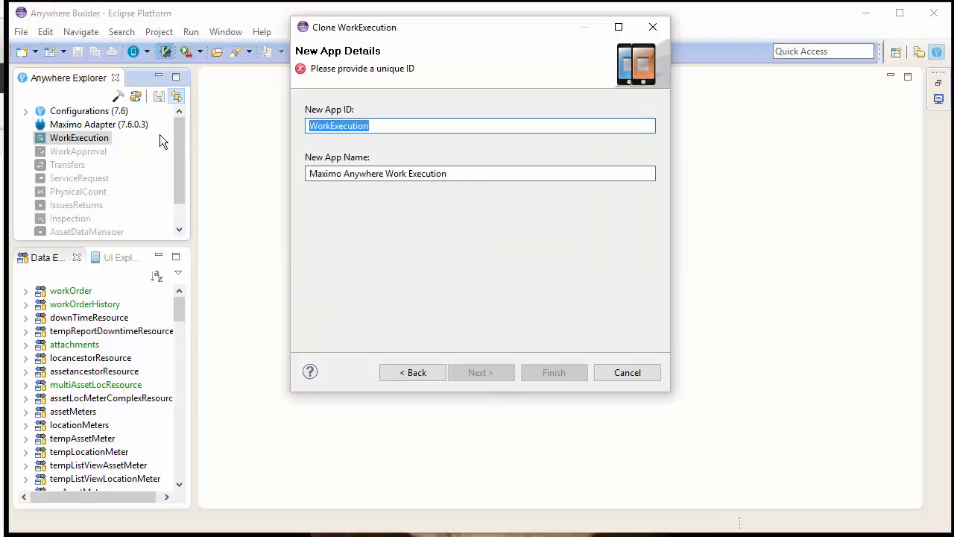
type("Hazards")
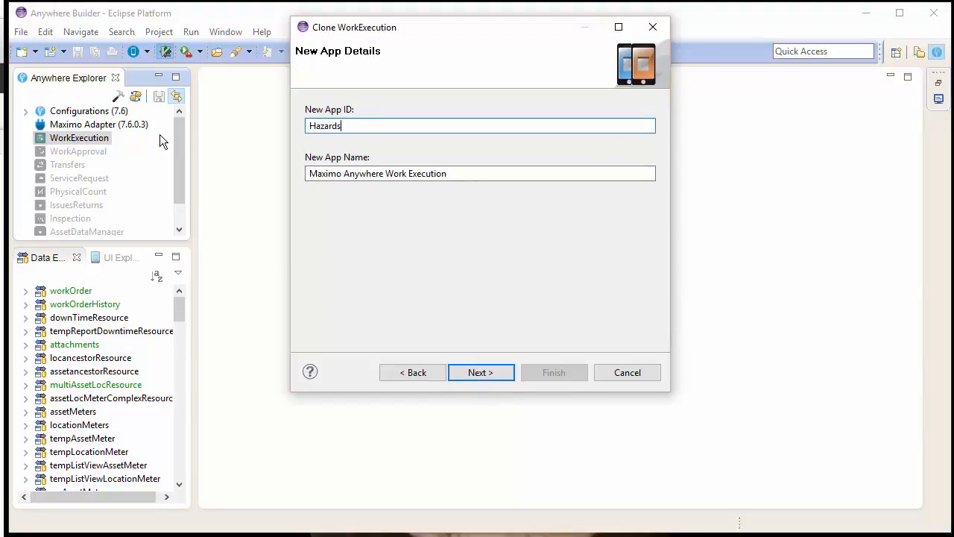
type("AndP")
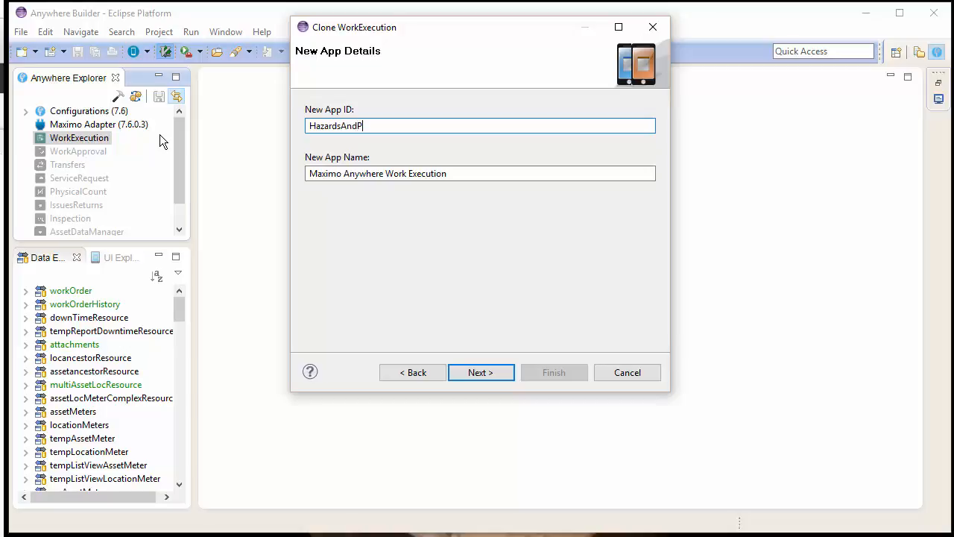
type("recautions")
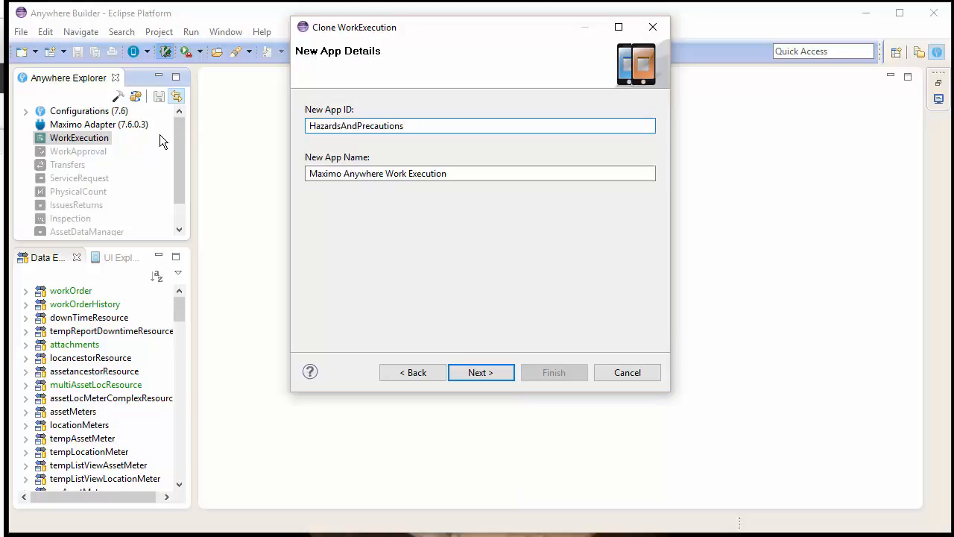
Change the App Name to Maximo Anywhere Hazards and Precautions.
double_click(416, 173)
type("Haza")
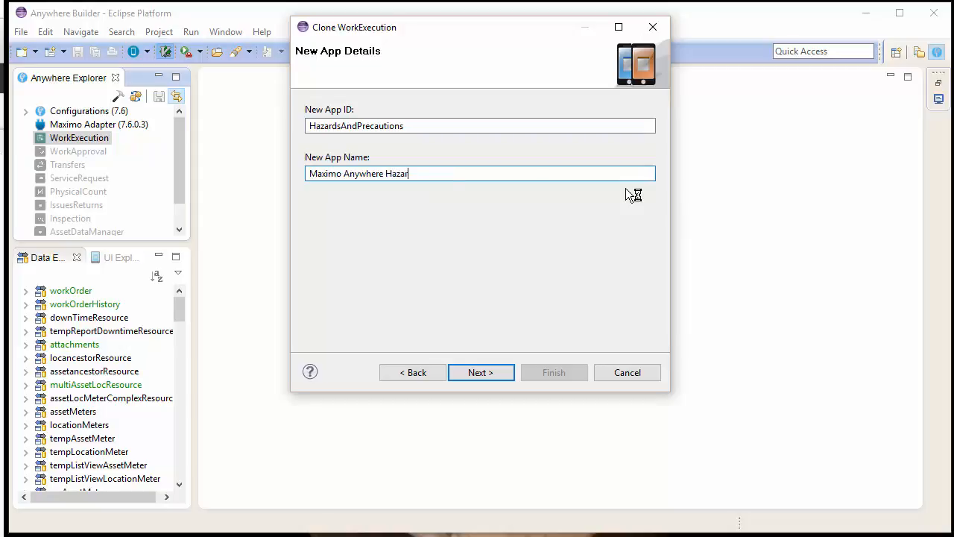
type("ds")
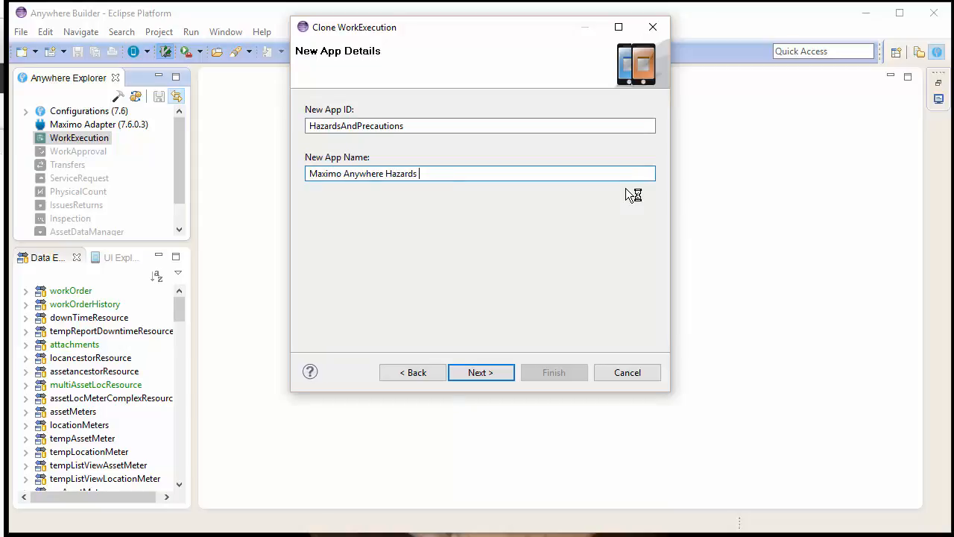
type("and Precaution")
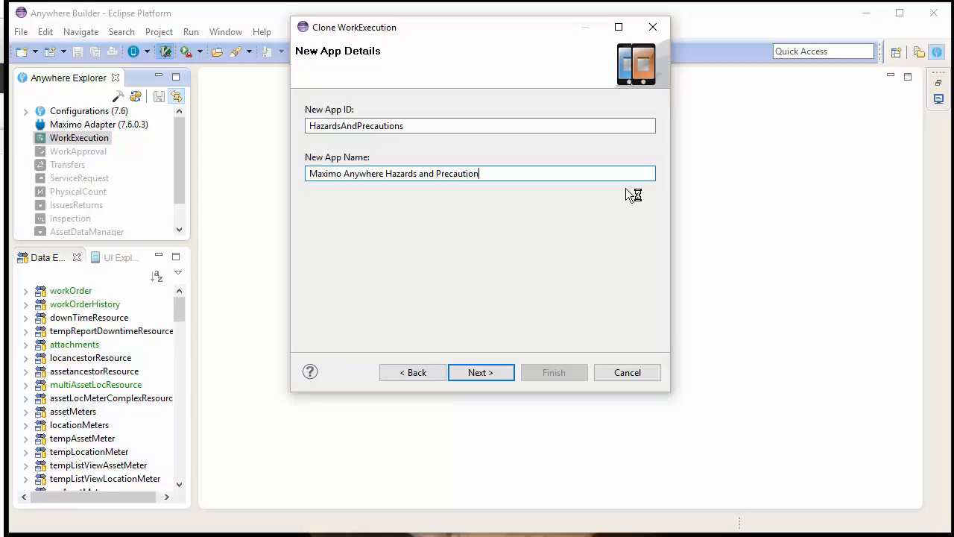
type("s")
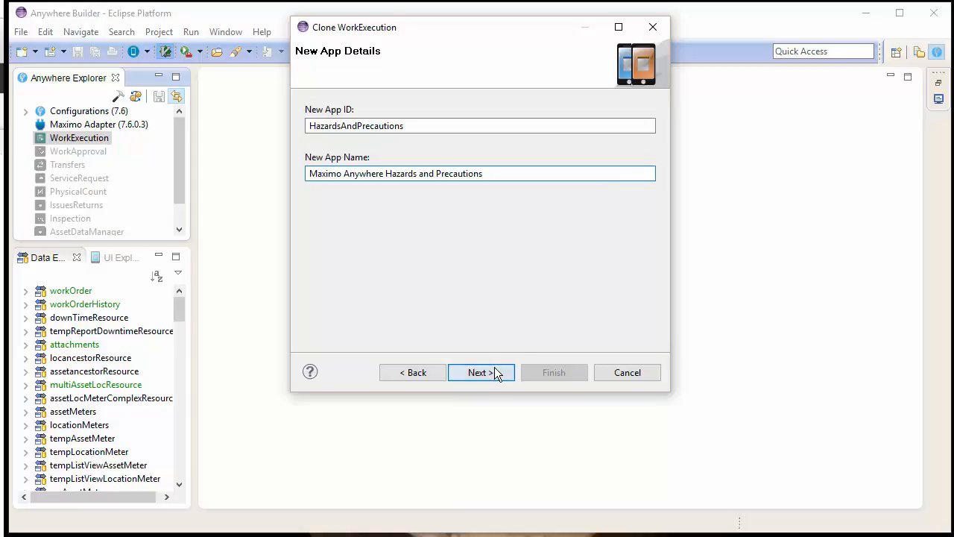
Run the clone to Clone Successful and finish, opening the HazardsAndPrecautions overview.
left_click(480, 373)
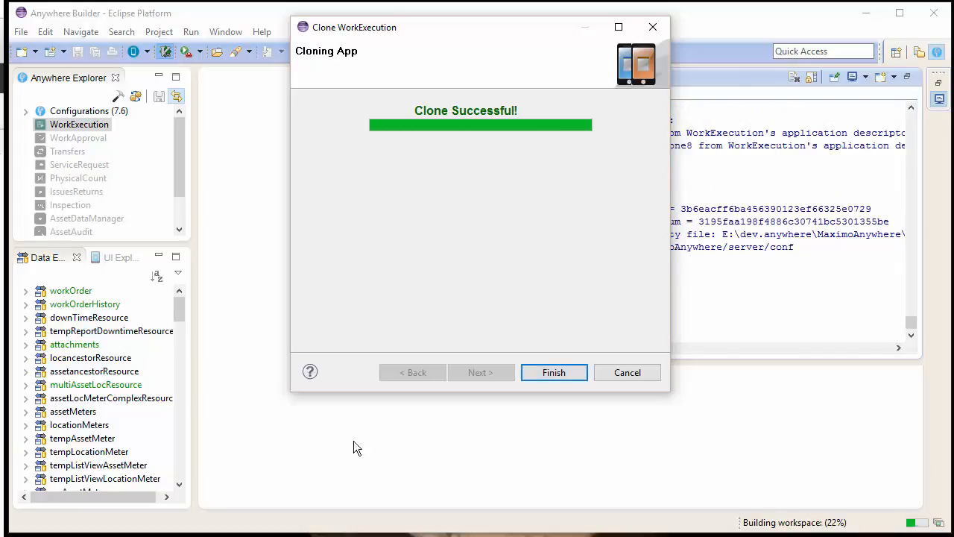
left_click(555, 373)
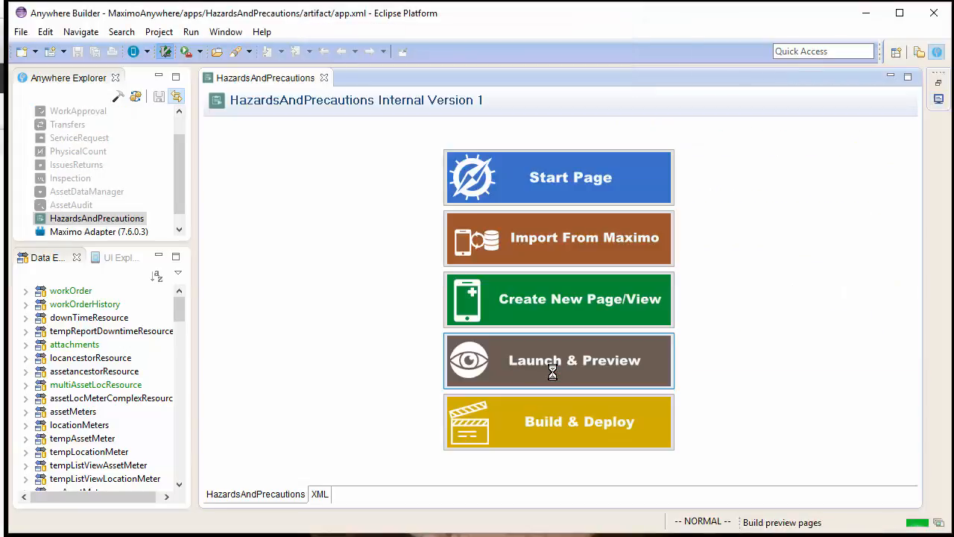
Launch & Preview HazardsAndPrecautions so the build completes and the simulator loads.
left_click(558, 359)
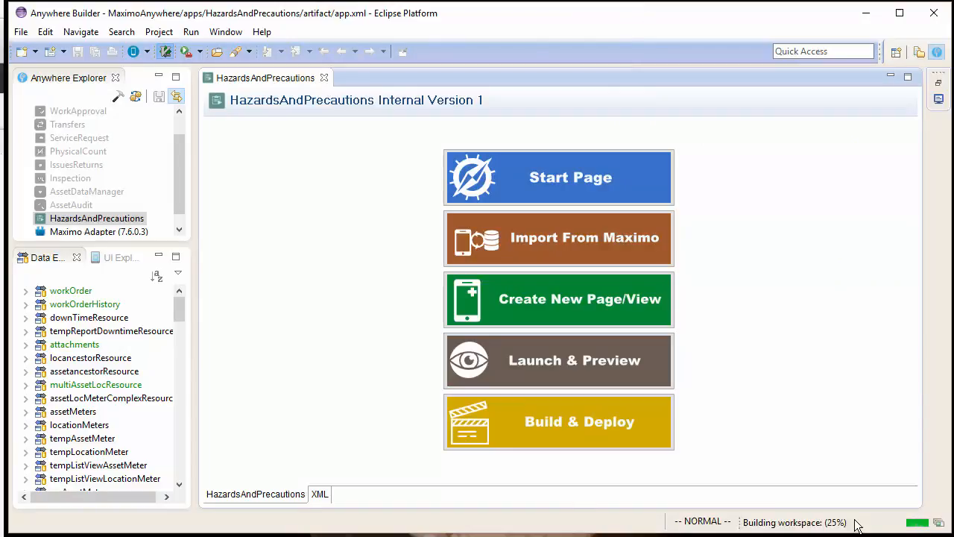
mouse_move(304, 324)
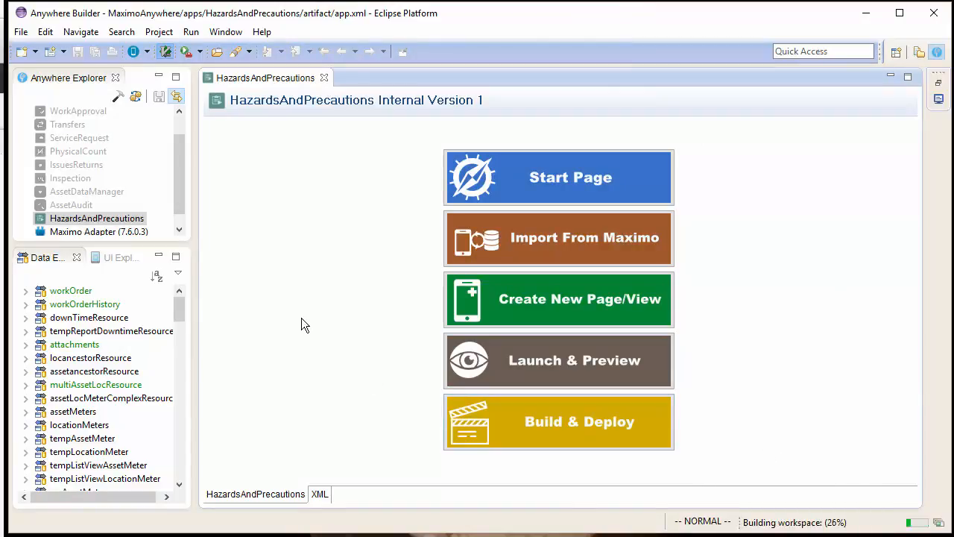
mouse_move(220, 267)
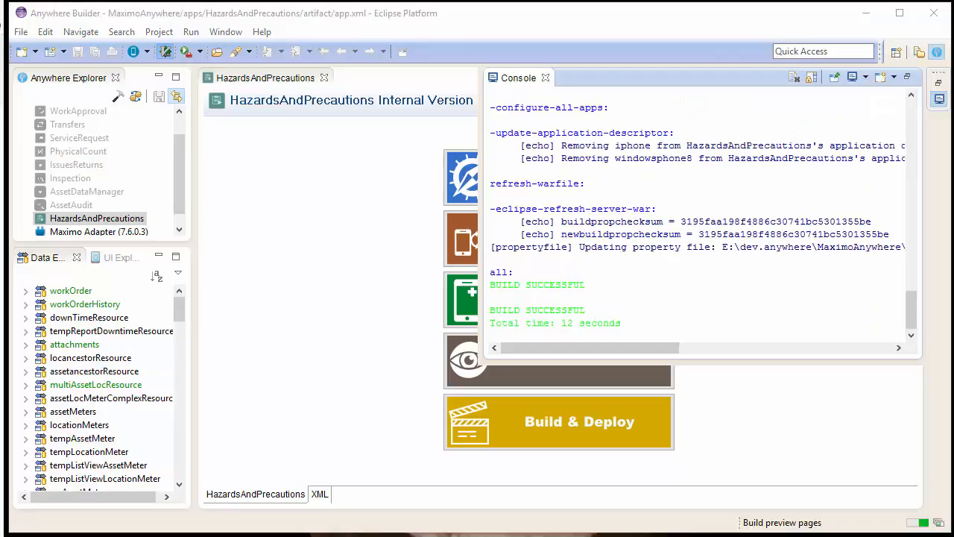
left_click(558, 421)
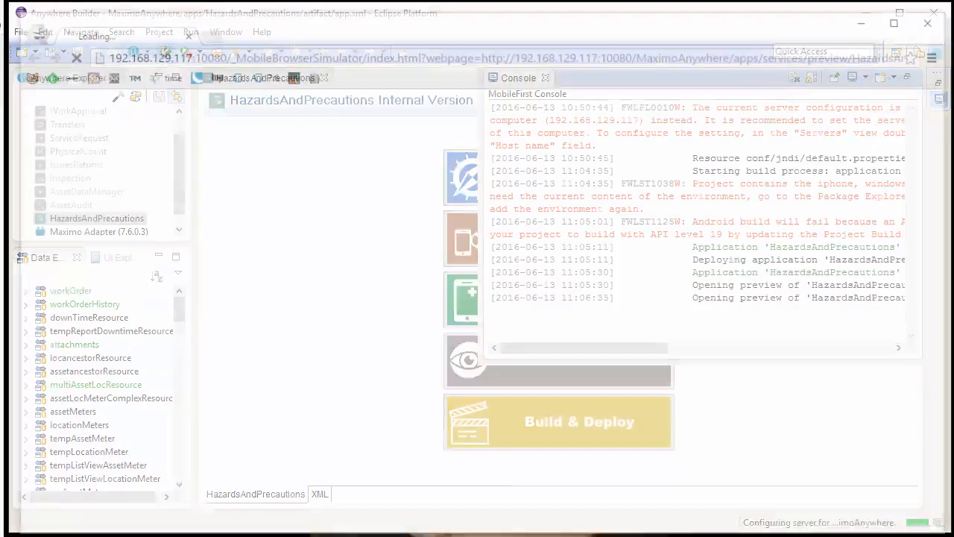
Log into the previewed Hazards and Precautions app as user wilson.
left_click(557, 421)
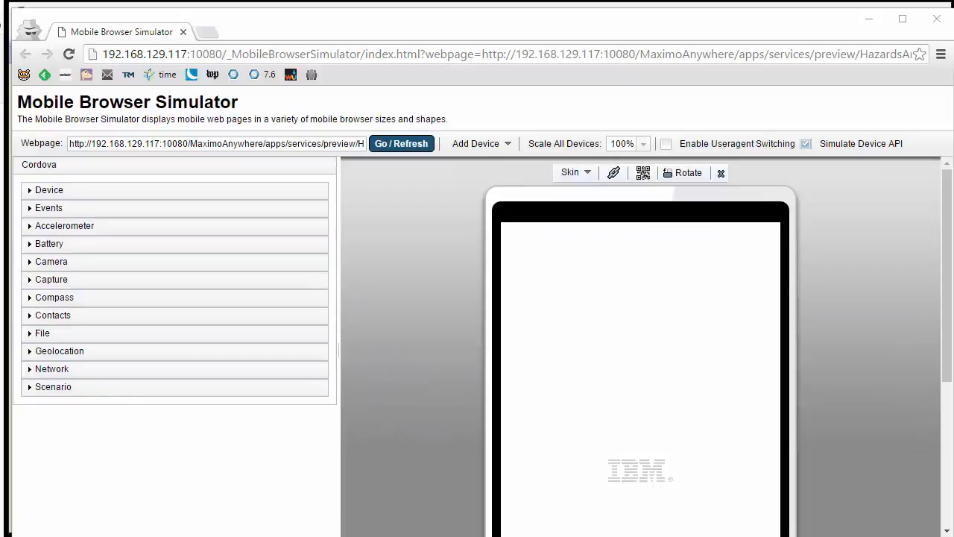
left_click(401, 143)
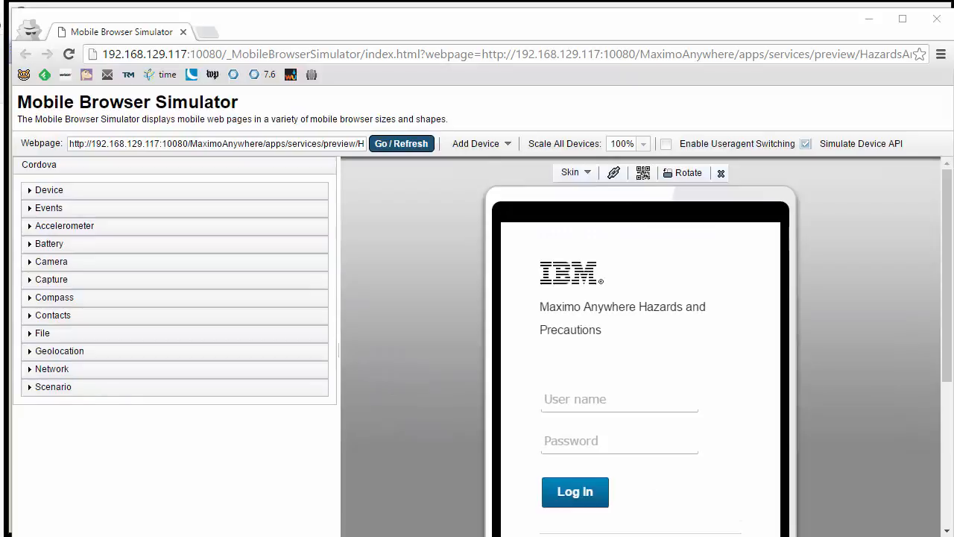
left_click(619, 399)
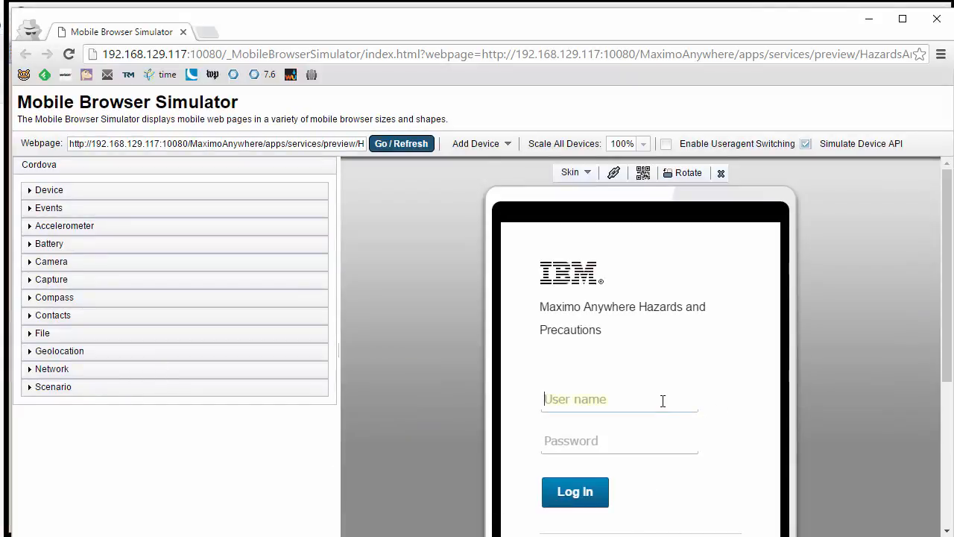
type("wilson")
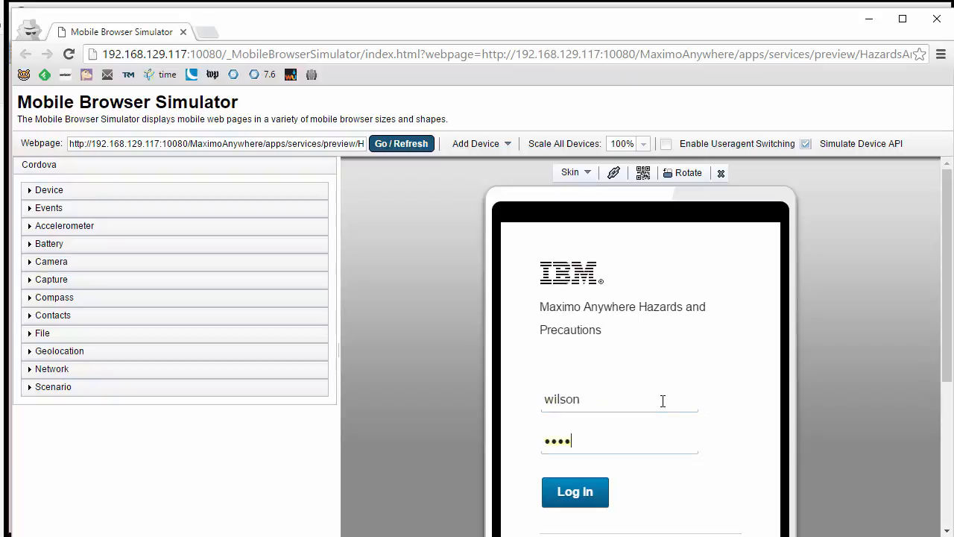
left_click(576, 492)
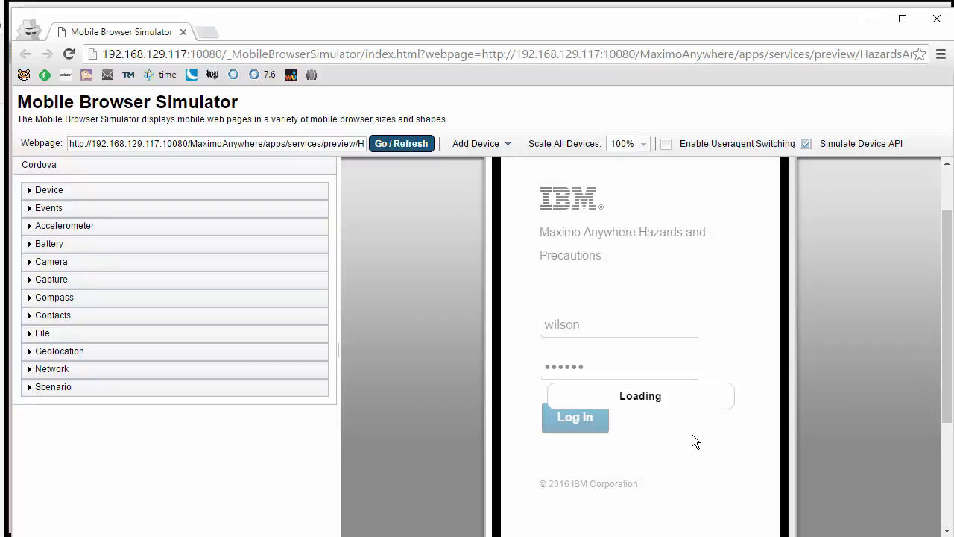
Open work order 1106 from My Assigned Work and look through its details.
left_click(575, 417)
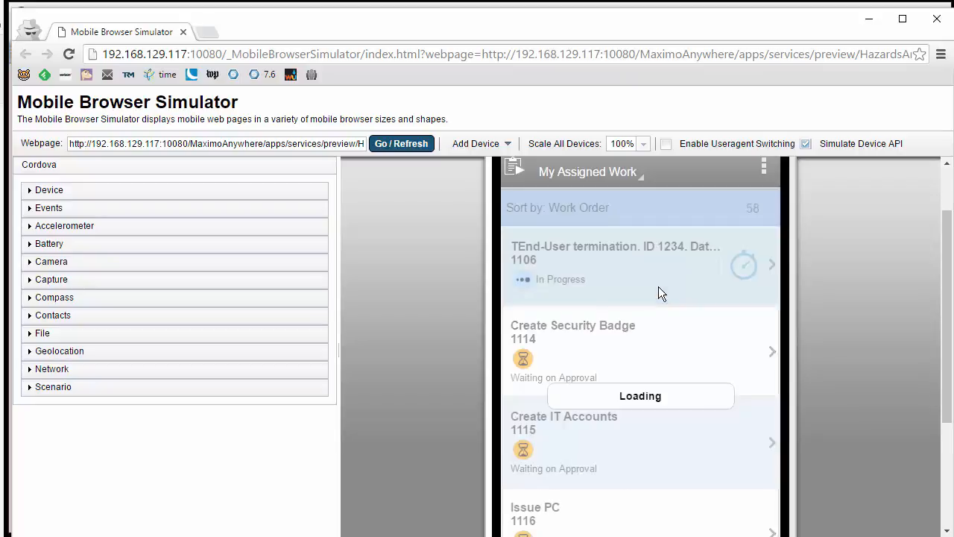
left_click(640, 265)
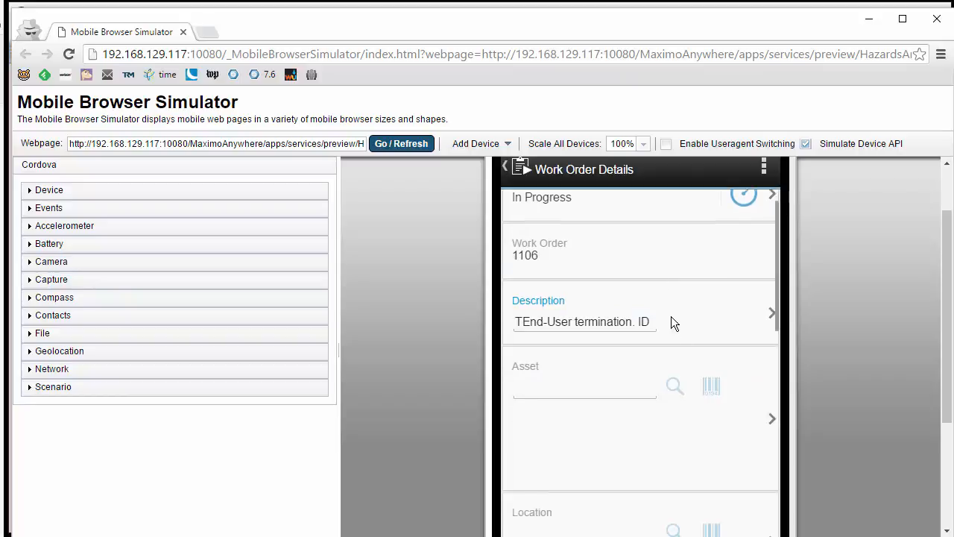
scroll("down", 3)
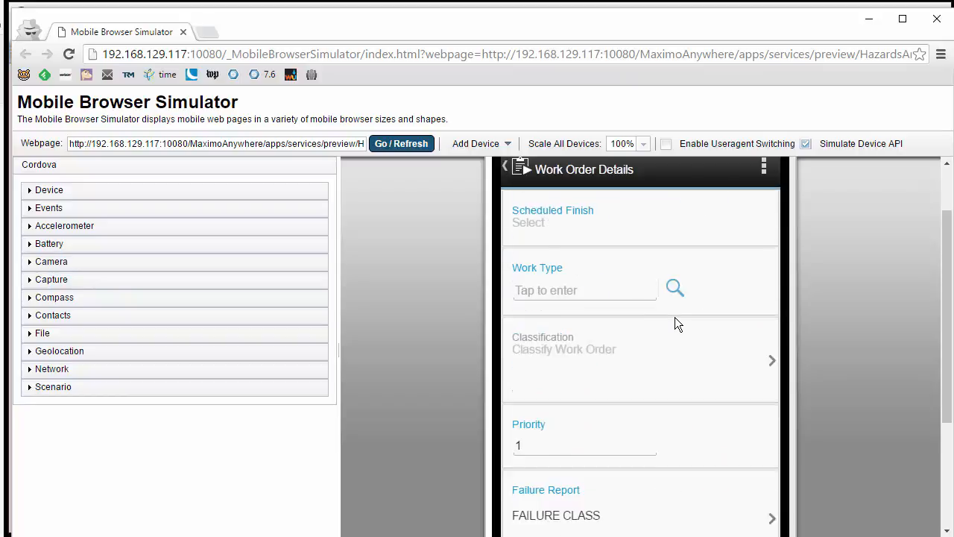
scroll("down", 3)
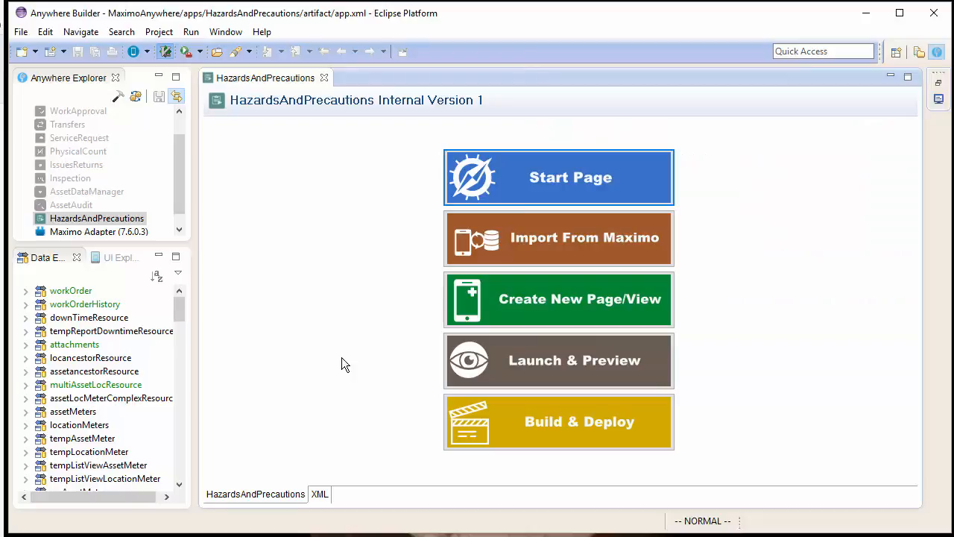
left_click(557, 238)
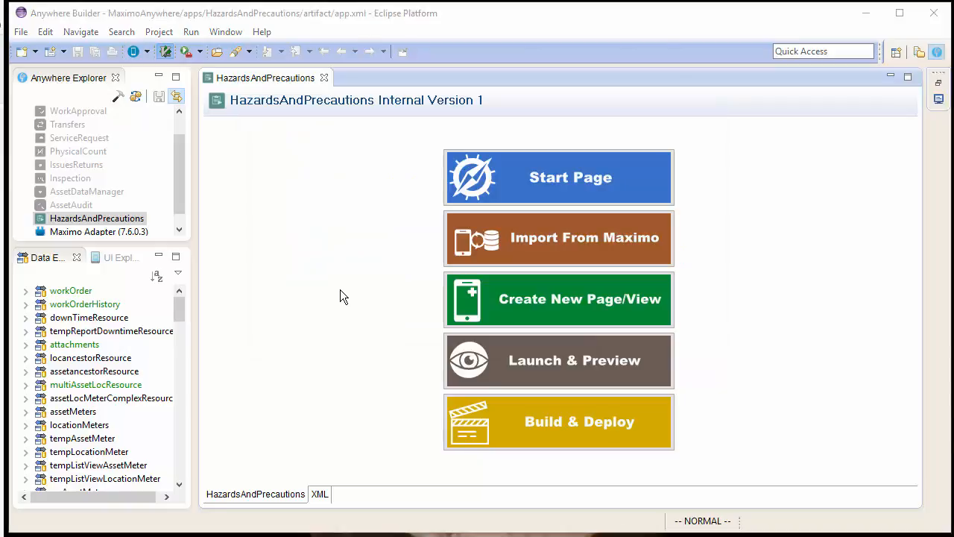
left_click(558, 237)
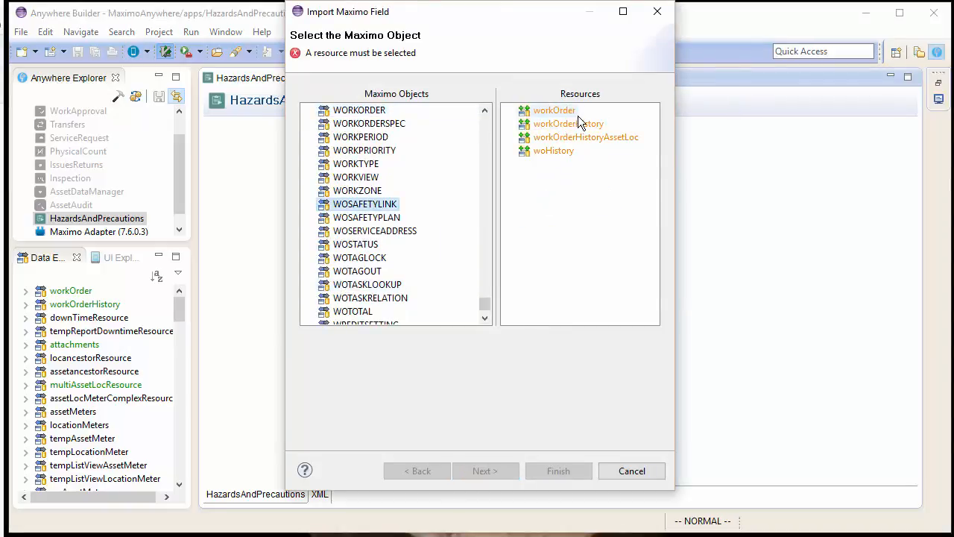
Pair WOSAFETYLINK with the workOrder resource and choose the hazardid field to import.
left_click(554, 110)
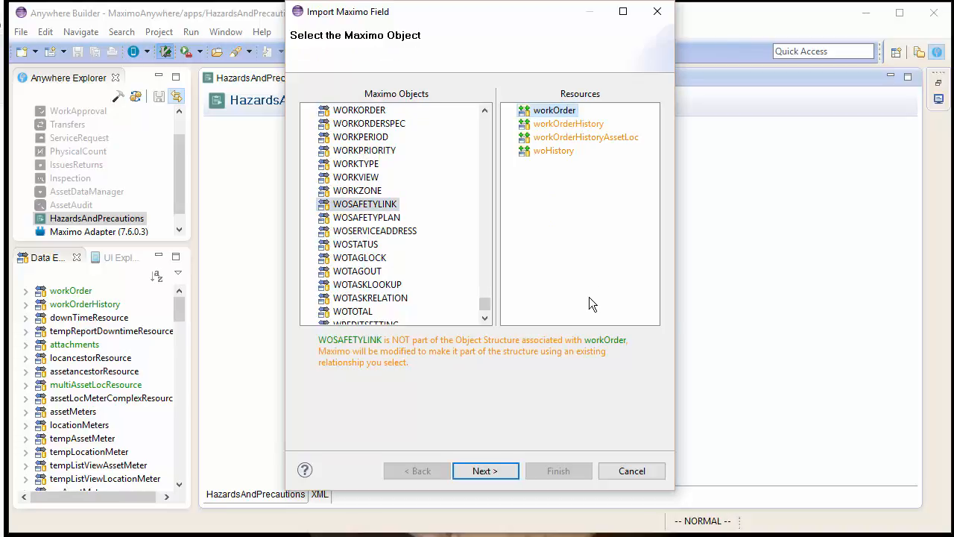
left_click(486, 471)
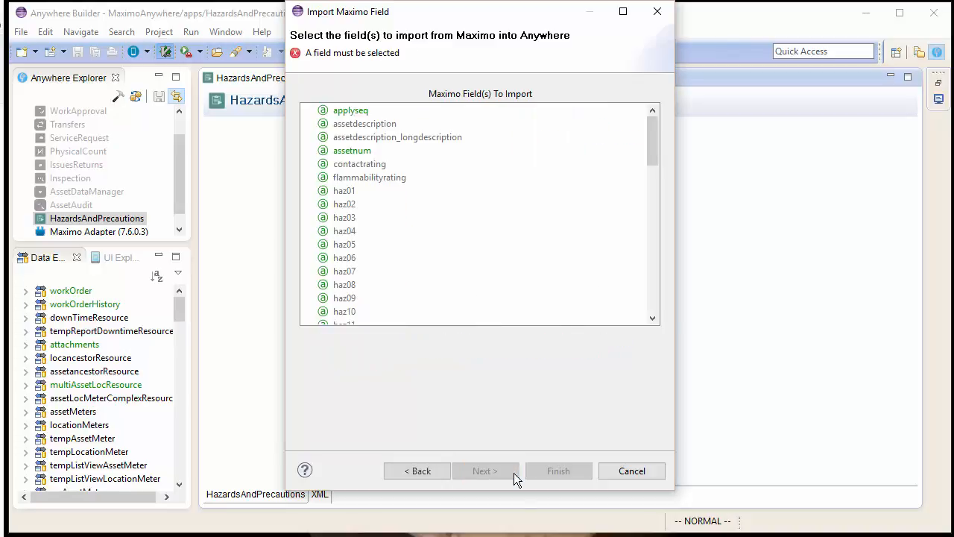
mouse_move(494, 308)
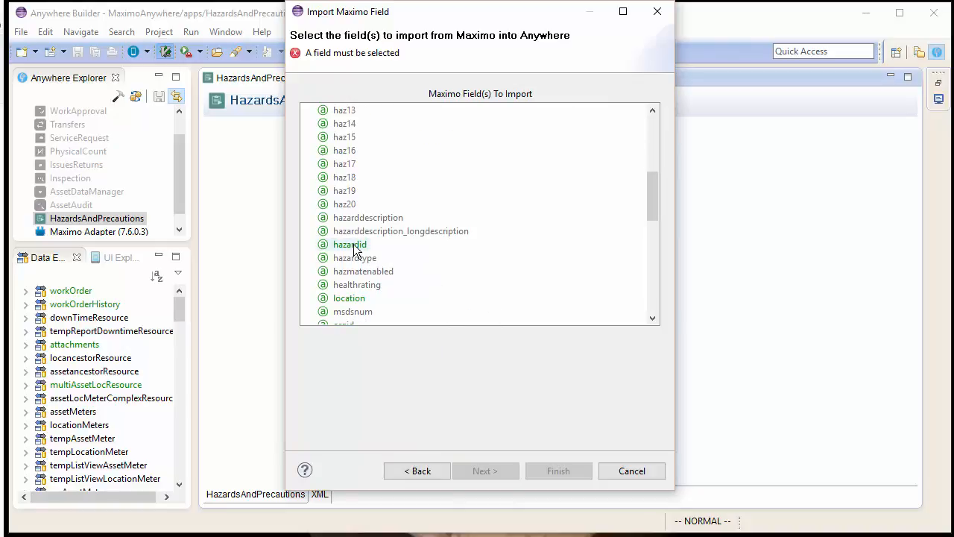
left_click(349, 244)
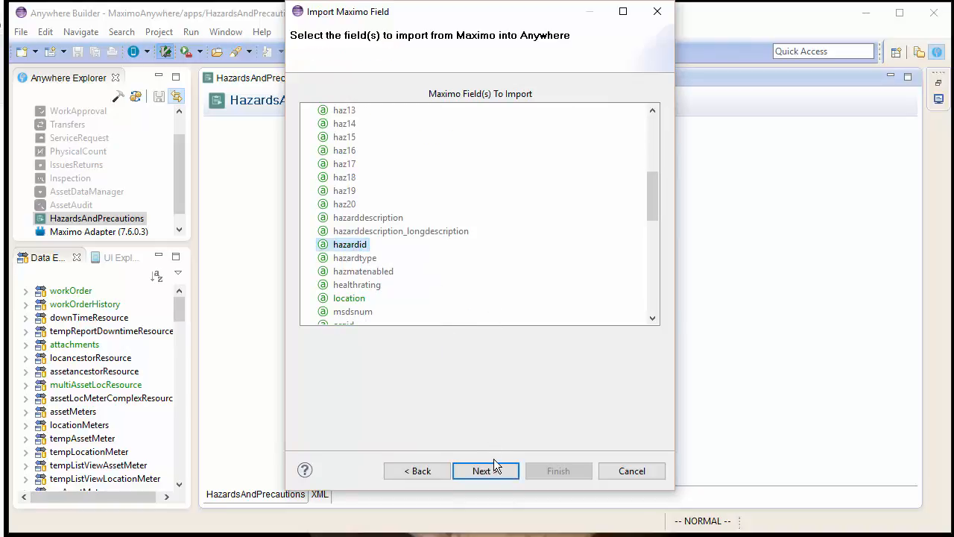
Use relationship WOSLHAZPRECENABLED with a new one-to-many WOSAFETYLINK resource.
left_click(486, 471)
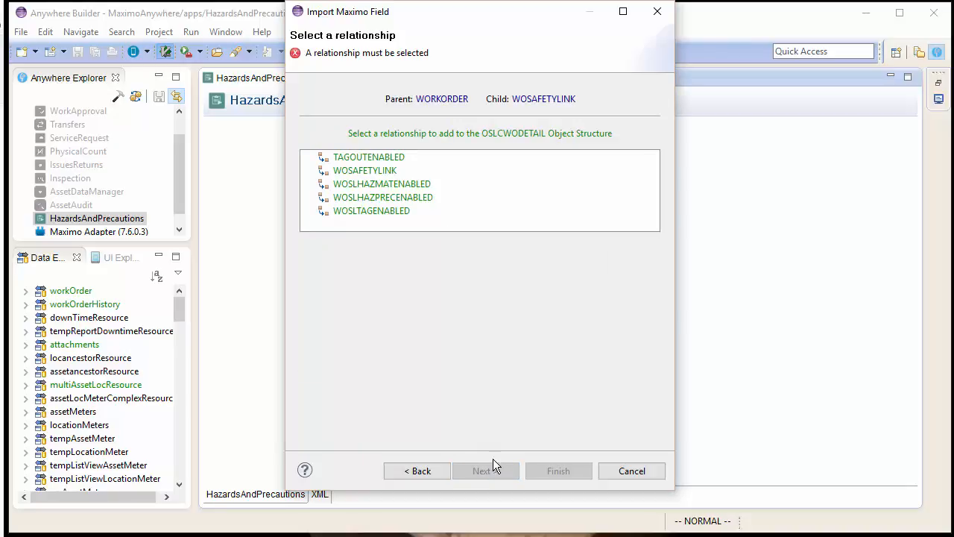
left_click(381, 196)
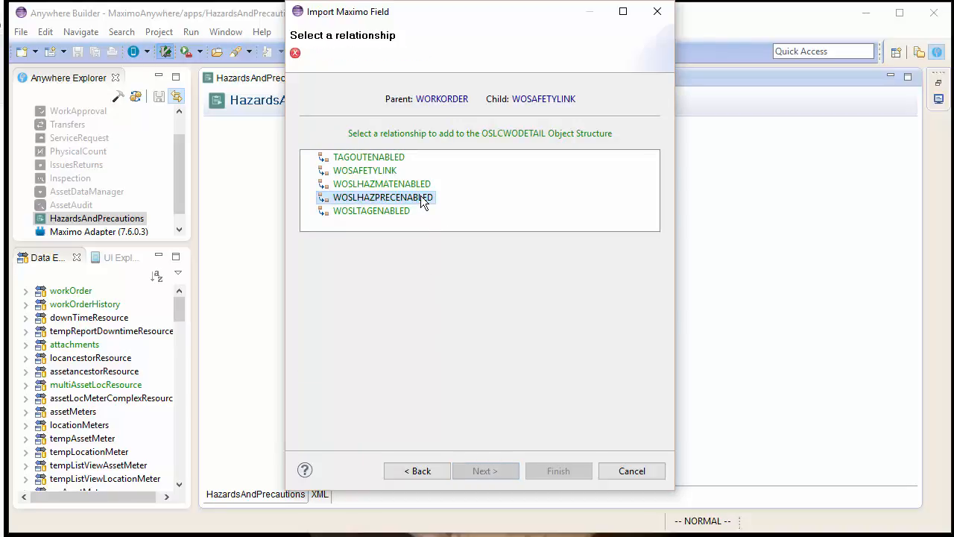
left_click(381, 196)
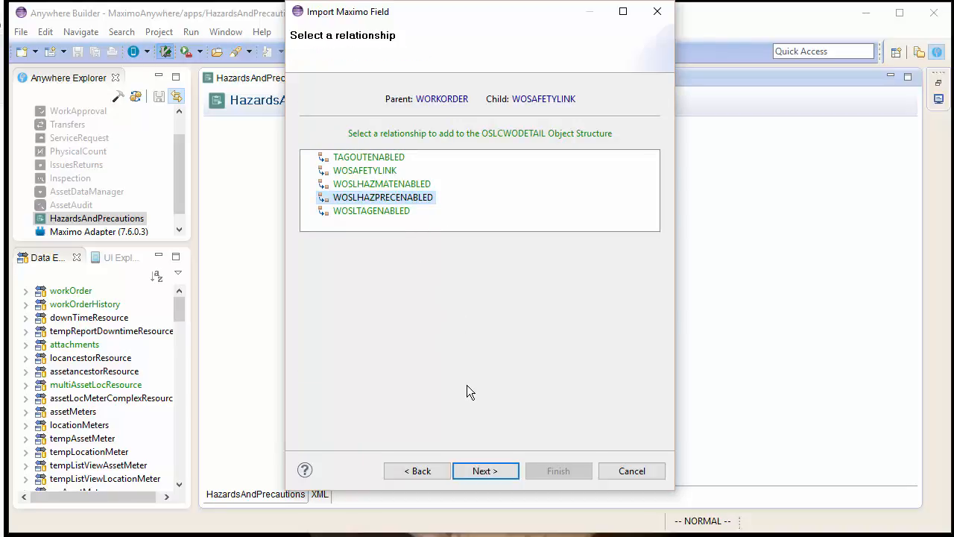
left_click(486, 471)
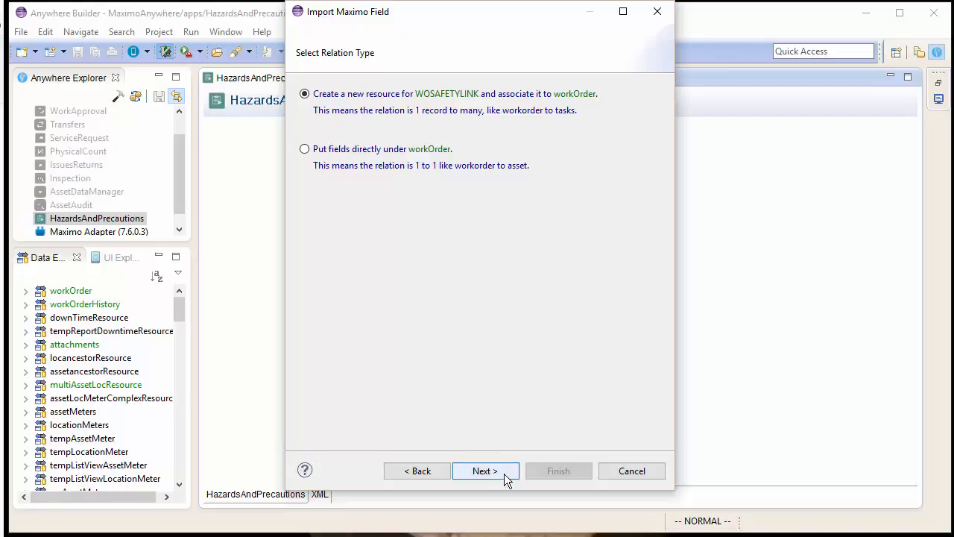
left_click(486, 471)
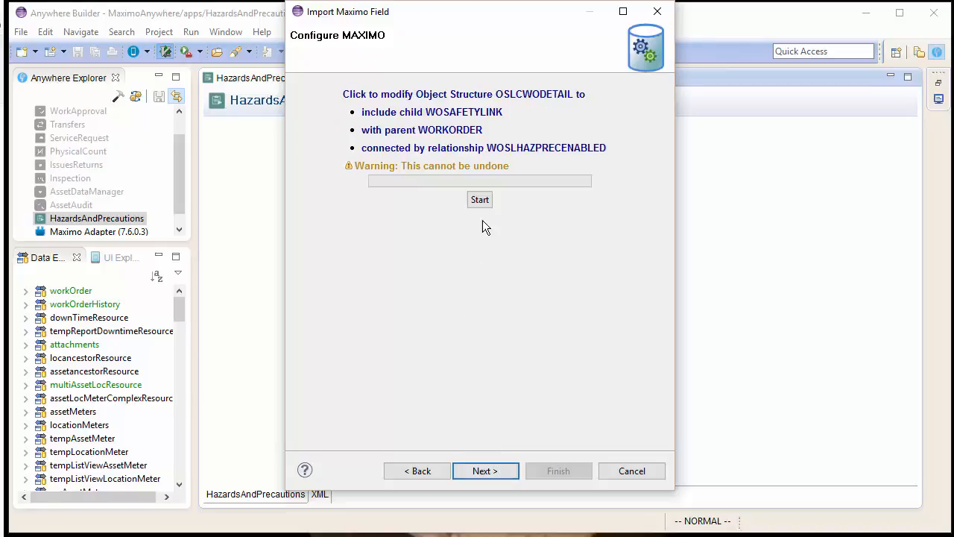
Apply the Maximo structure change, synchronize Anywhere and import hazardid into the app.
left_click(480, 200)
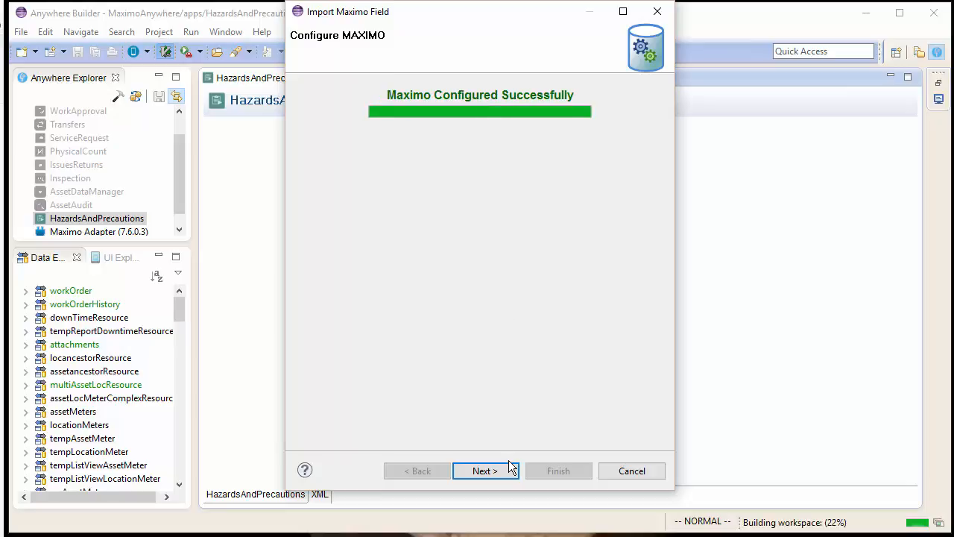
left_click(486, 471)
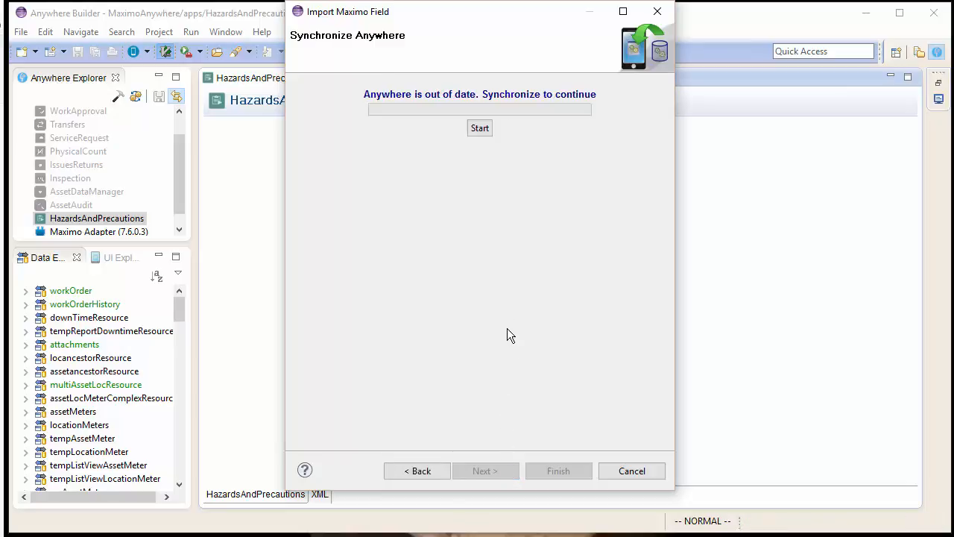
left_click(480, 129)
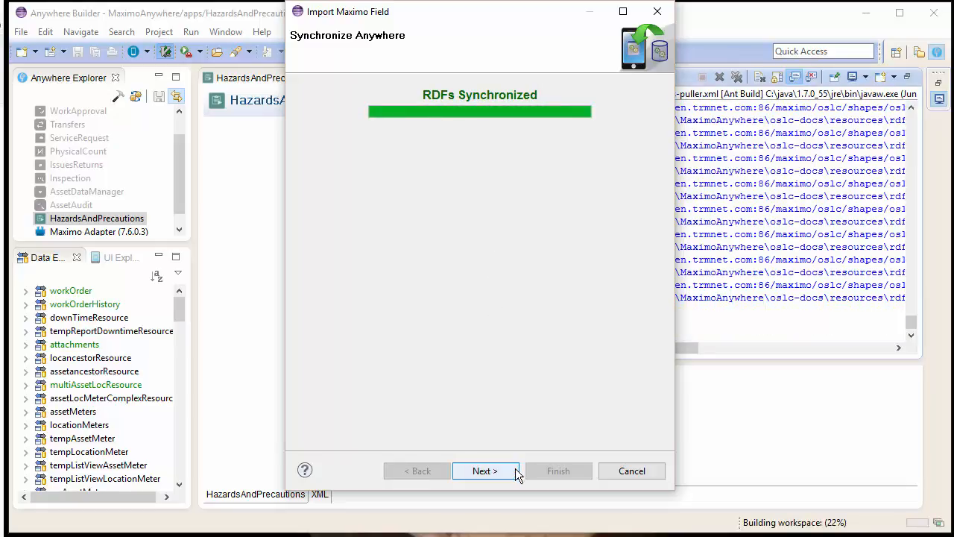
left_click(485, 471)
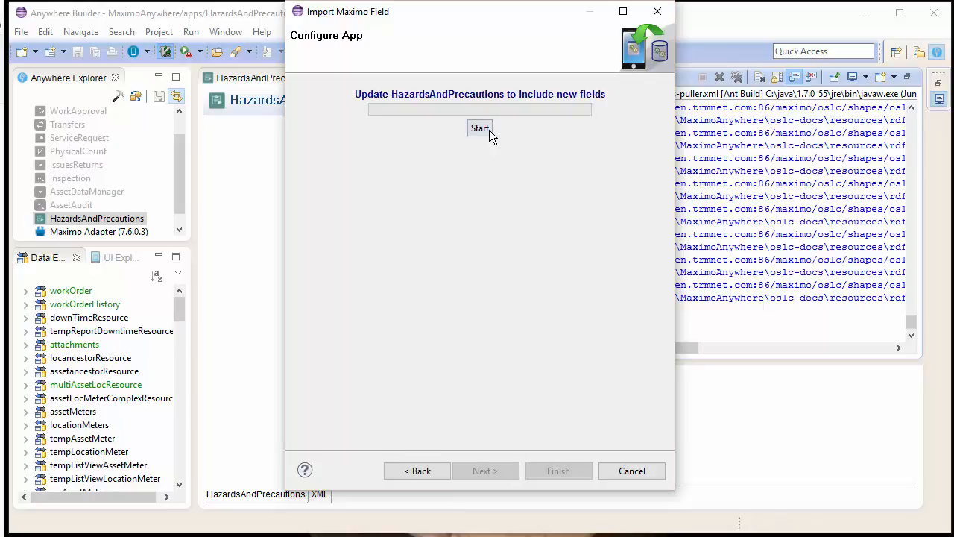
left_click(480, 128)
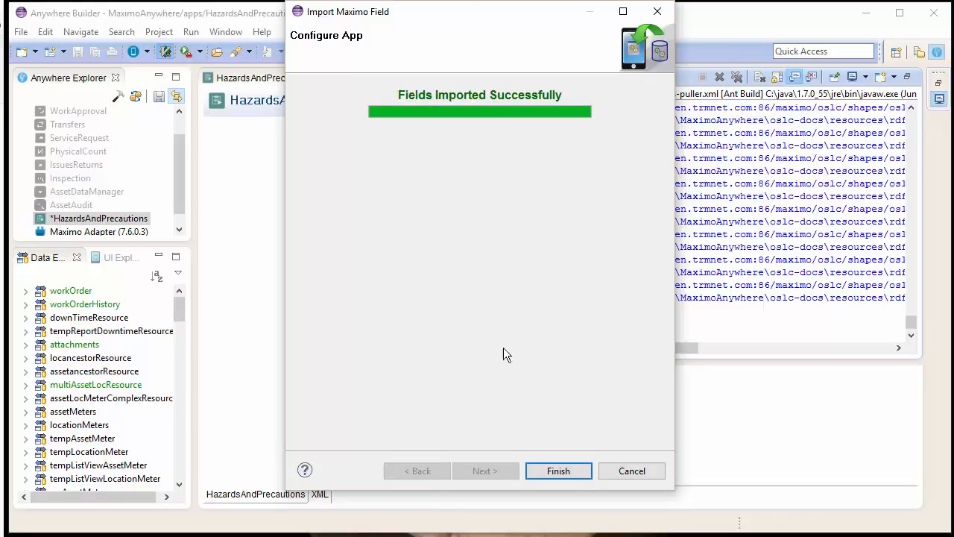
left_click(558, 472)
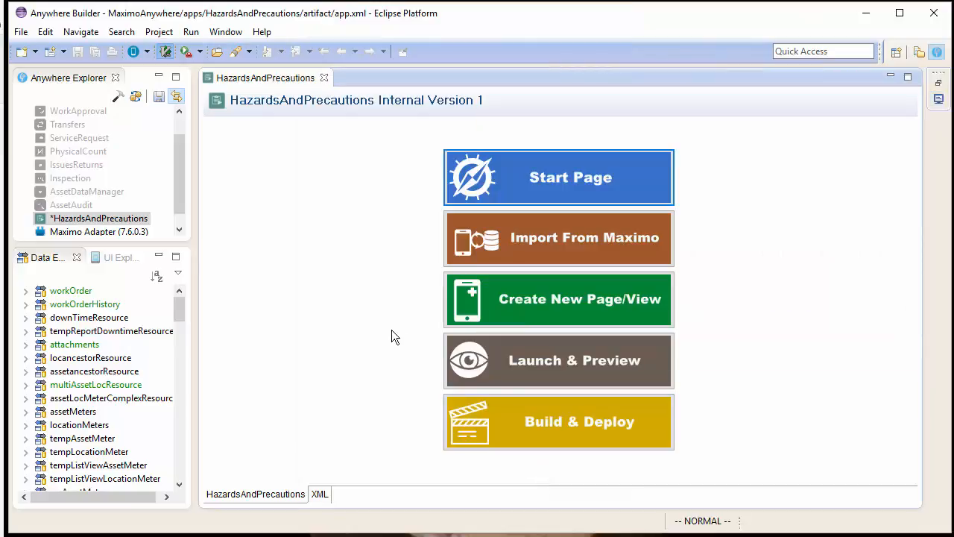
mouse_move(332, 305)
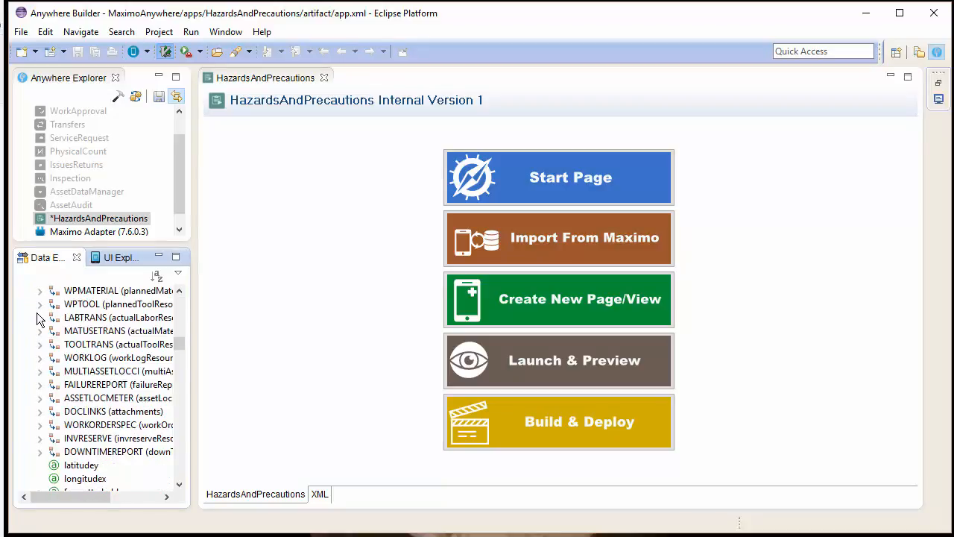
Check the WOSAFETYLINK resource in Data Explorer holds hazardid and save the app.
scroll("down", 3)
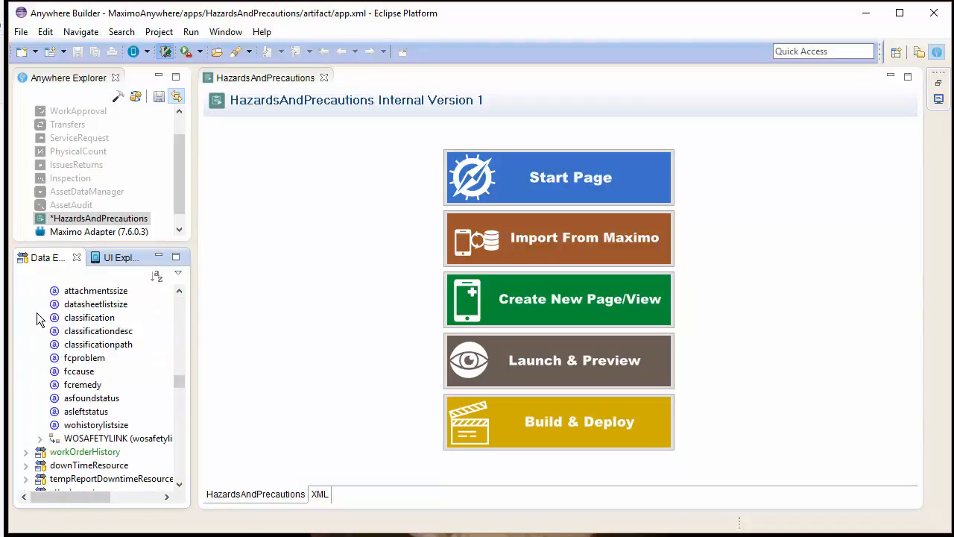
left_click(41, 438)
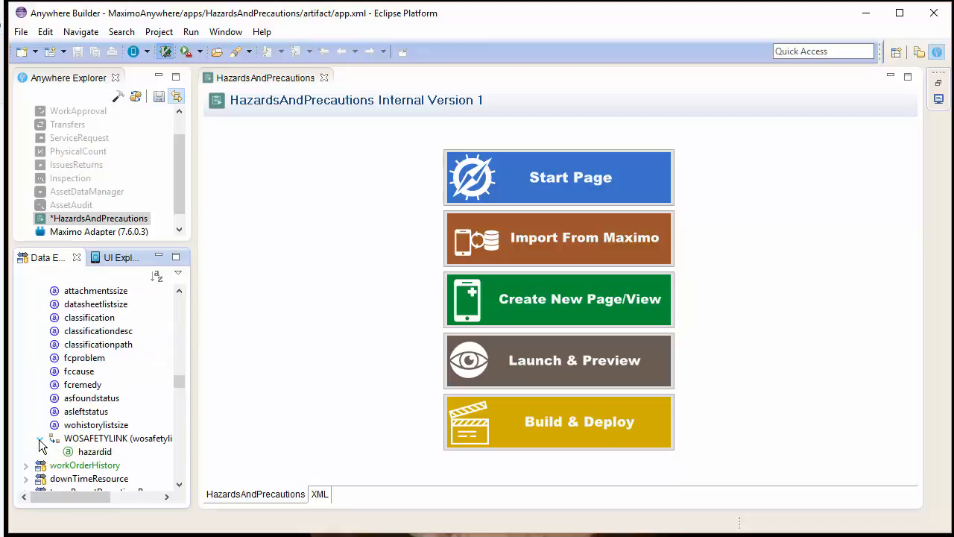
left_click(42, 438)
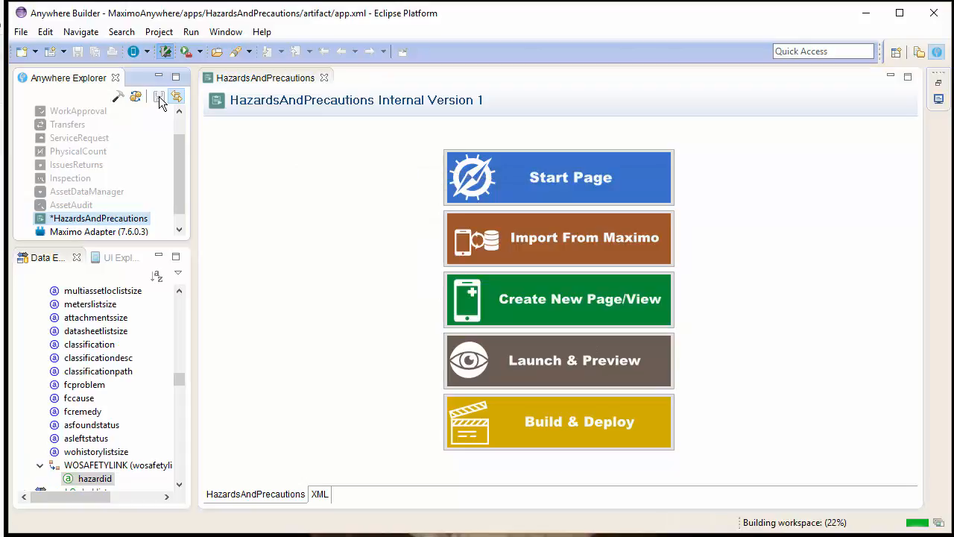
left_click(158, 95)
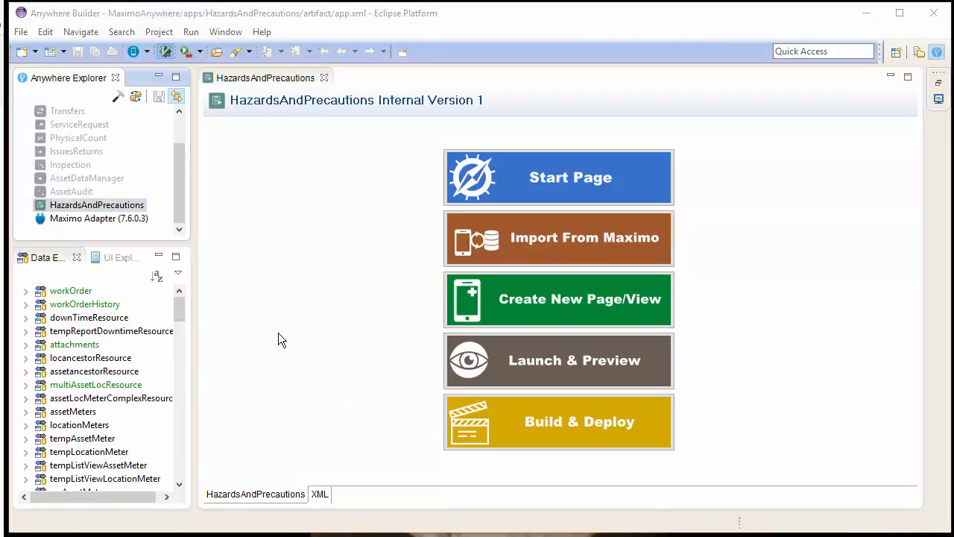
Start another Maximo import from WOSAFETYLINK for workOrder and choose the hazard description and type fields.
left_click(557, 238)
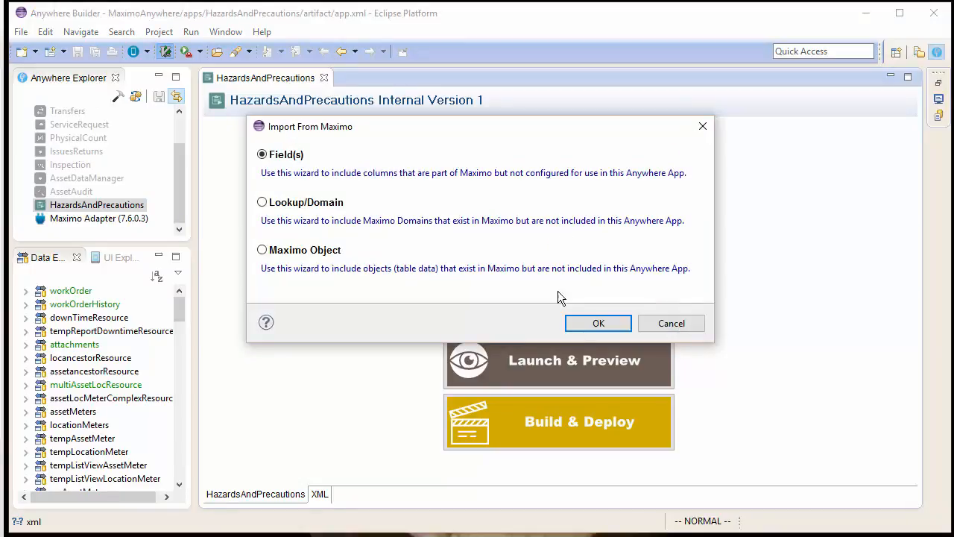
left_click(671, 322)
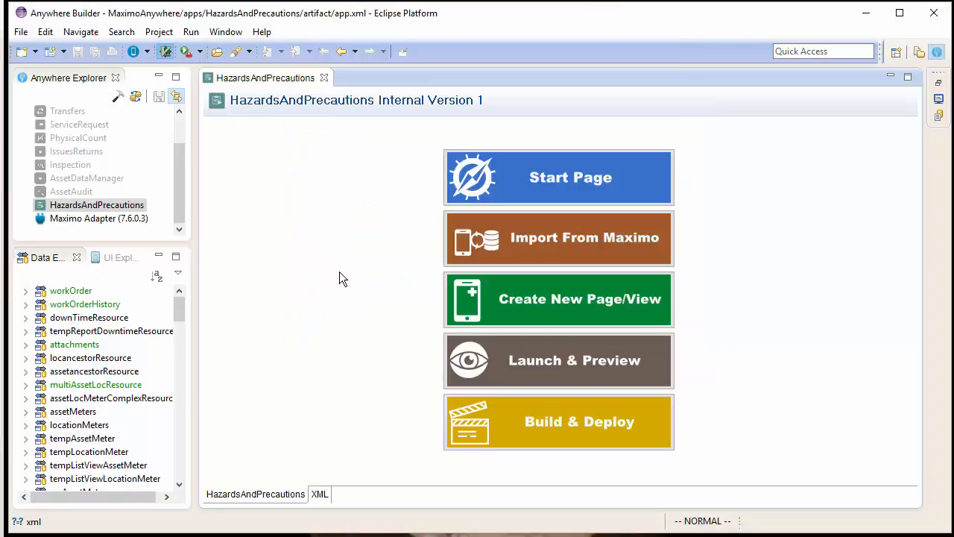
left_click(558, 237)
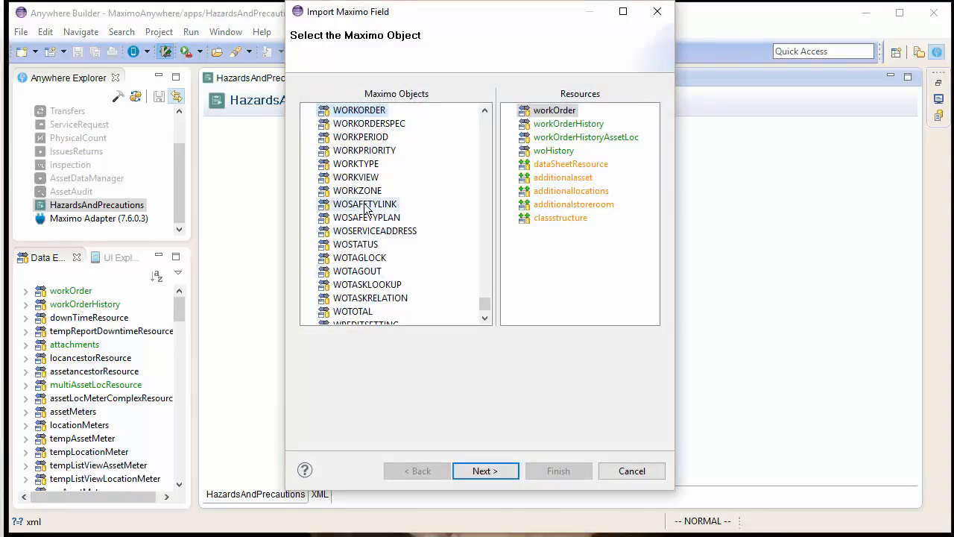
left_click(363, 203)
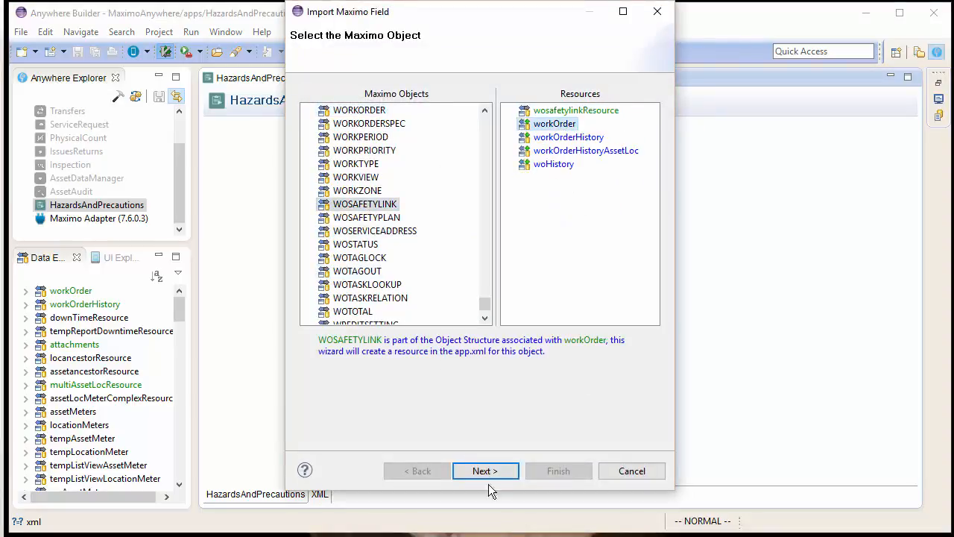
left_click(486, 471)
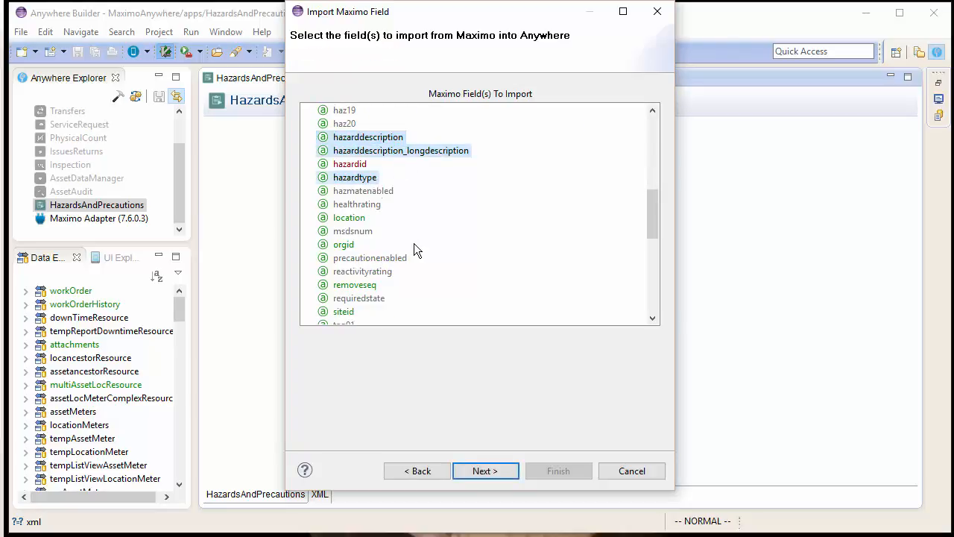
left_click(484, 471)
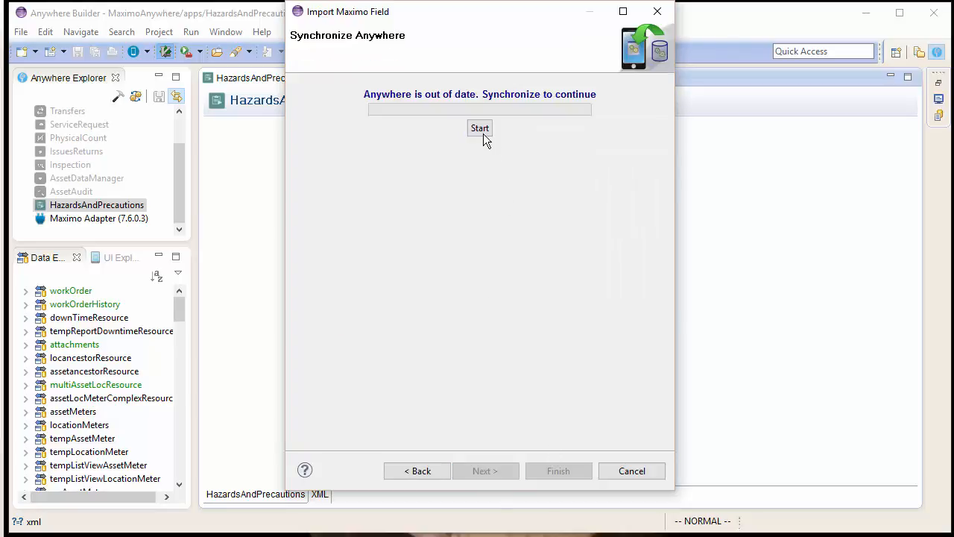
Synchronize Anywhere and import the new hazard fields into HazardsAndPrecautions.
left_click(480, 128)
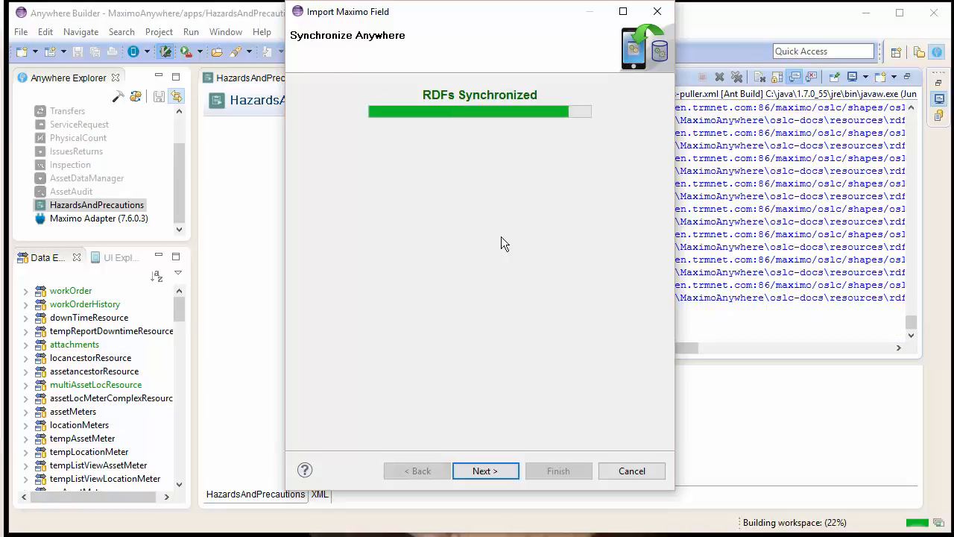
left_click(486, 471)
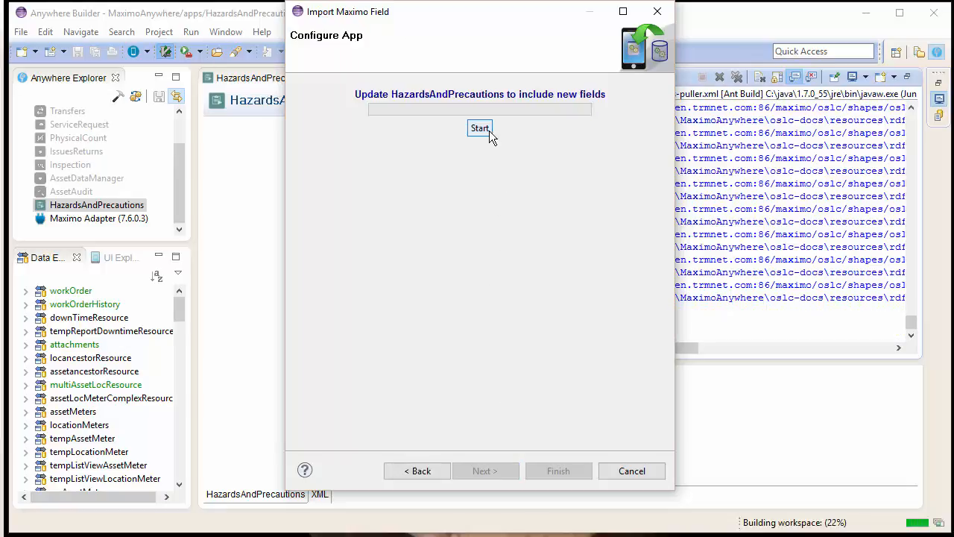
left_click(480, 128)
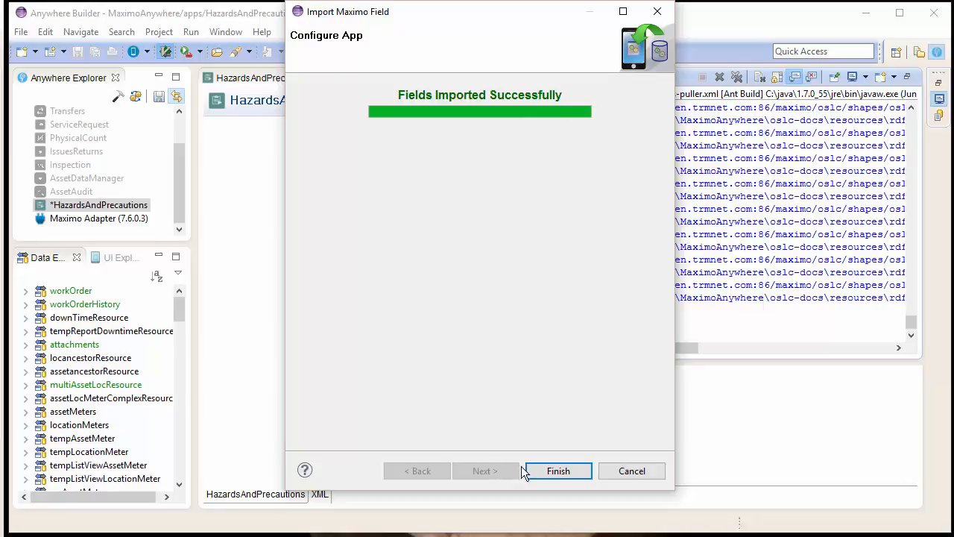
left_click(557, 471)
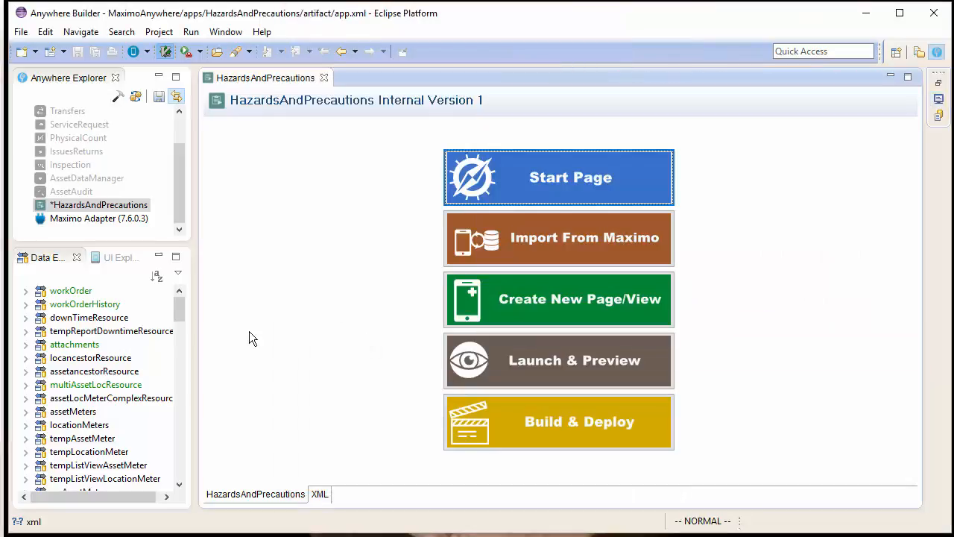
Review workOrder's WOSAFETYLINK attributes in Data Explorer and reselect the app.
left_click(27, 291)
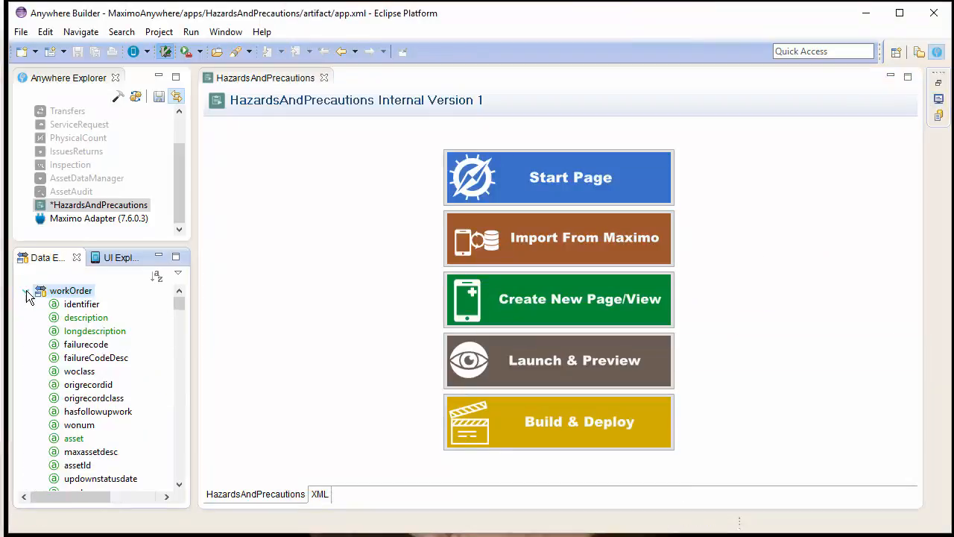
scroll("down", 3)
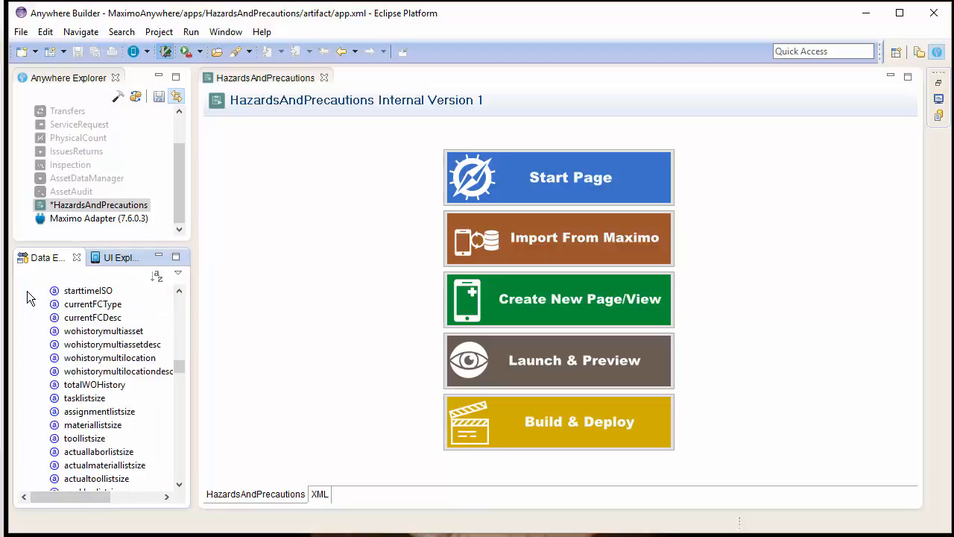
scroll("down", 3)
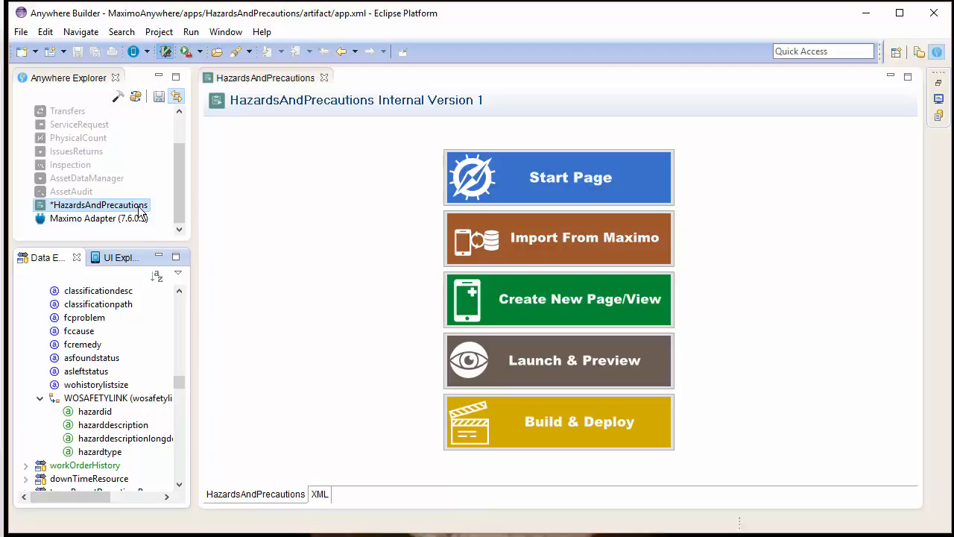
left_click(158, 96)
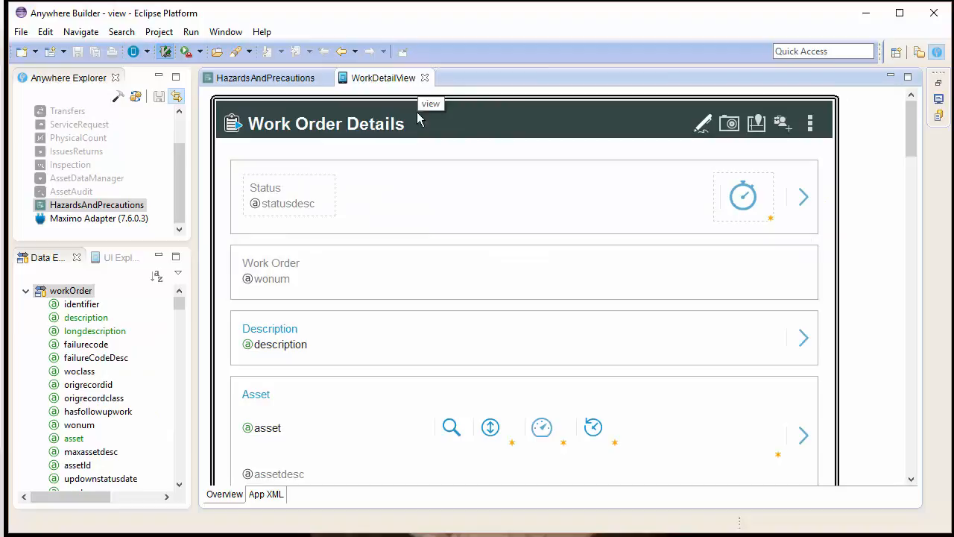
Follow the Tasks row of WorkDetailView to reach TasksView.
scroll("down", 3)
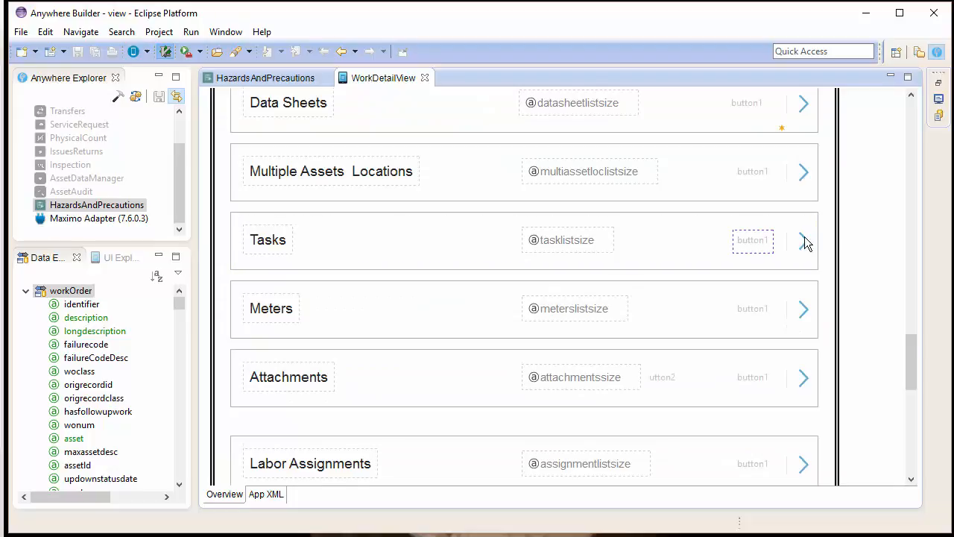
left_click(802, 240)
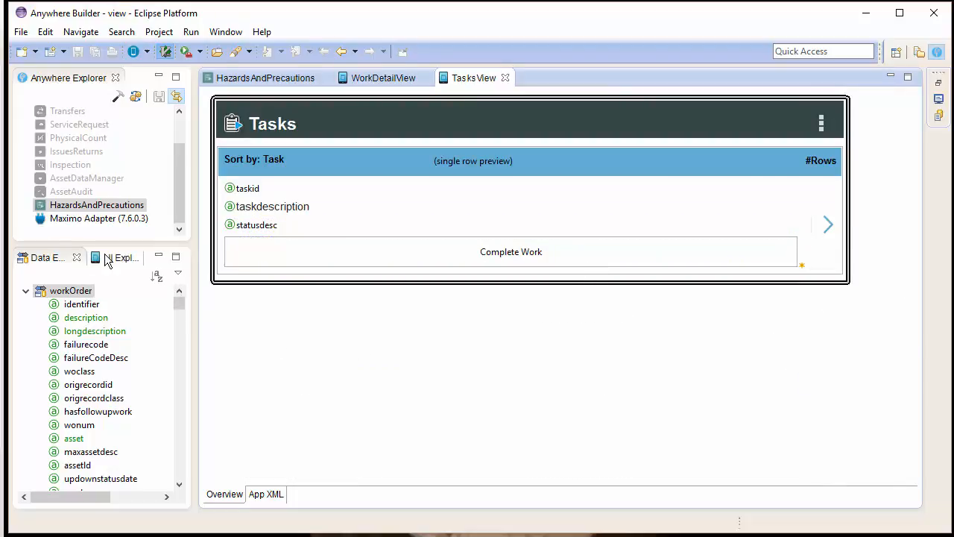
Paste a copy of TasksView as WorkExecution.HazardView and remove its Complete Work button.
right_click(67, 291)
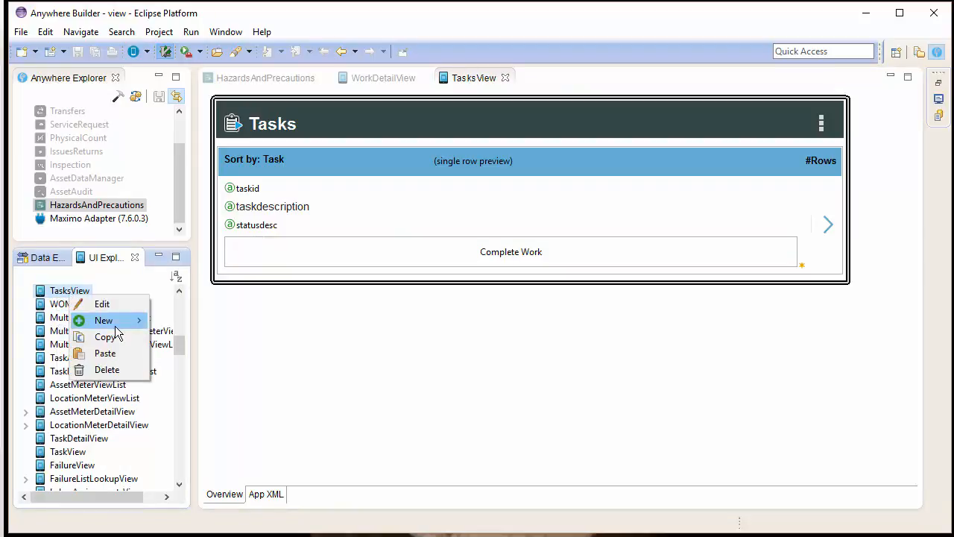
left_click(104, 352)
type("WorkExecution.Hazard")
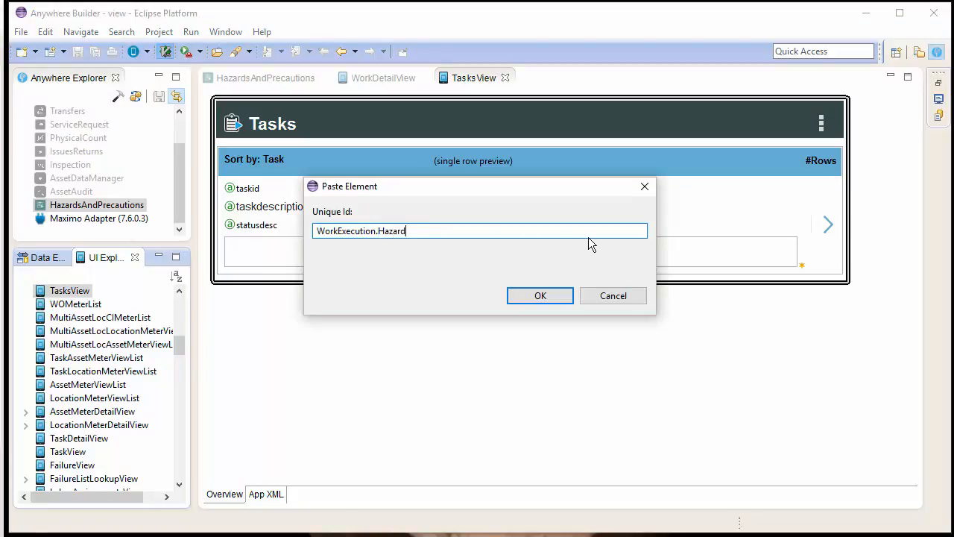
left_click(540, 295)
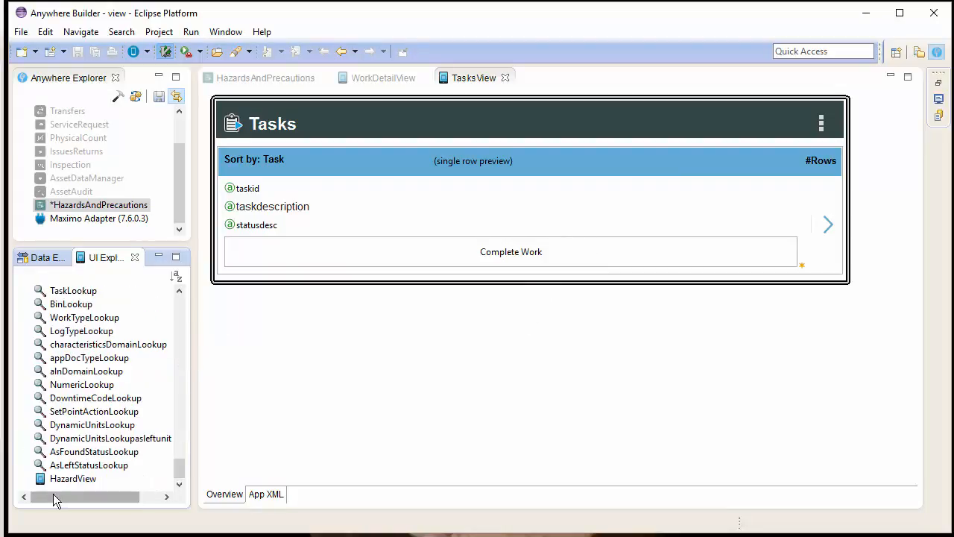
double_click(73, 477)
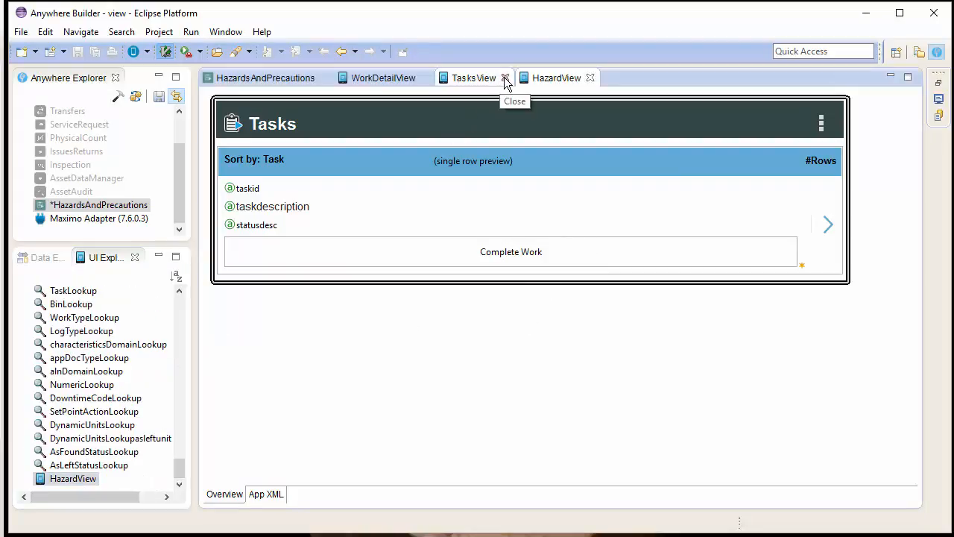
left_click(504, 78)
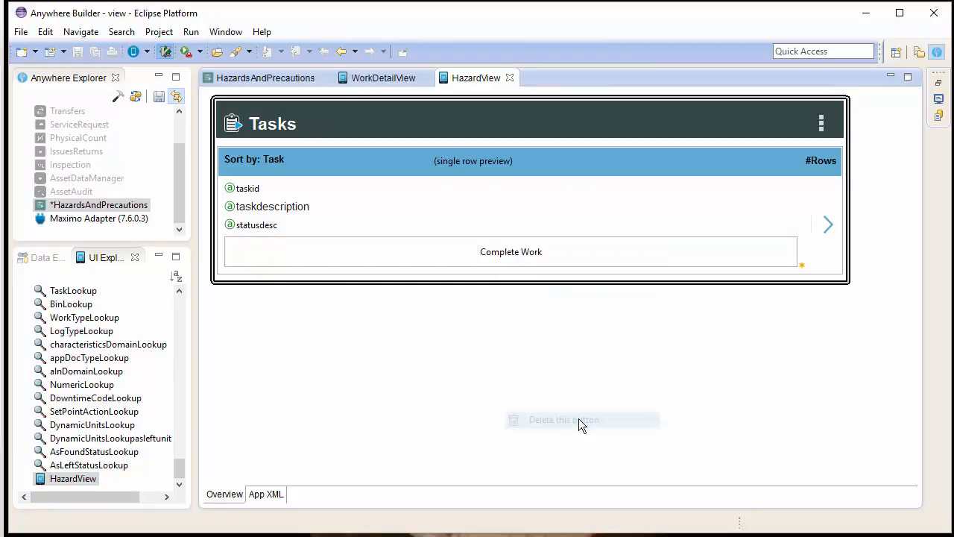
left_click(563, 419)
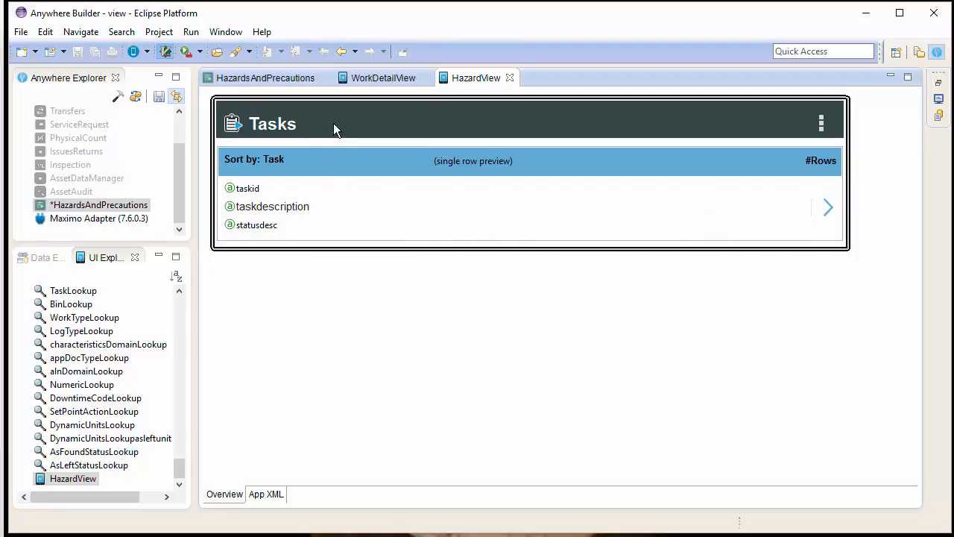
mouse_move(459, 316)
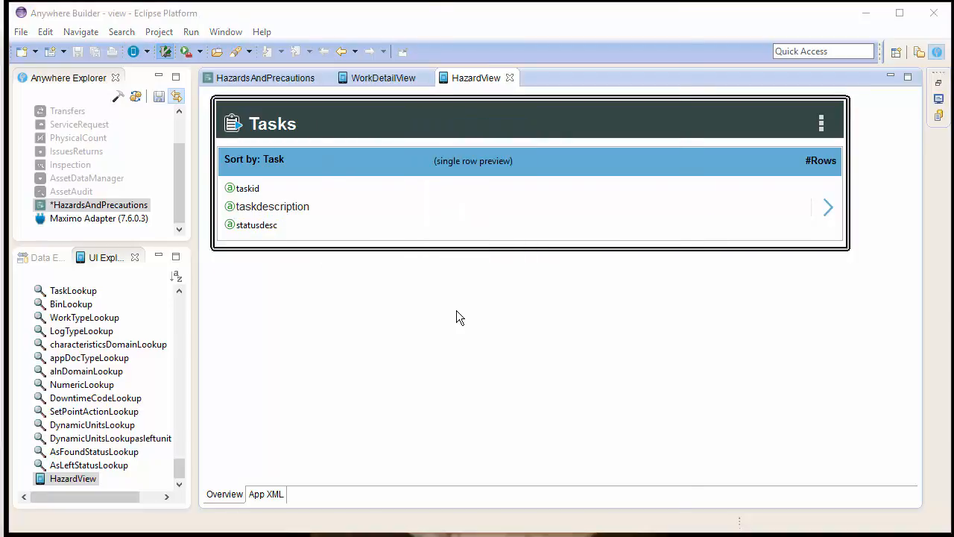
Set the HazardView's label to 'Hazards and Precautions' after reviewing its Supplemental and Data settings.
double_click(271, 122)
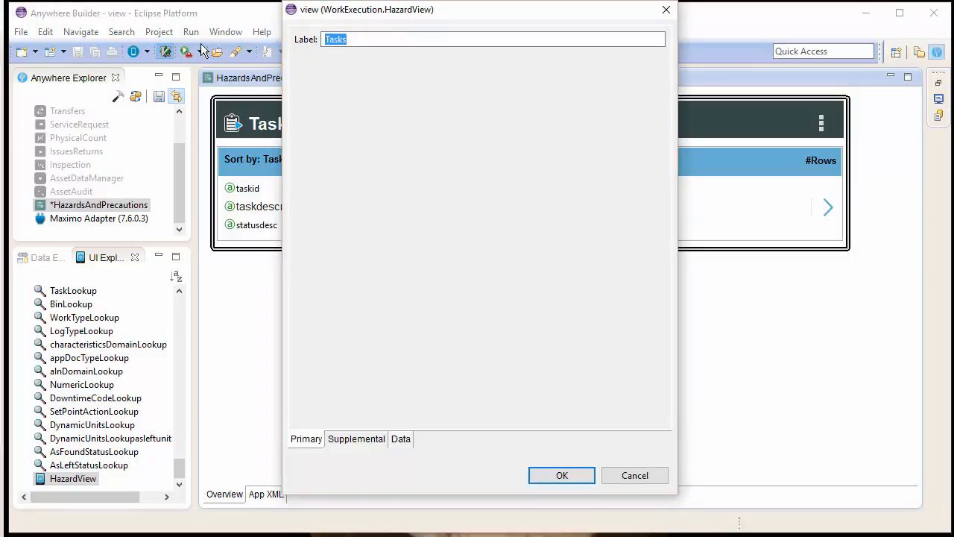
type("Hazards")
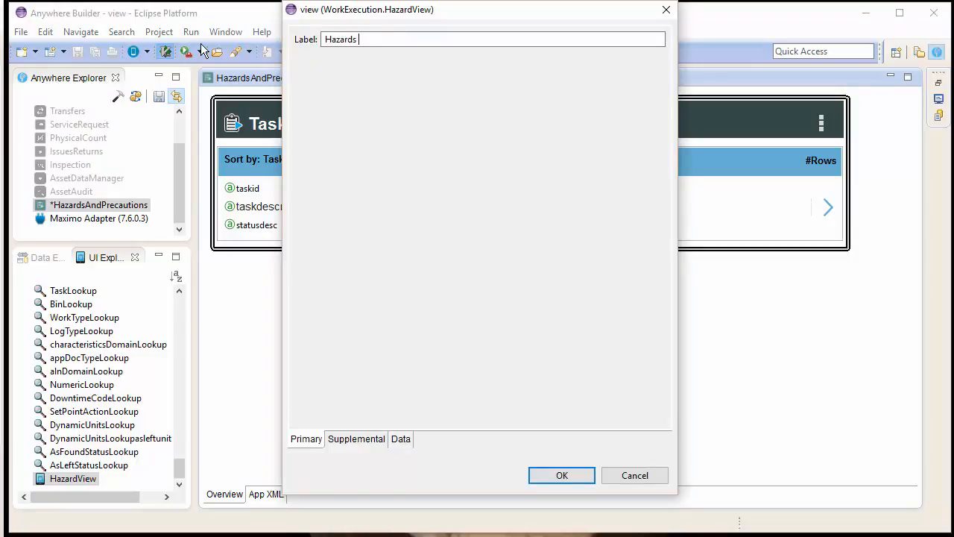
type("and Precautio")
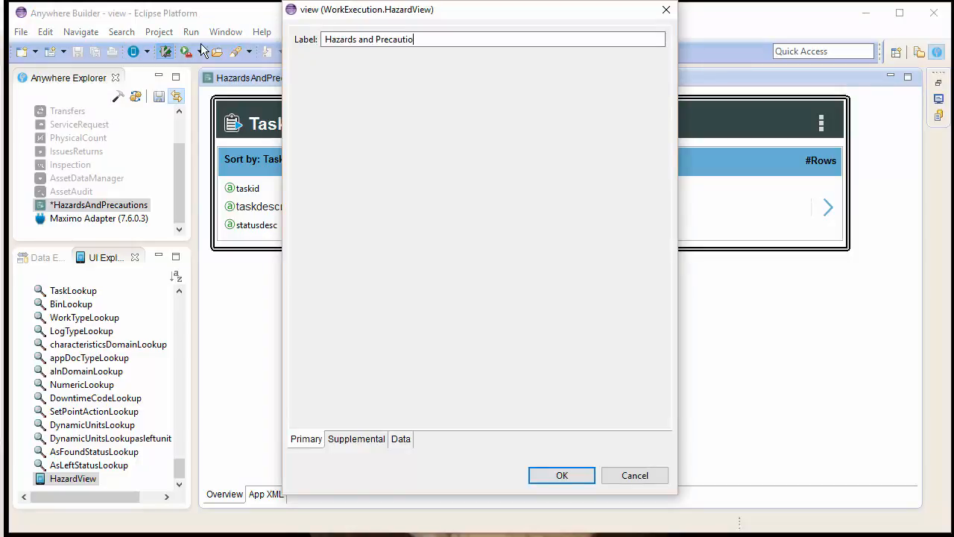
type("ns")
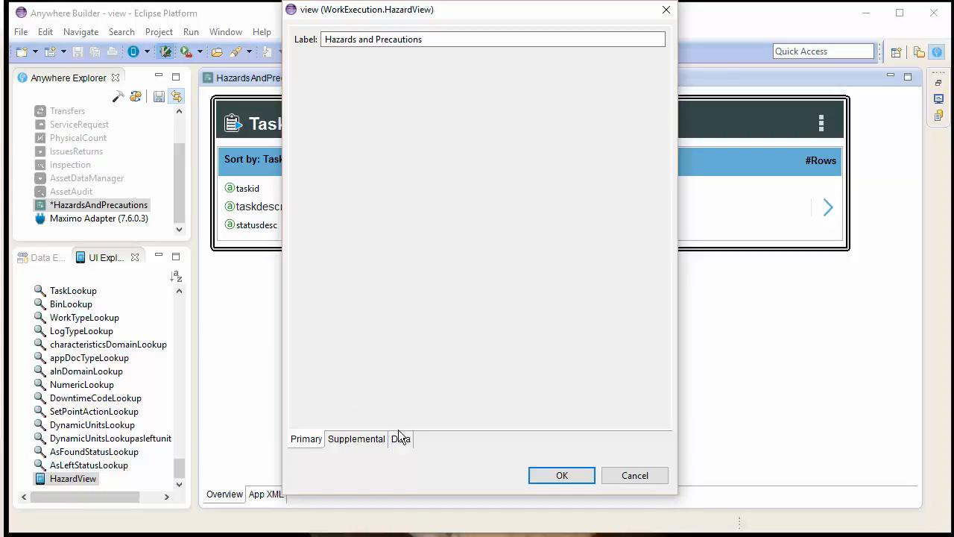
left_click(355, 439)
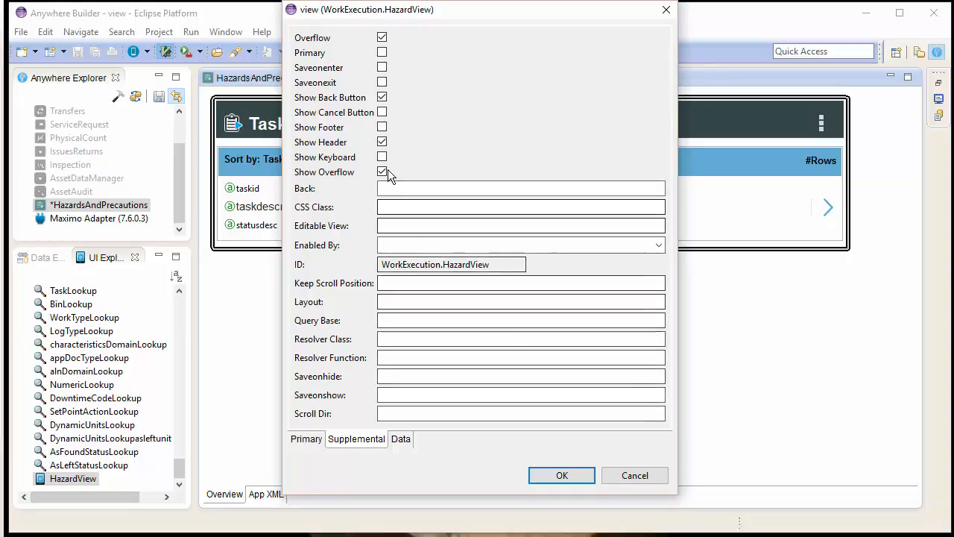
left_click(399, 438)
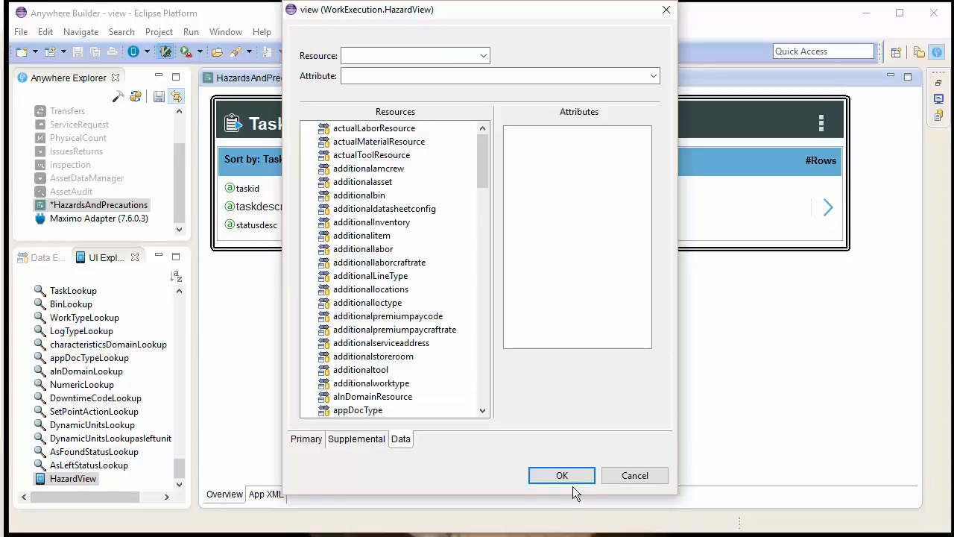
left_click(561, 474)
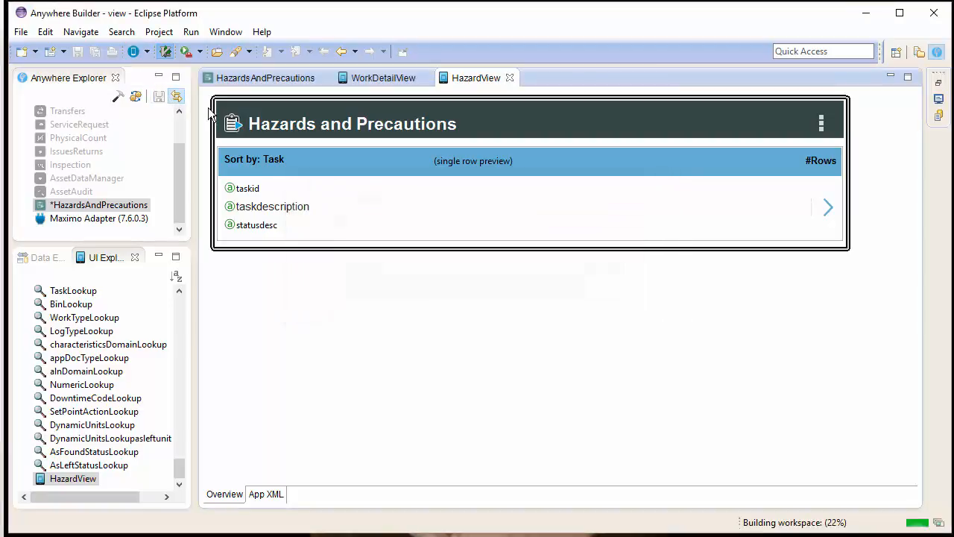
left_click(271, 206)
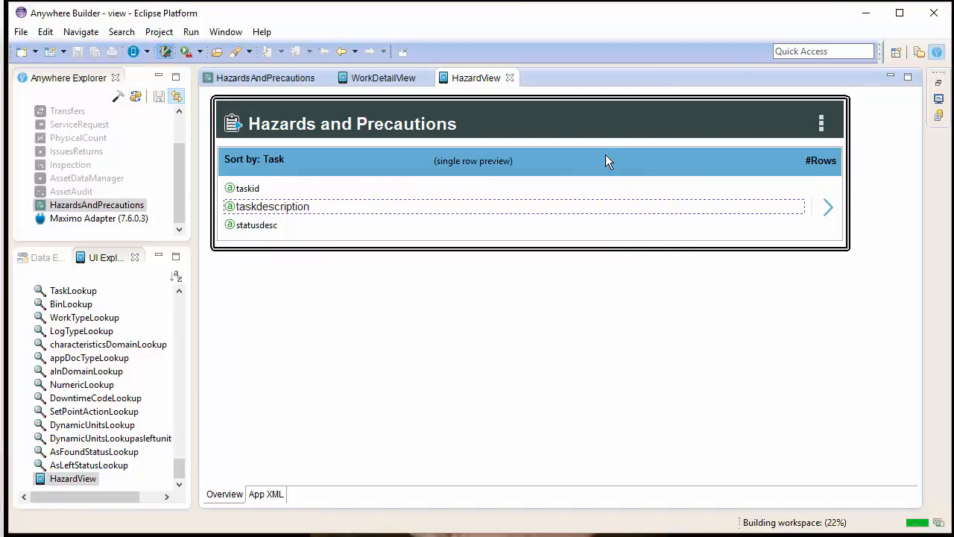
Review the list's current attribute setting in its Supplemental properties.
double_click(472, 161)
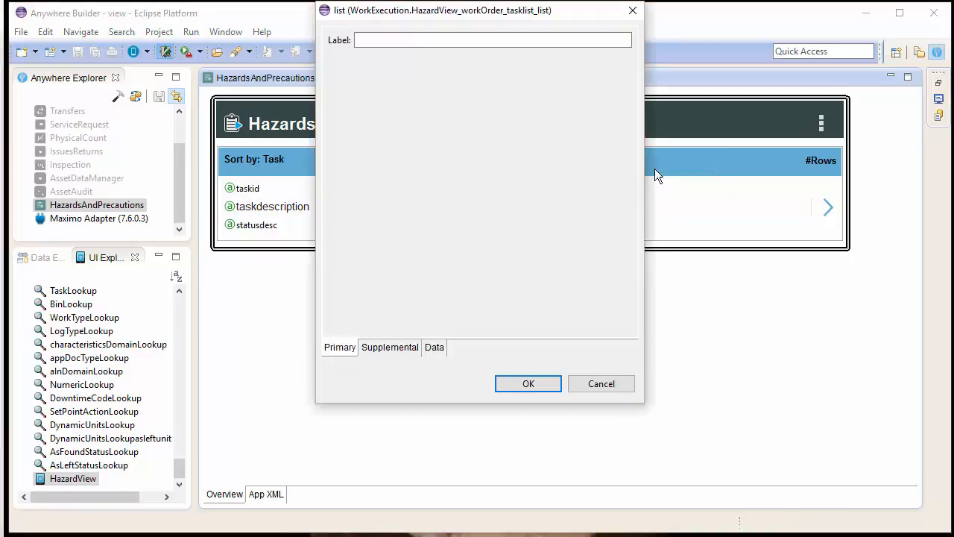
mouse_move(611, 395)
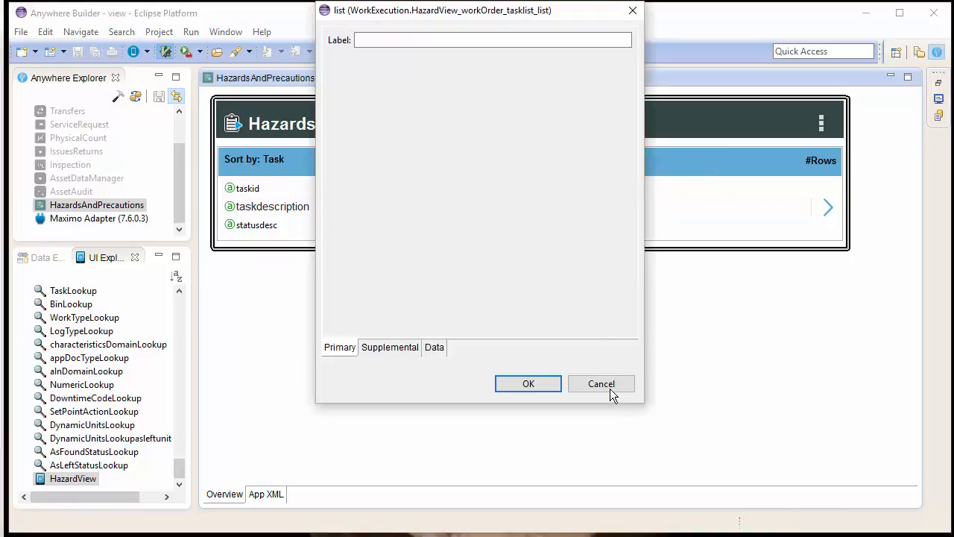
left_click(389, 346)
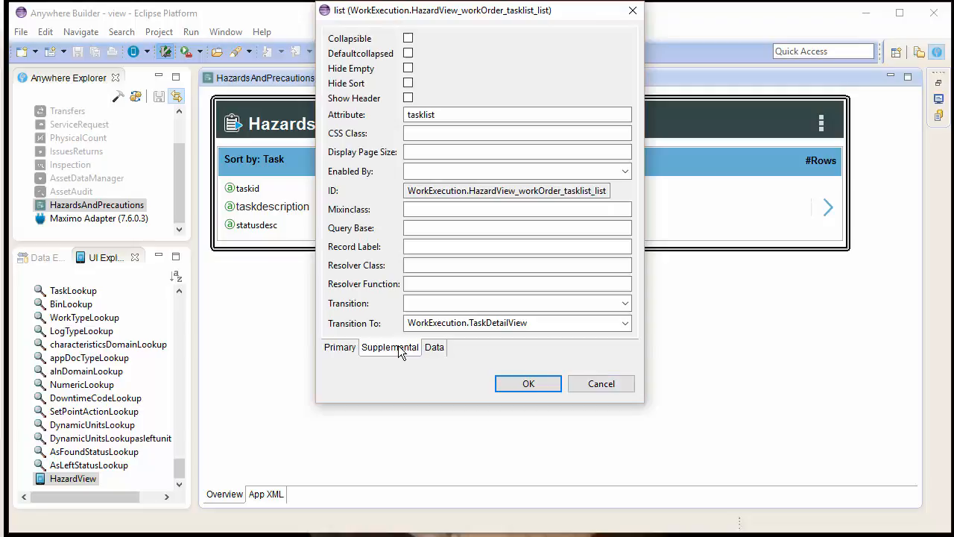
left_click(517, 113)
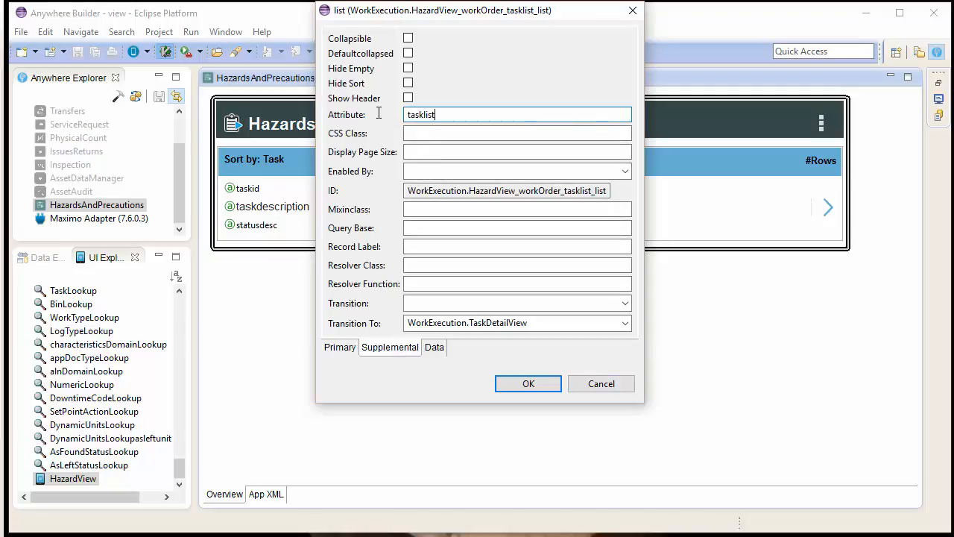
left_click(528, 383)
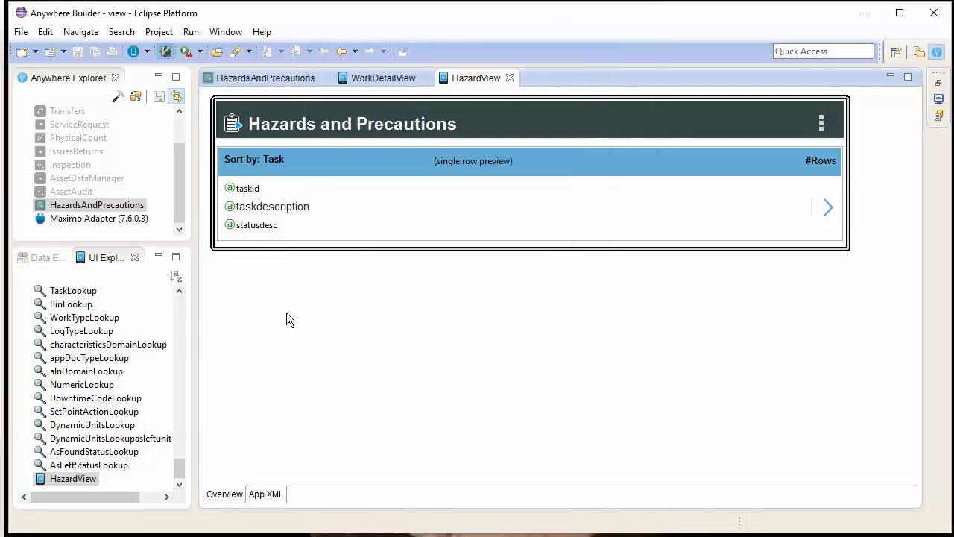
Look up WOSAFETYLINK in Data Explorer and bind the list to wosafetylink with Transition To cleared.
left_click(42, 256)
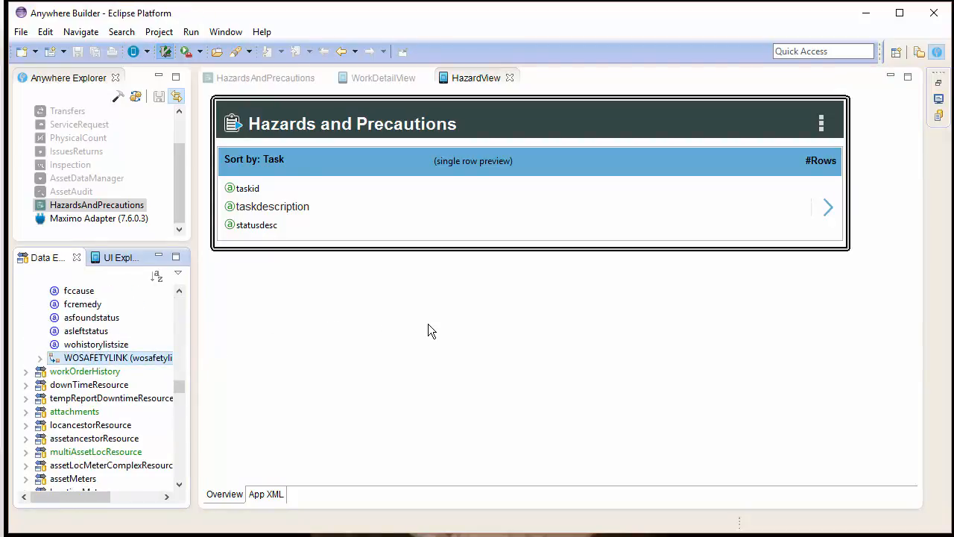
double_click(95, 358)
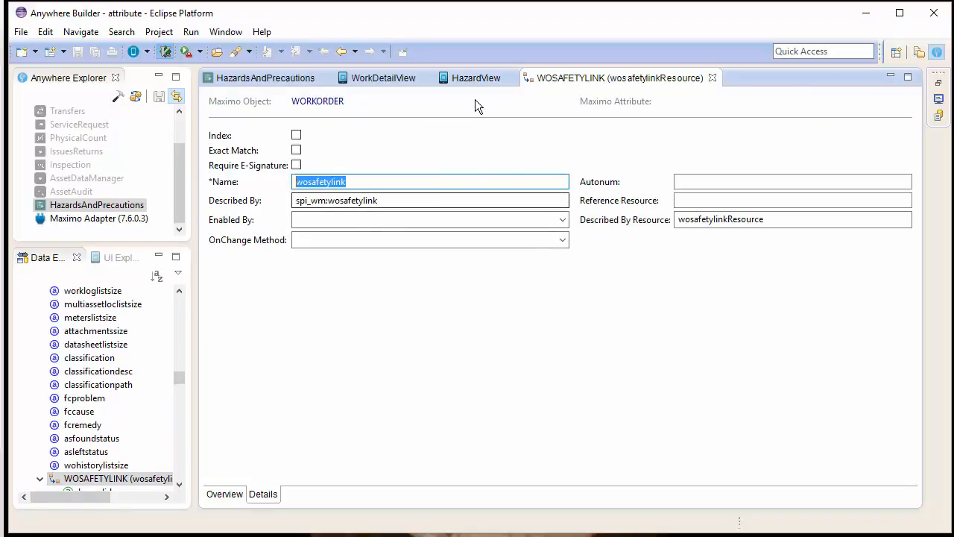
mouse_move(476, 77)
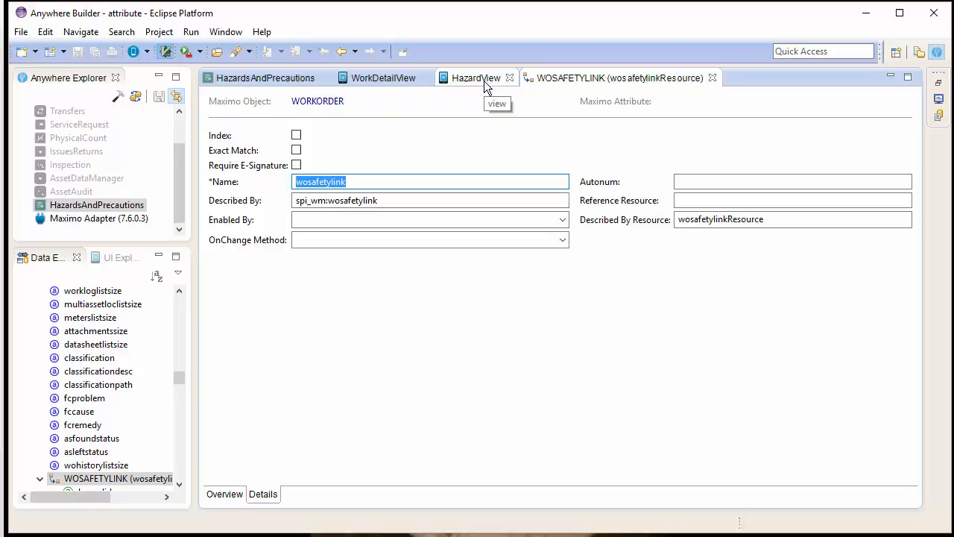
left_click(474, 78)
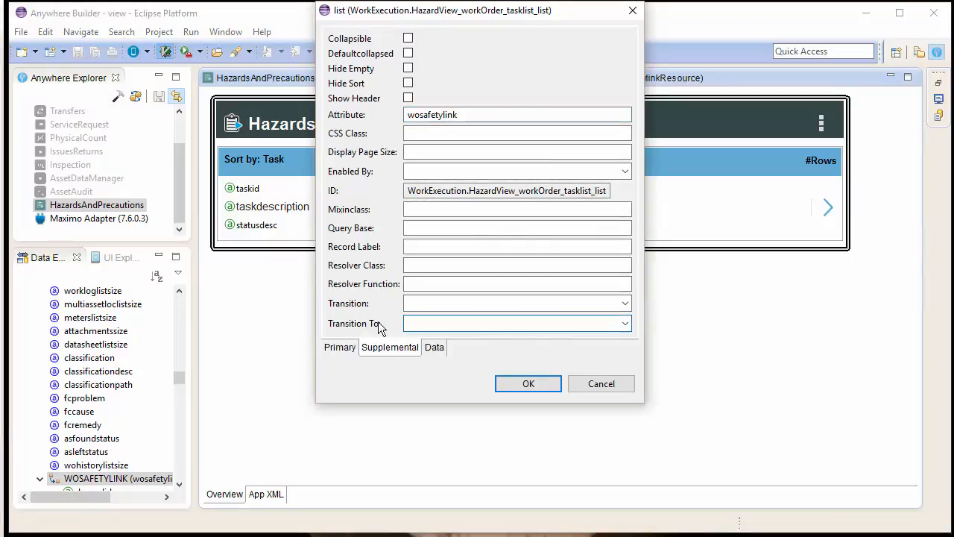
left_click(527, 383)
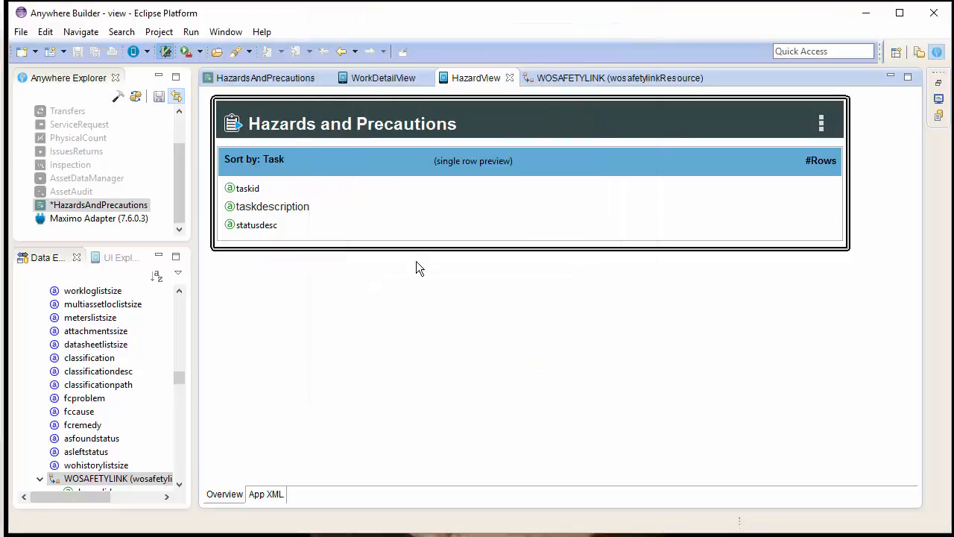
Bind the first two row fields to hazardid and hazarddescription from wosafetylinkResource.
right_click(248, 188)
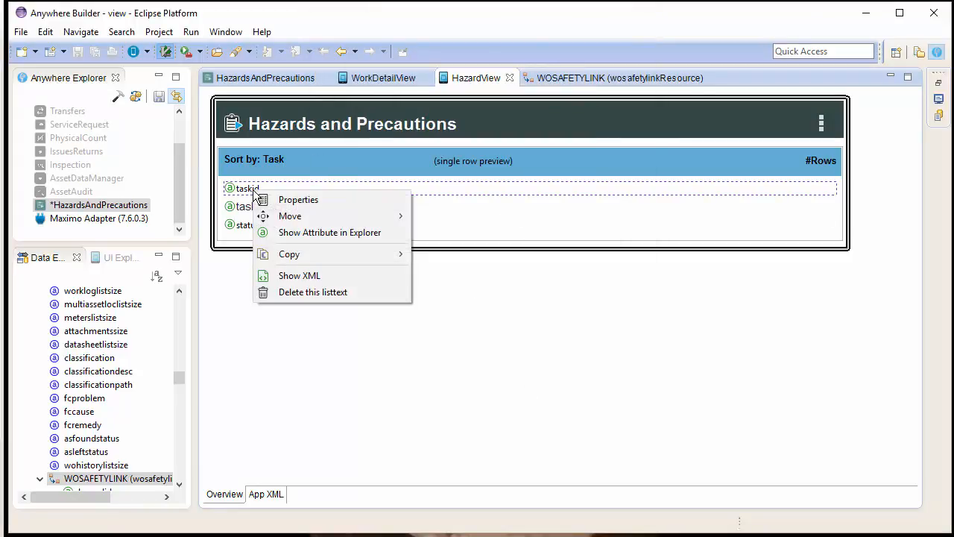
mouse_move(299, 274)
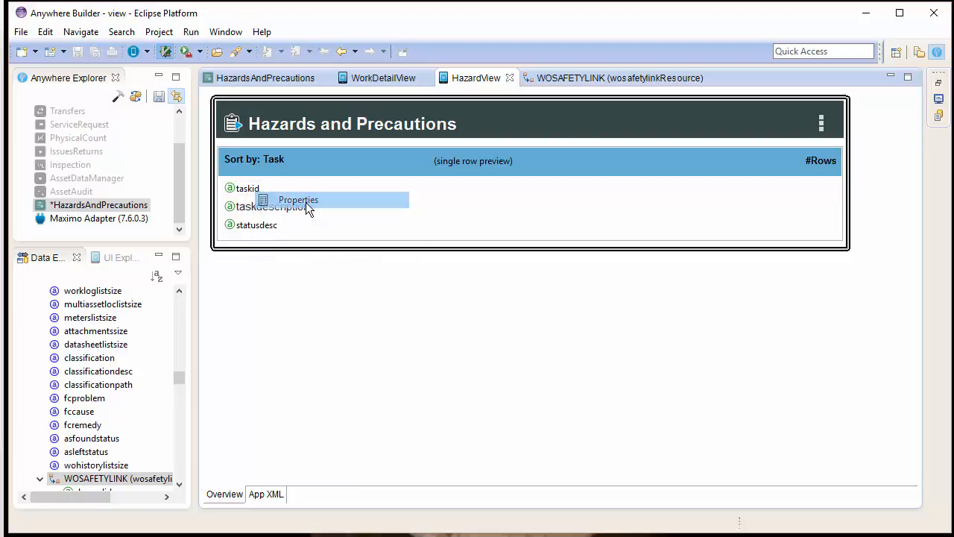
left_click(298, 200)
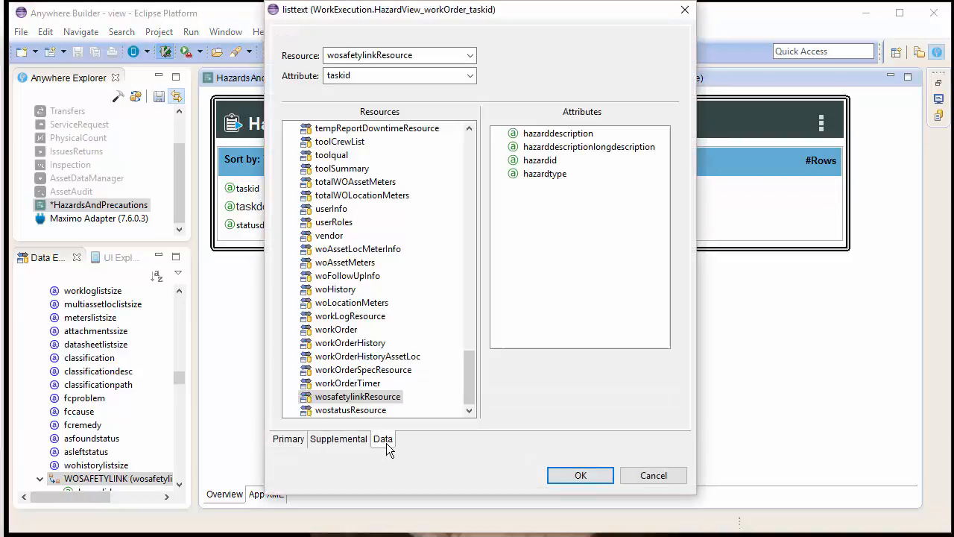
left_click(539, 161)
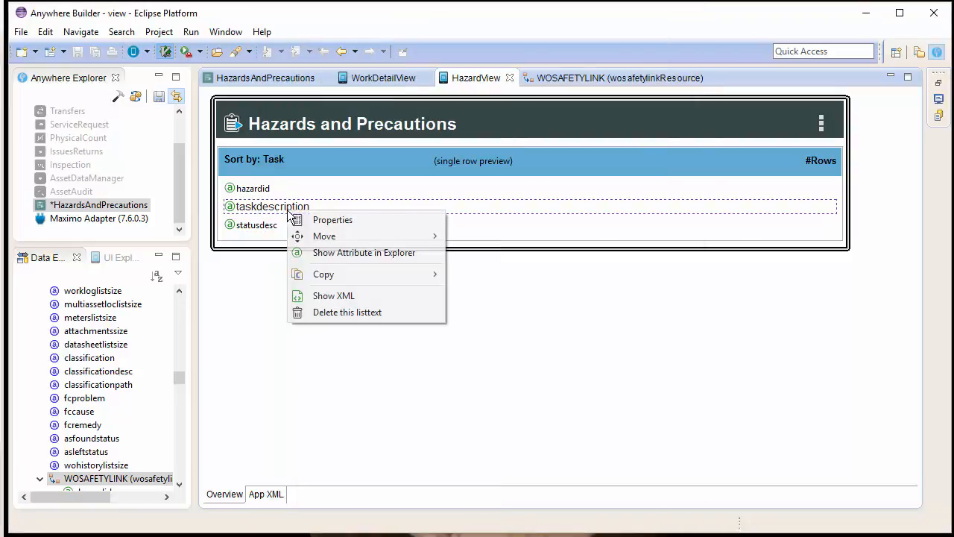
left_click(333, 219)
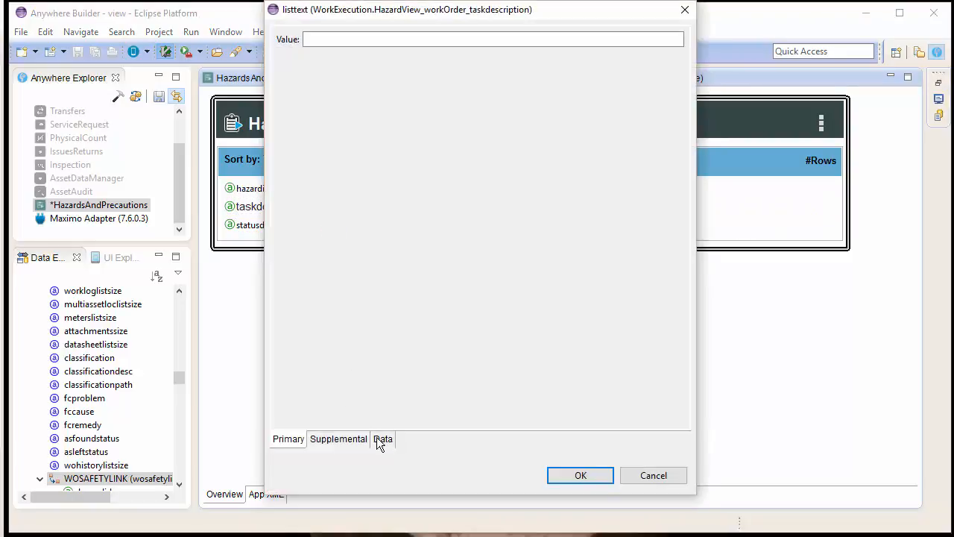
left_click(381, 438)
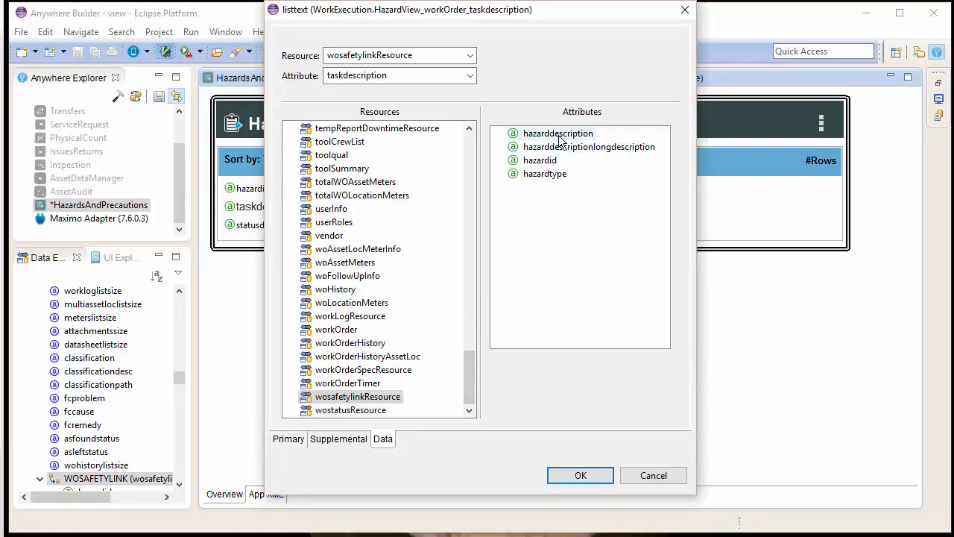
left_click(580, 474)
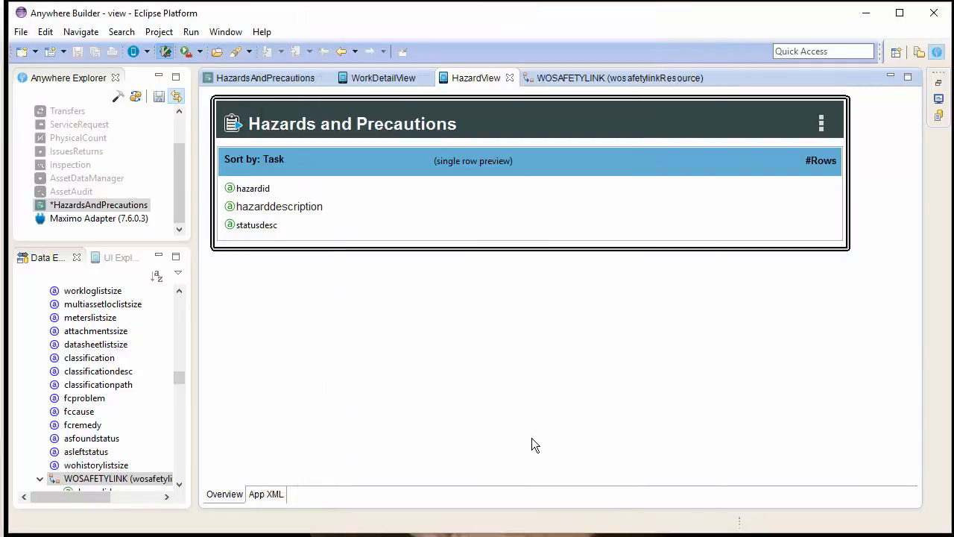
Bind the third row field (statusdesc) to hazardtype.
right_click(257, 224)
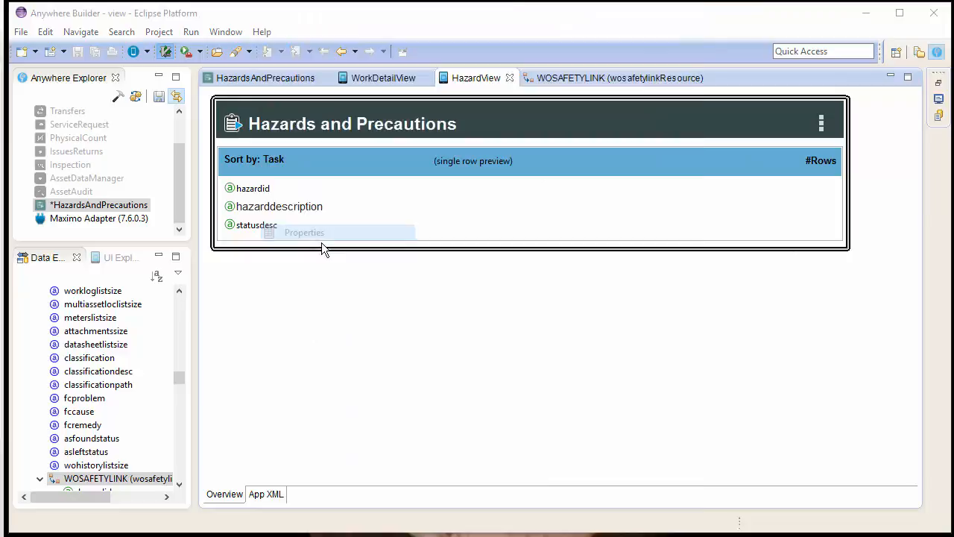
left_click(304, 232)
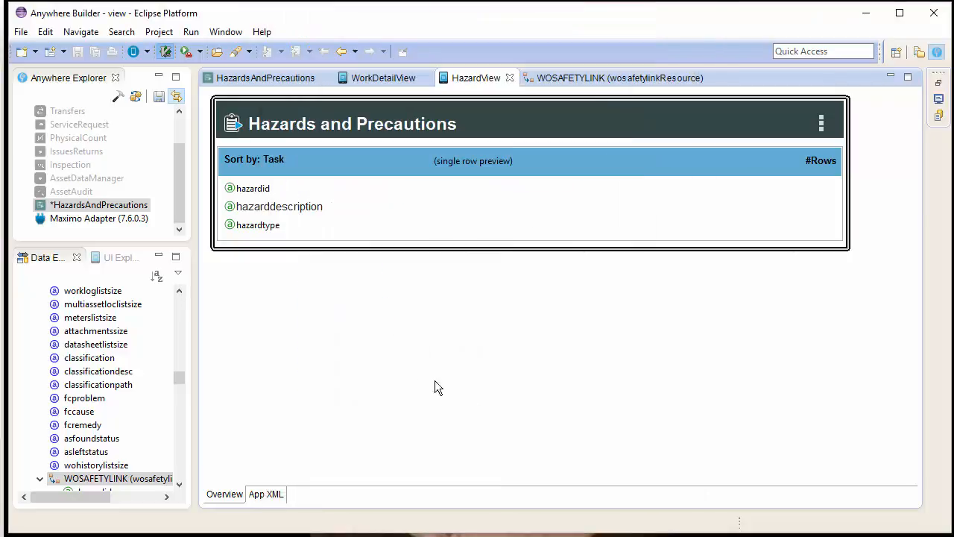
left_click(279, 206)
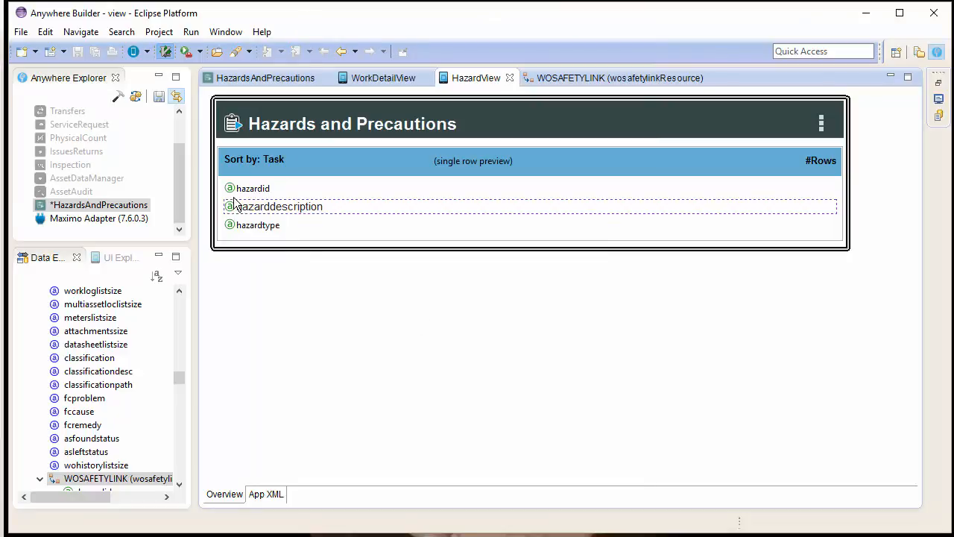
left_click(158, 95)
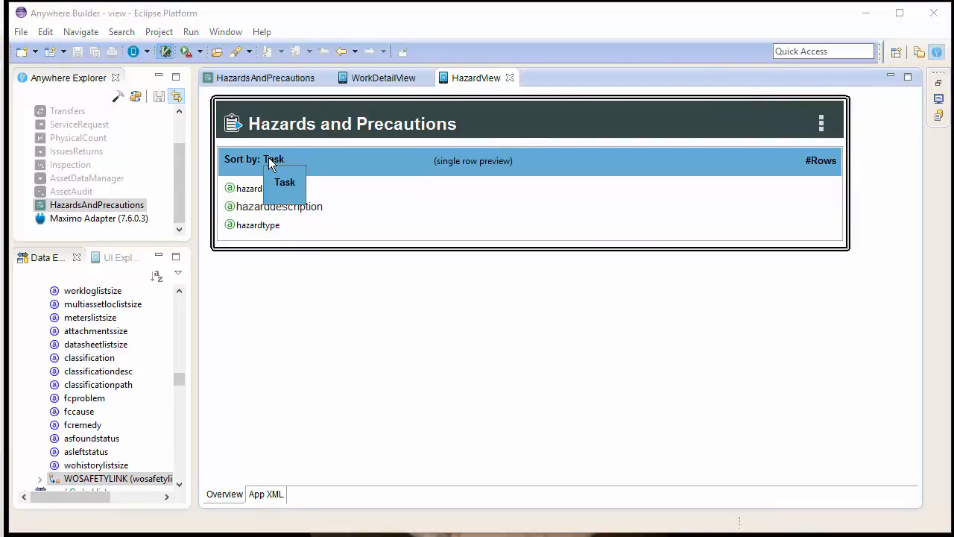
Add a sort option labelled Hazard ordering the list by hazardid ascending.
right_click(283, 182)
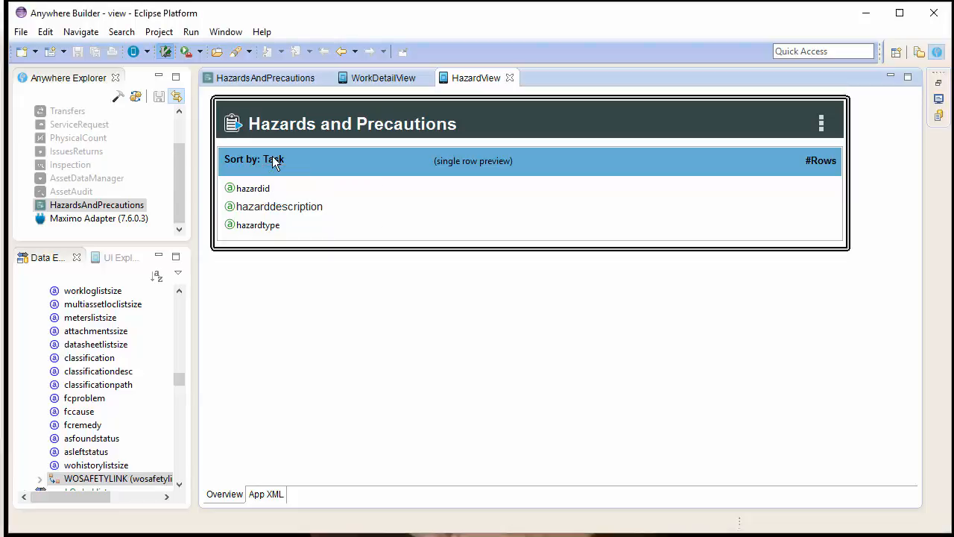
left_click(275, 160)
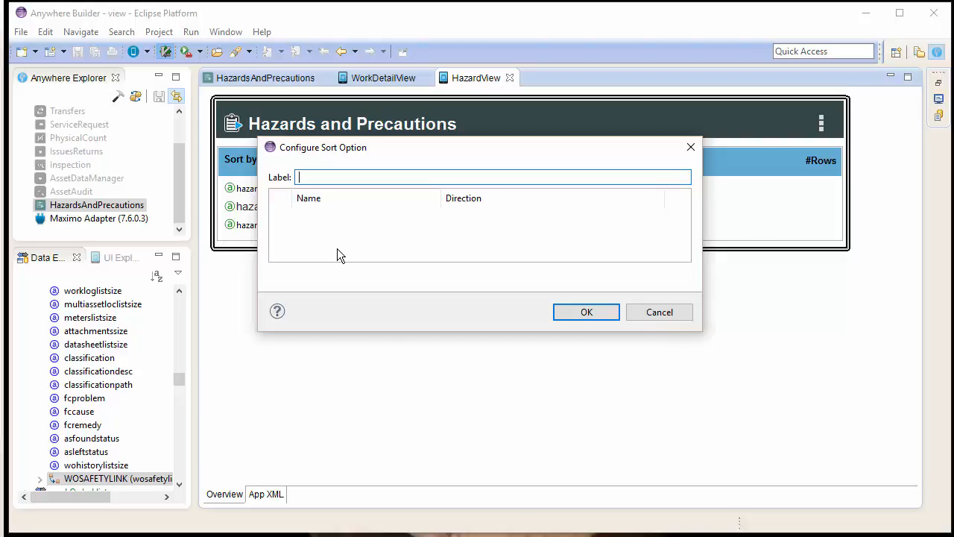
type("Hazard")
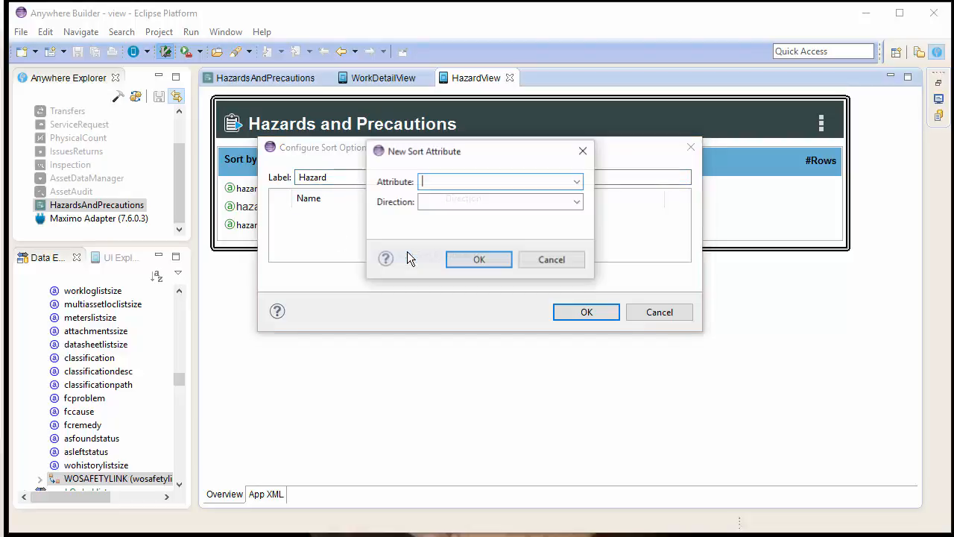
left_click(576, 181)
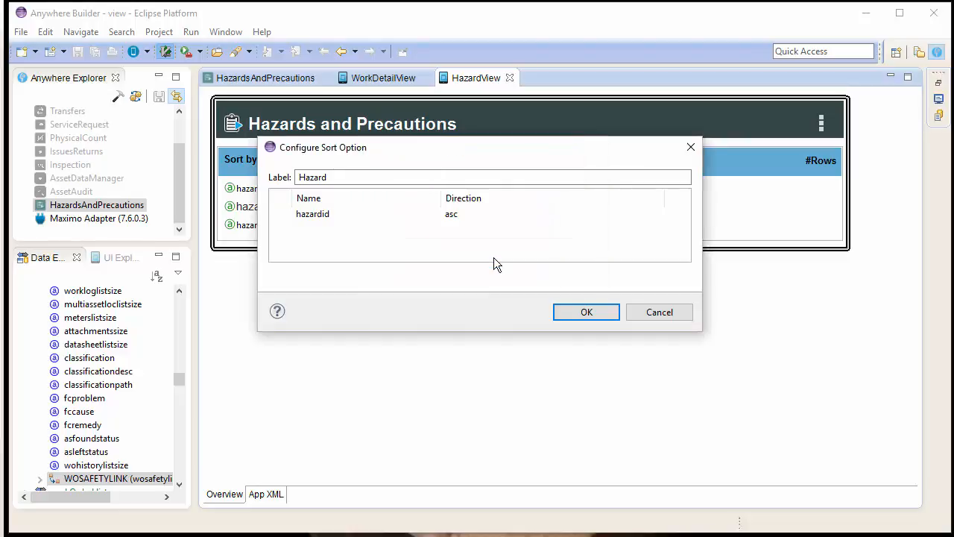
left_click(586, 311)
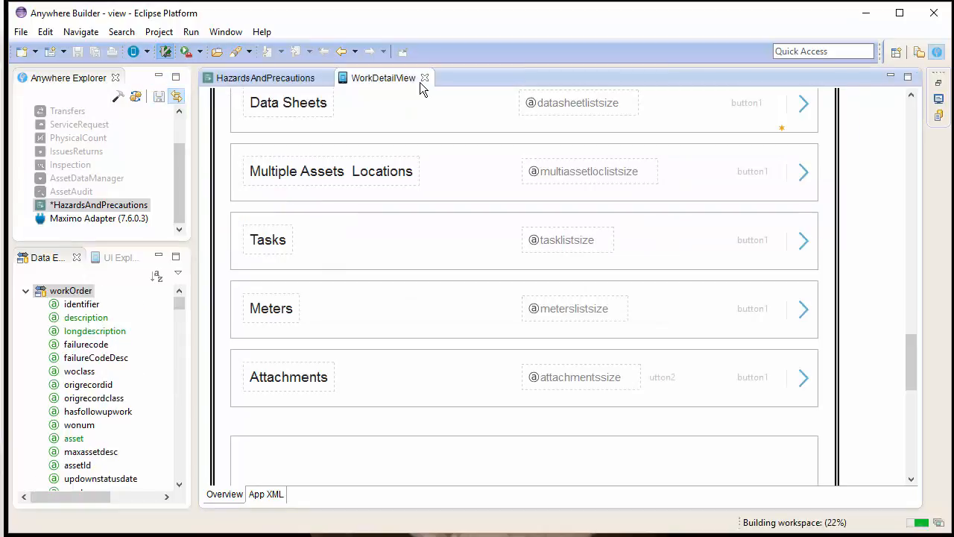
Add a required attribute wosafetylink under workOrder in HazardView's required resources.
left_click(424, 77)
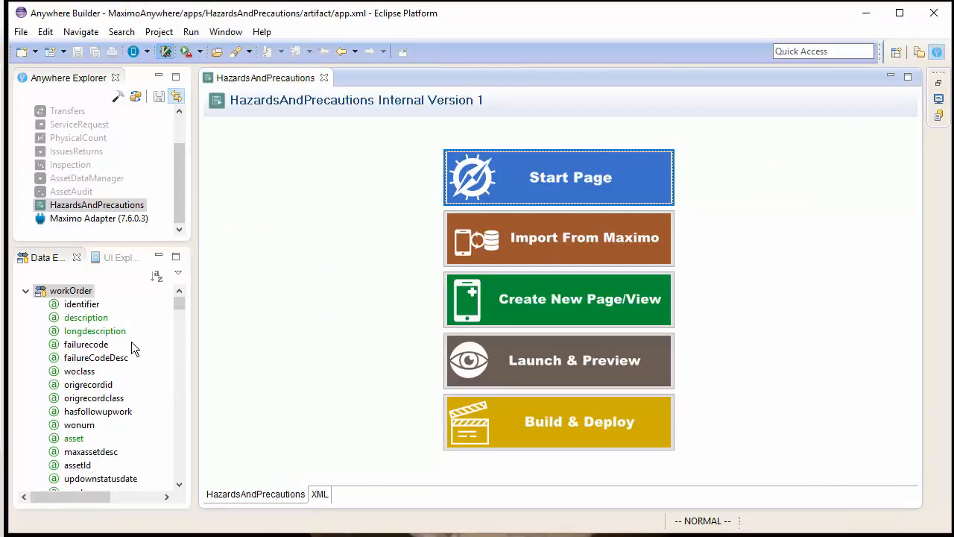
left_click(108, 257)
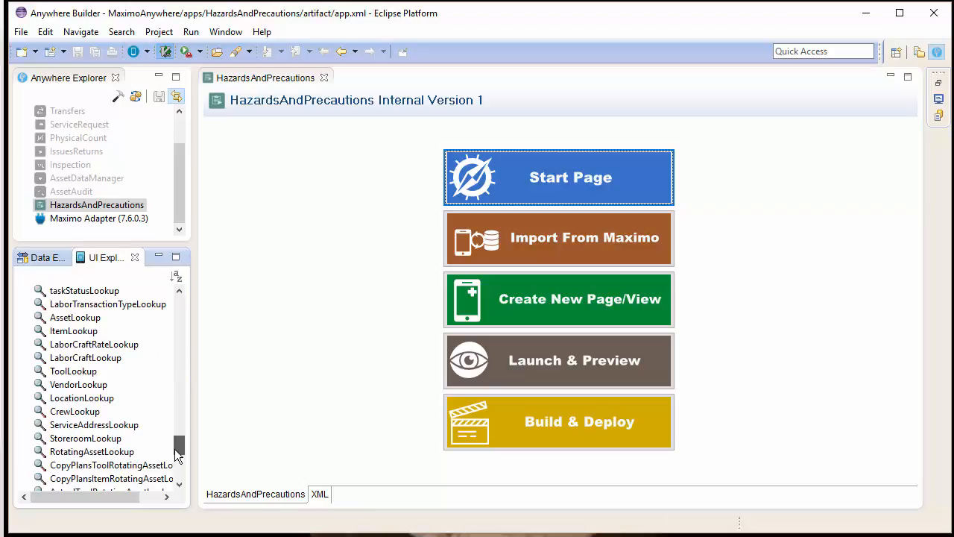
double_click(73, 477)
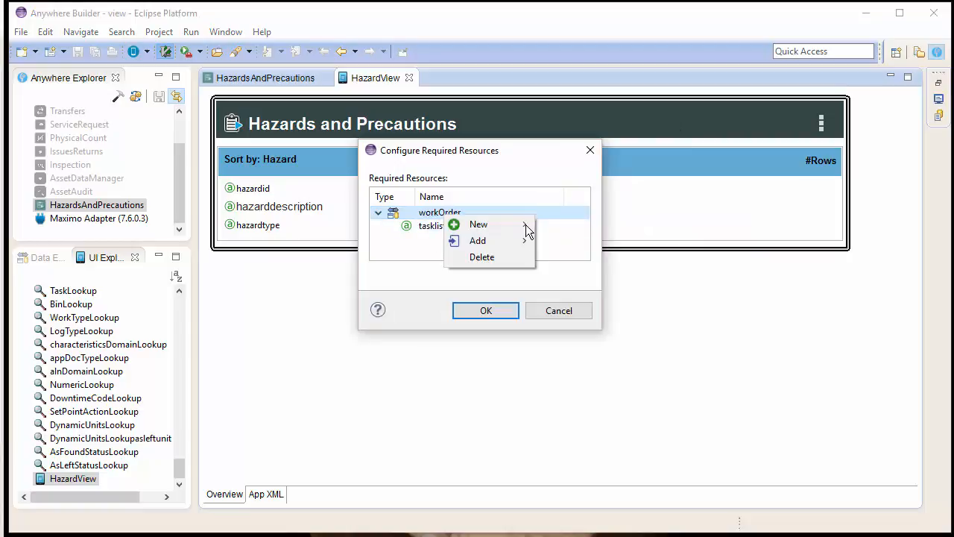
left_click(478, 224)
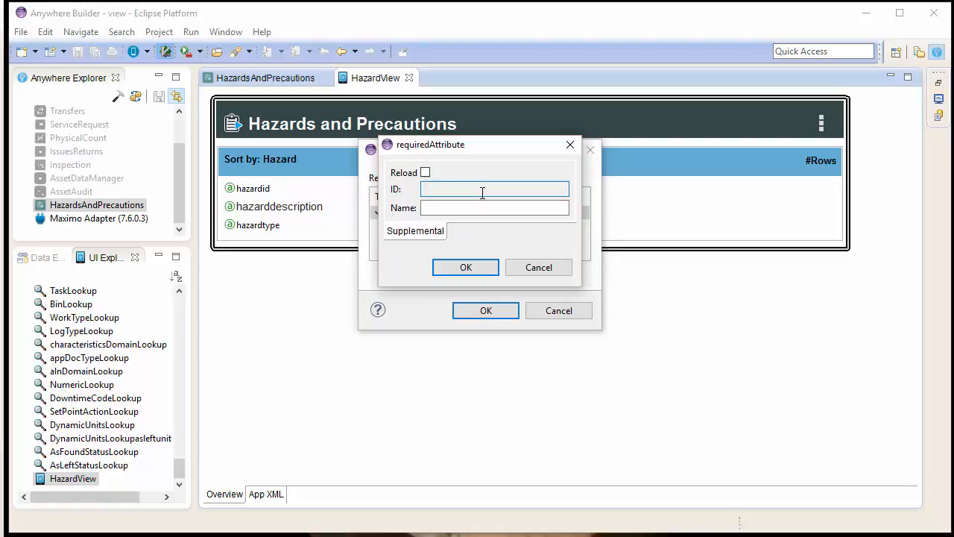
type("wosafetylink")
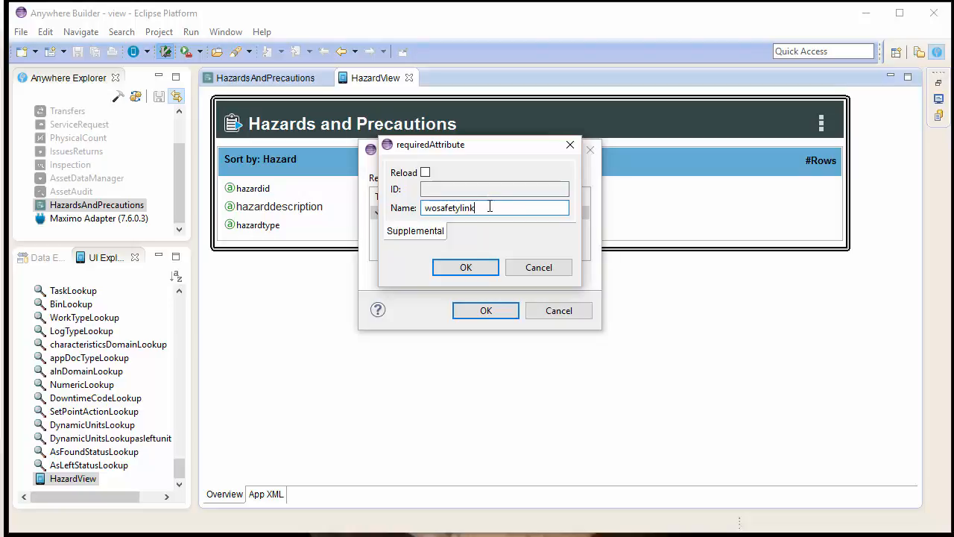
left_click(465, 267)
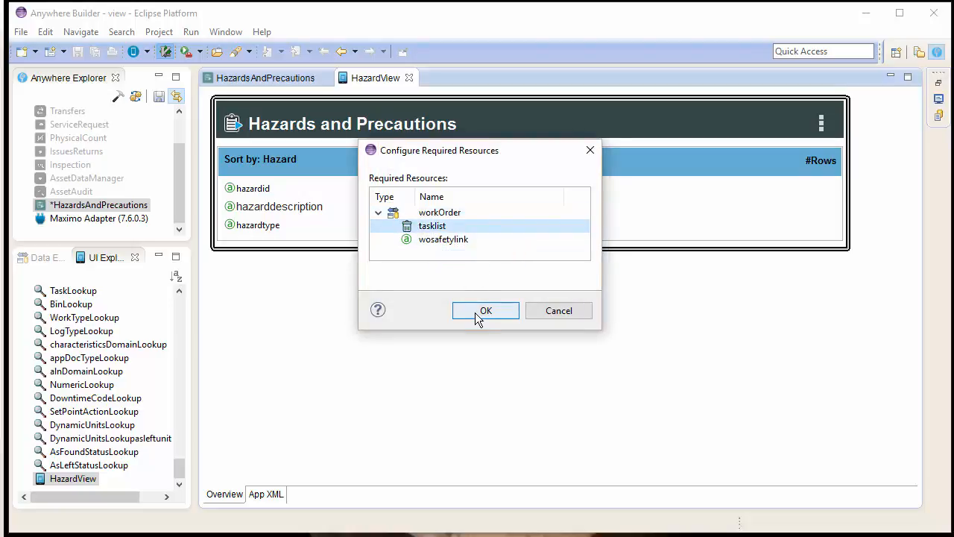
left_click(486, 312)
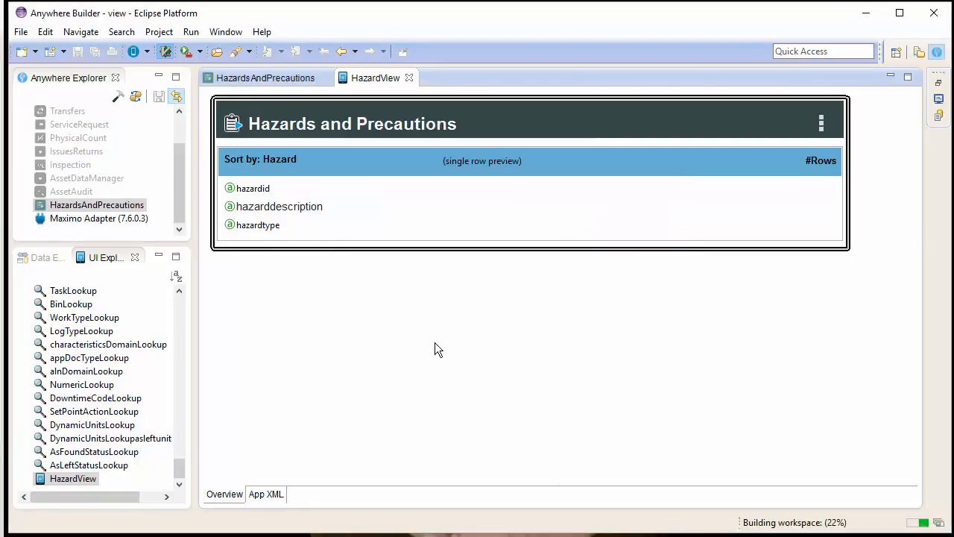
mouse_move(418, 339)
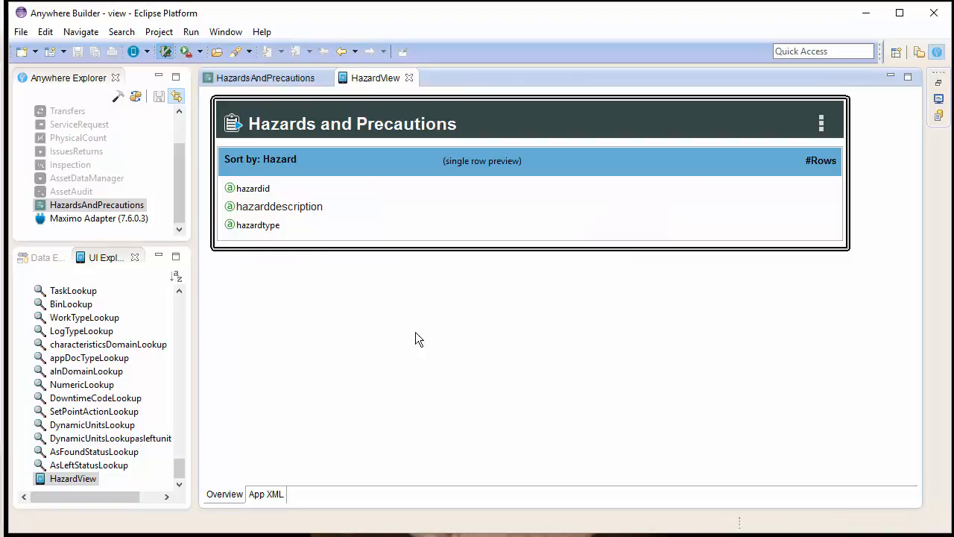
left_click(265, 78)
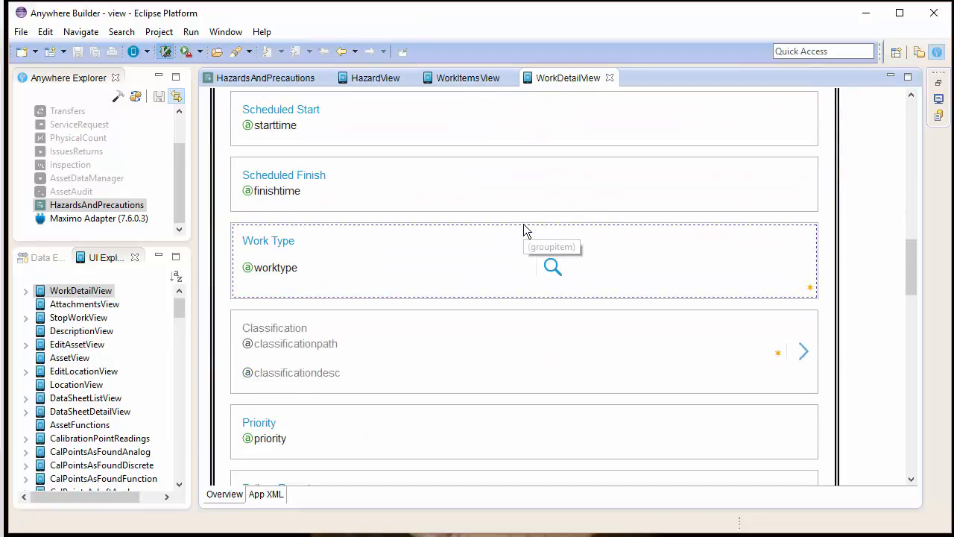
Duplicate the Tasks groupitem in WorkDetailView and rename the copy's label to Hazards.
scroll("down", 3)
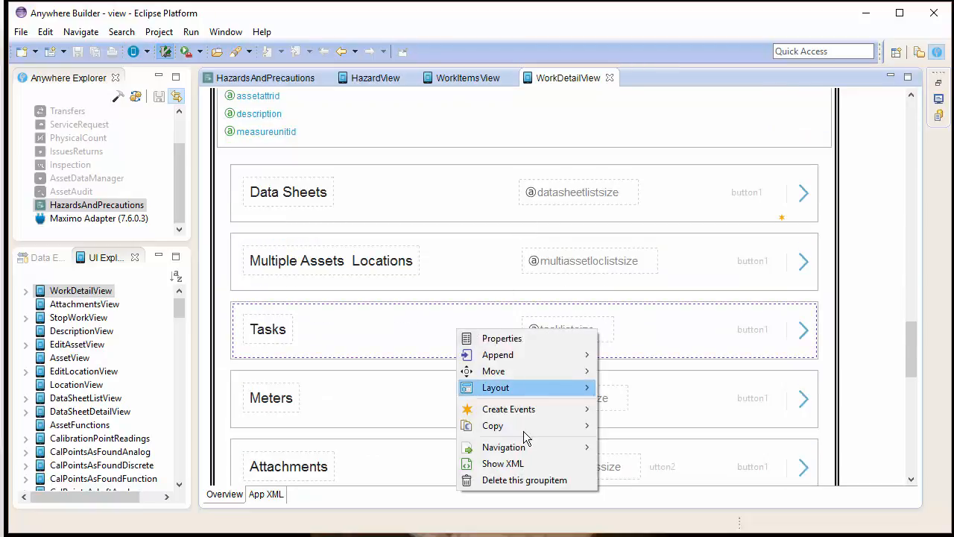
left_click(416, 331)
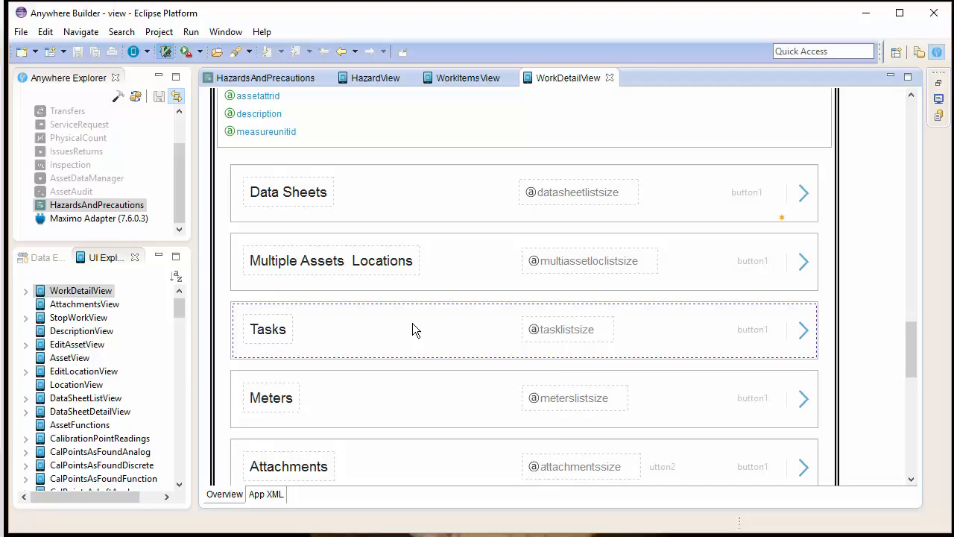
right_click(416, 329)
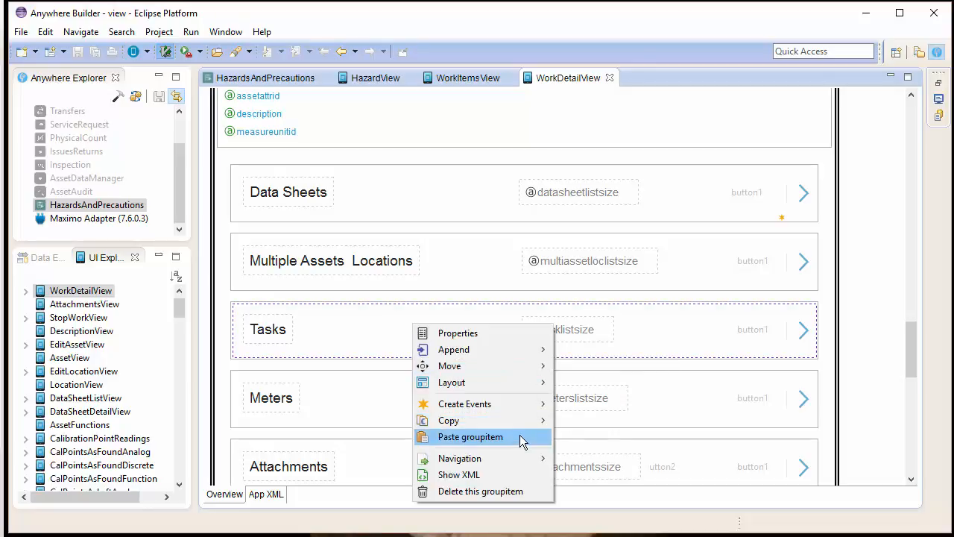
left_click(471, 435)
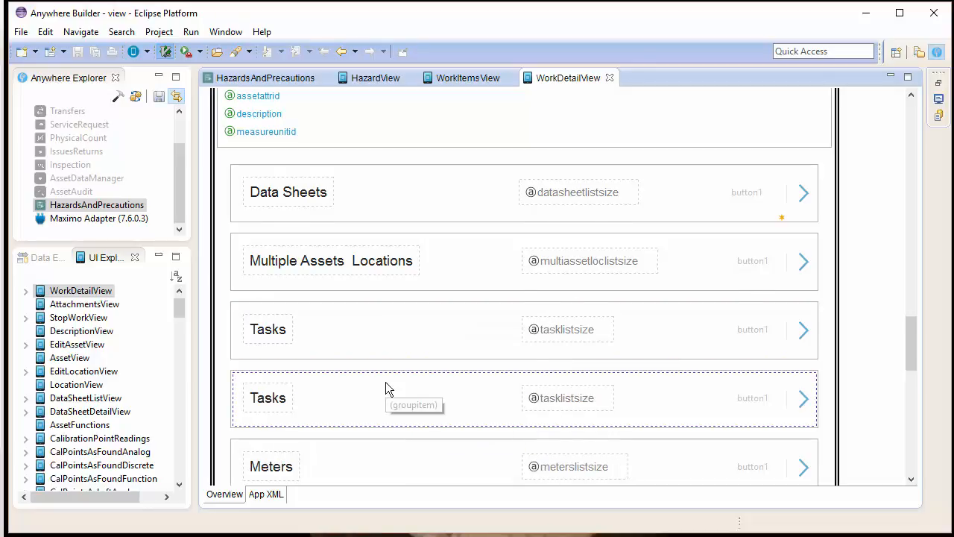
right_click(269, 396)
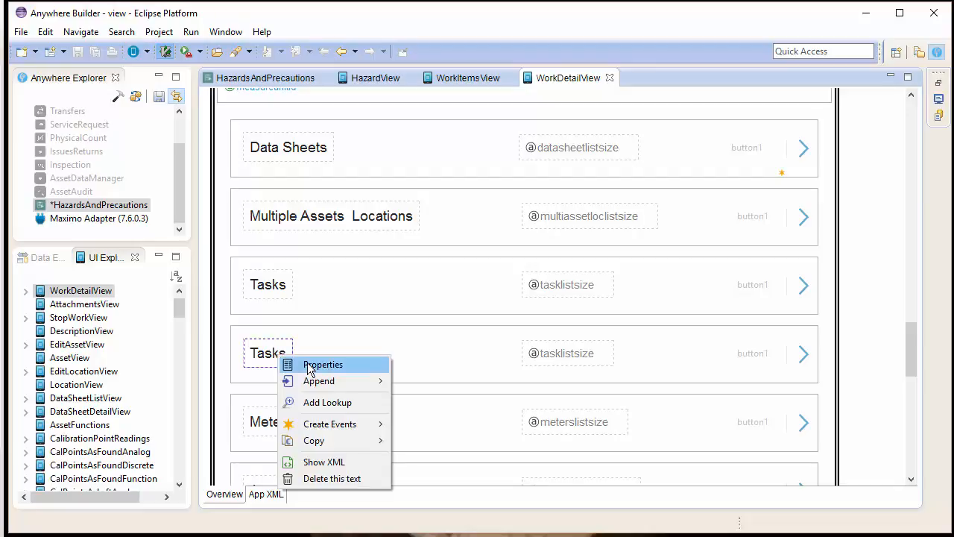
left_click(322, 363)
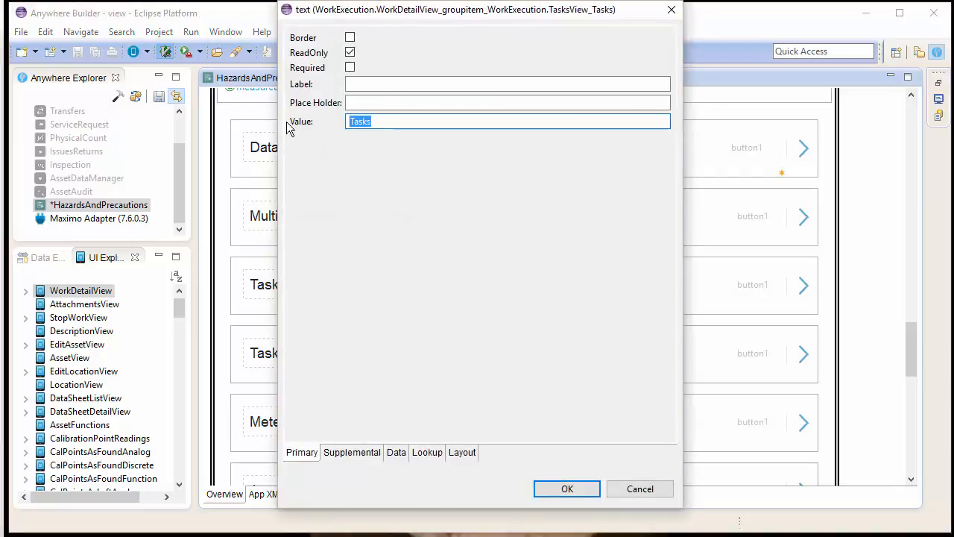
left_click(566, 489)
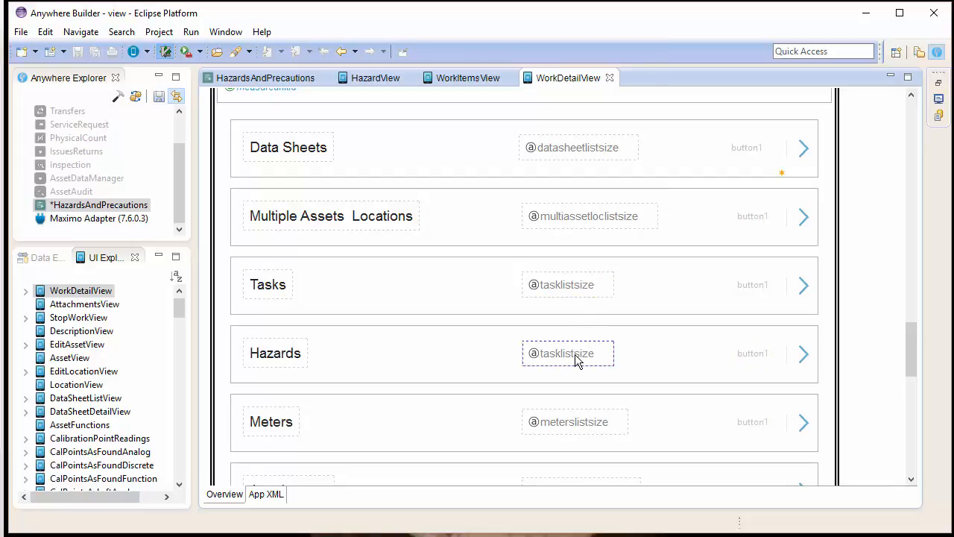
Start reworking the Hazards row's count field and expand workOrder's attributes in Data Explorer.
right_click(566, 351)
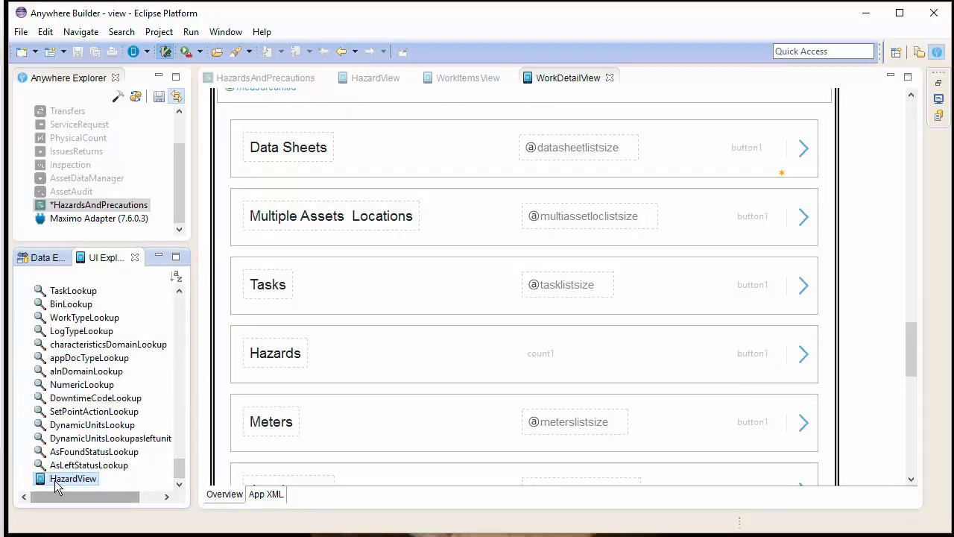
left_click(522, 354)
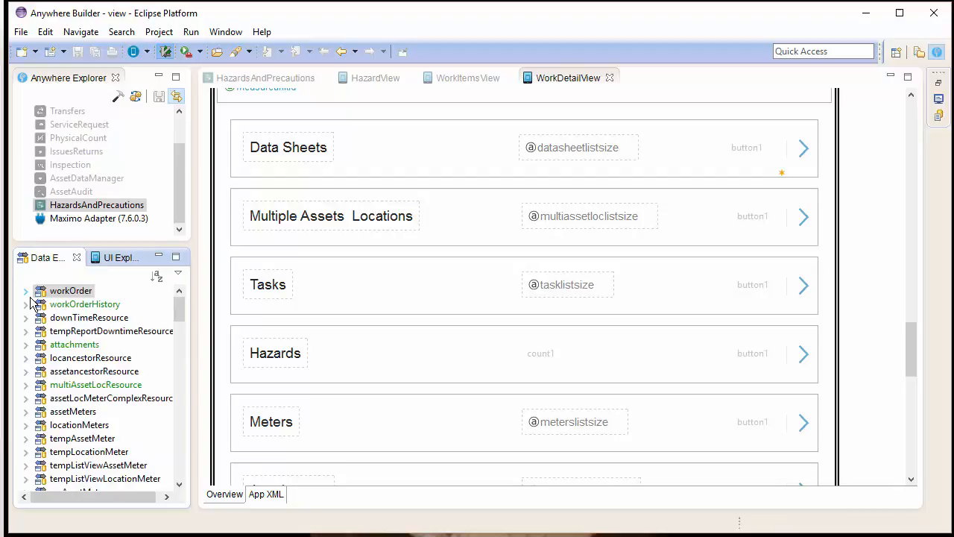
left_click(26, 289)
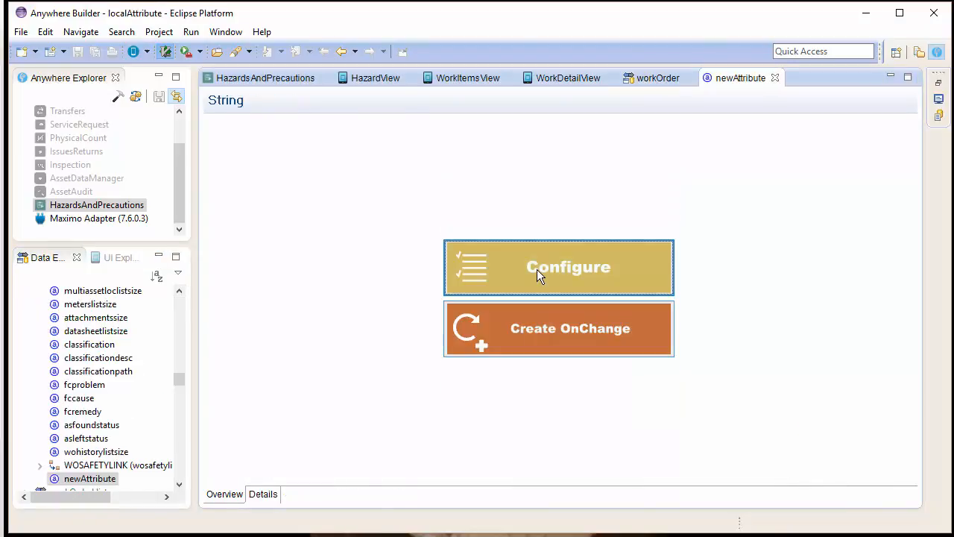
Name the new workOrder local attribute wosafetylinklistsize.
left_click(558, 267)
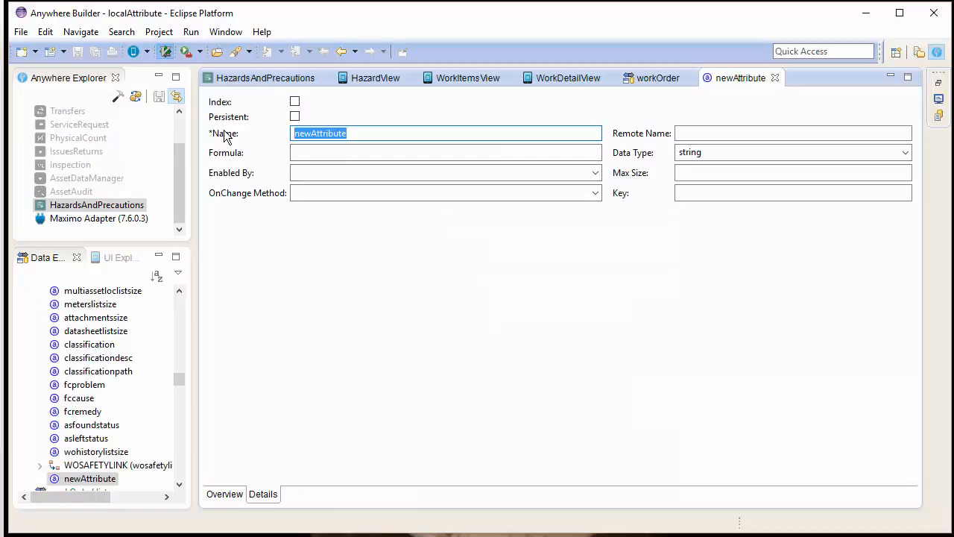
type("wosaf")
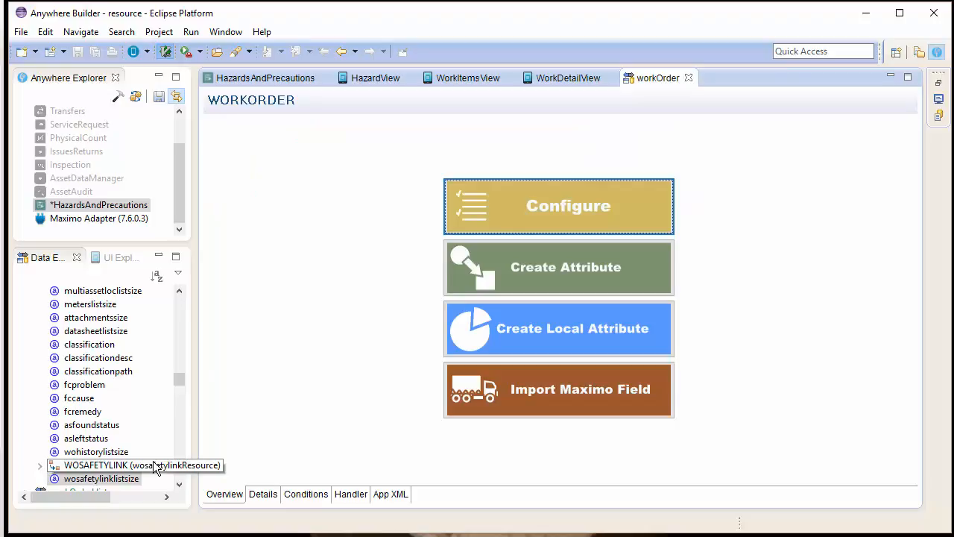
mouse_move(716, 80)
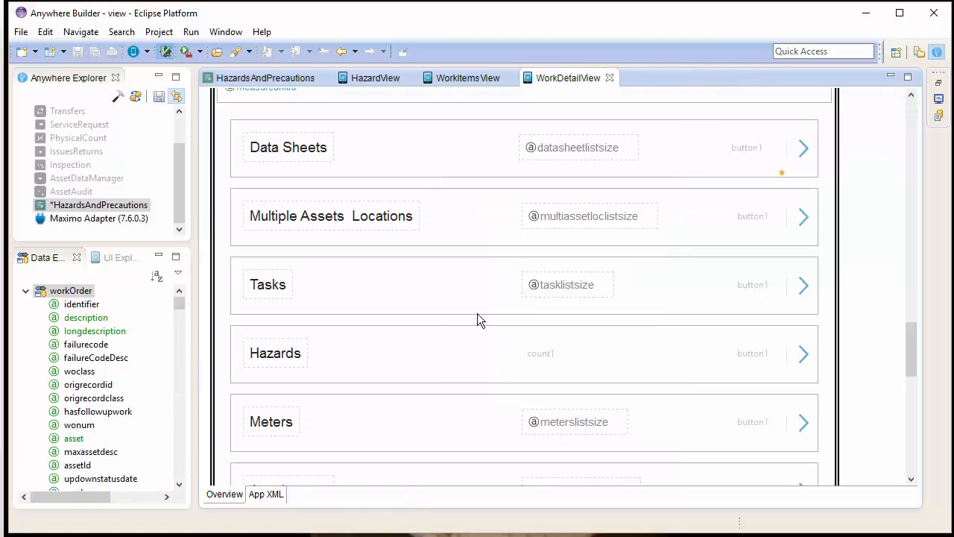
From WorkDetailView's fetchAllListSizes OnInit event, bring up the WODetailHandler.js source.
left_click(119, 257)
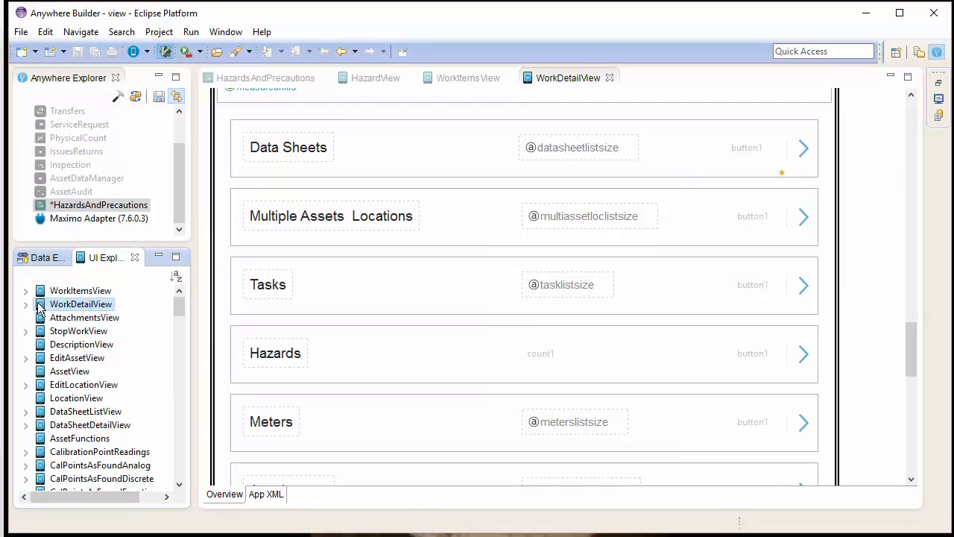
left_click(27, 304)
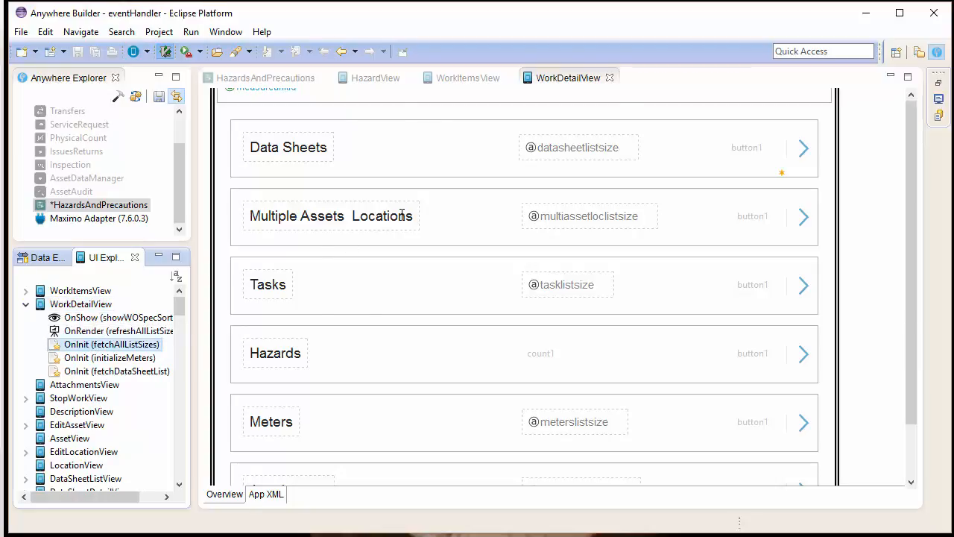
double_click(110, 343)
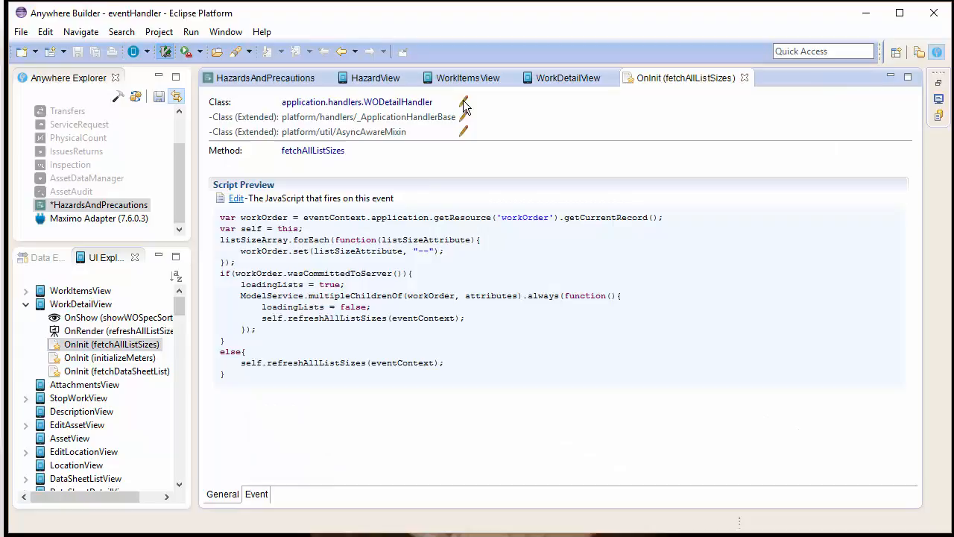
left_click(462, 101)
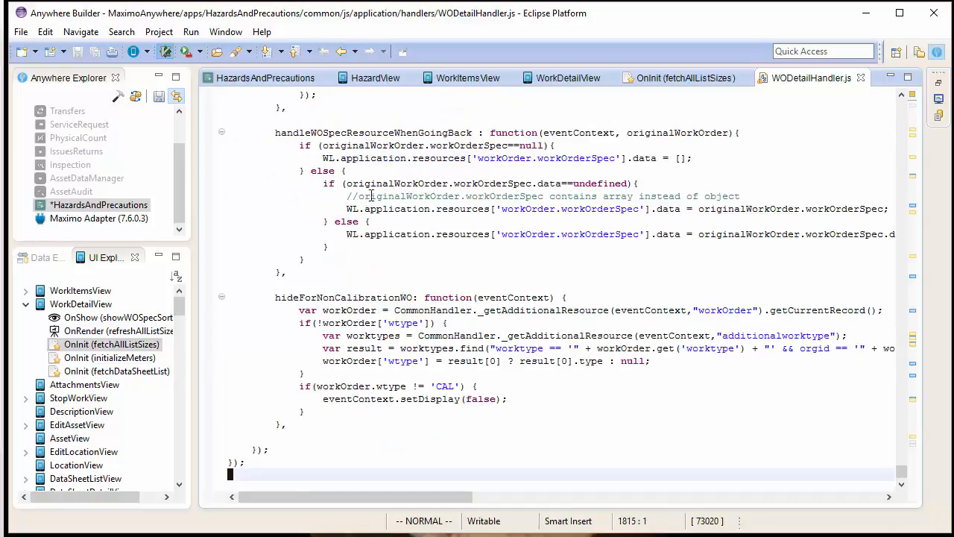
Append 'wosafetylinklistsize' to listSizeArray in WODetailHandler.js.
left_click(682, 78)
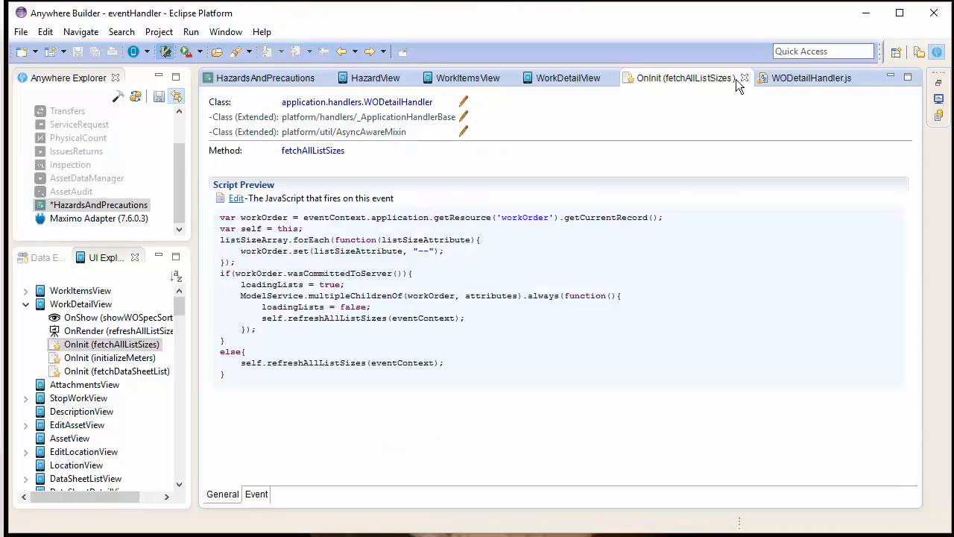
left_click(811, 78)
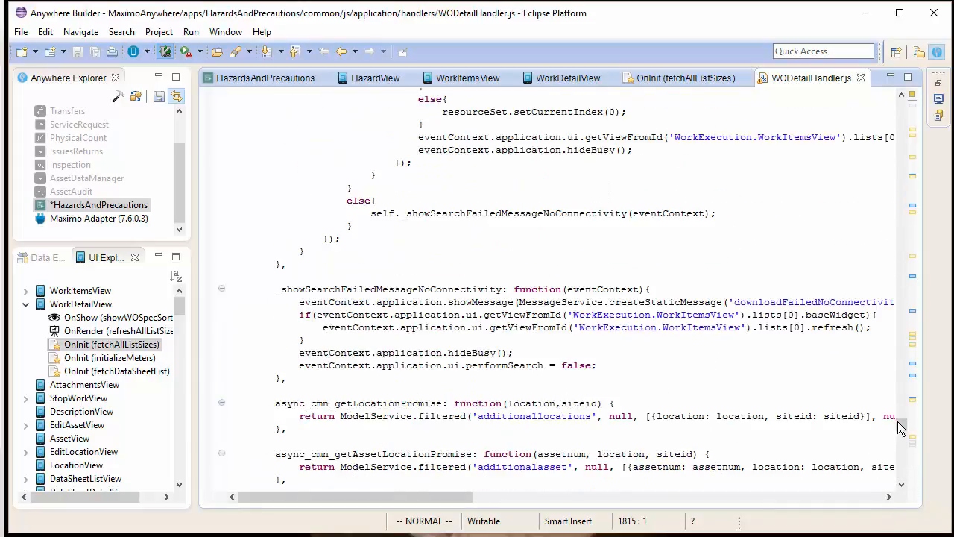
scroll("up", 3)
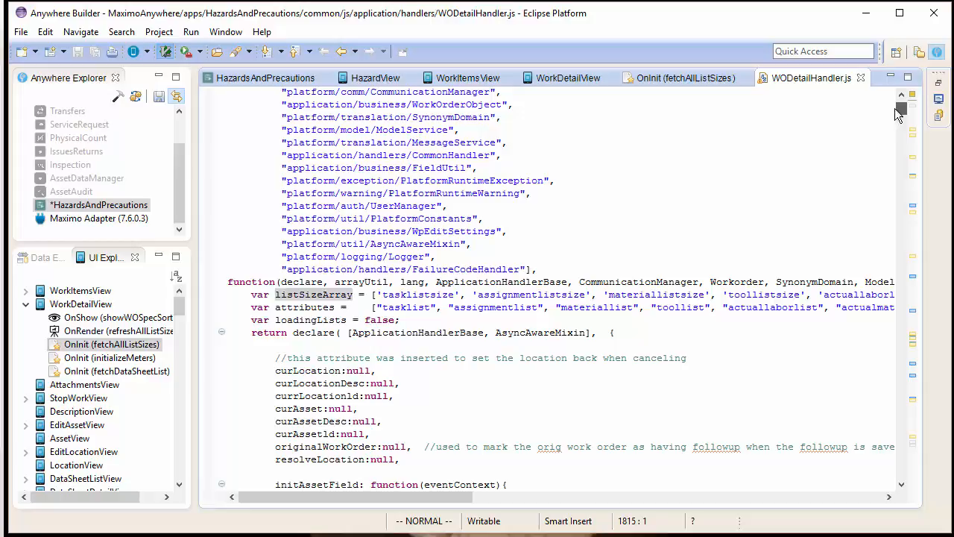
left_click(548, 294)
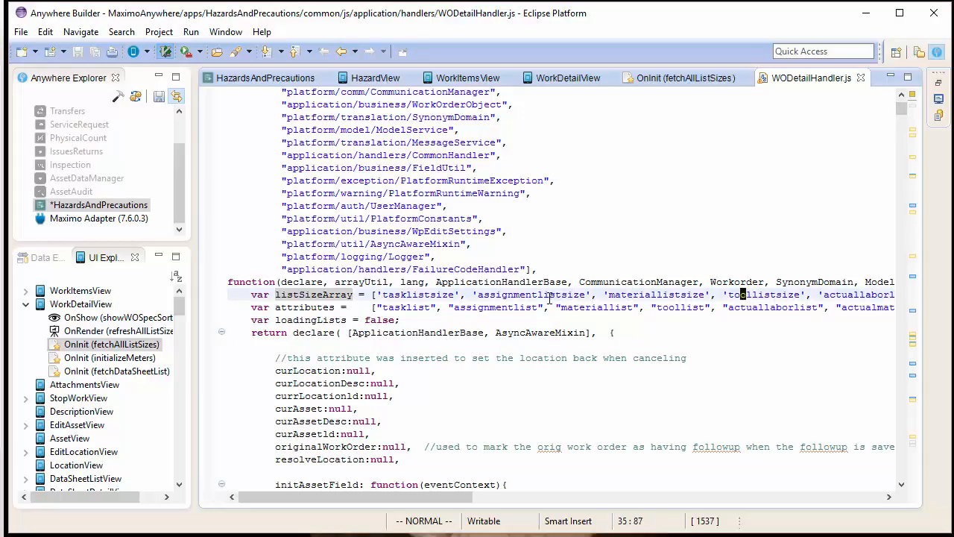
left_click(820, 294)
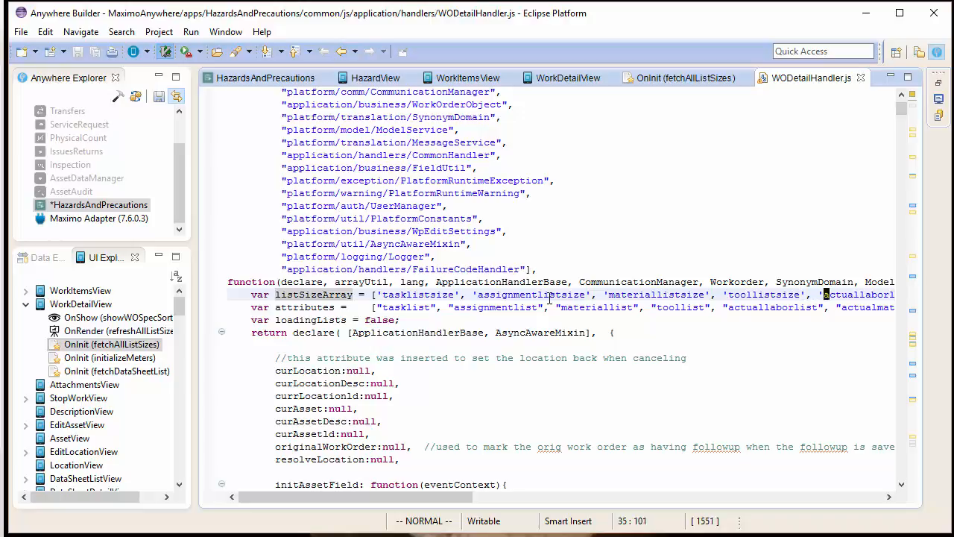
scroll("right", 3)
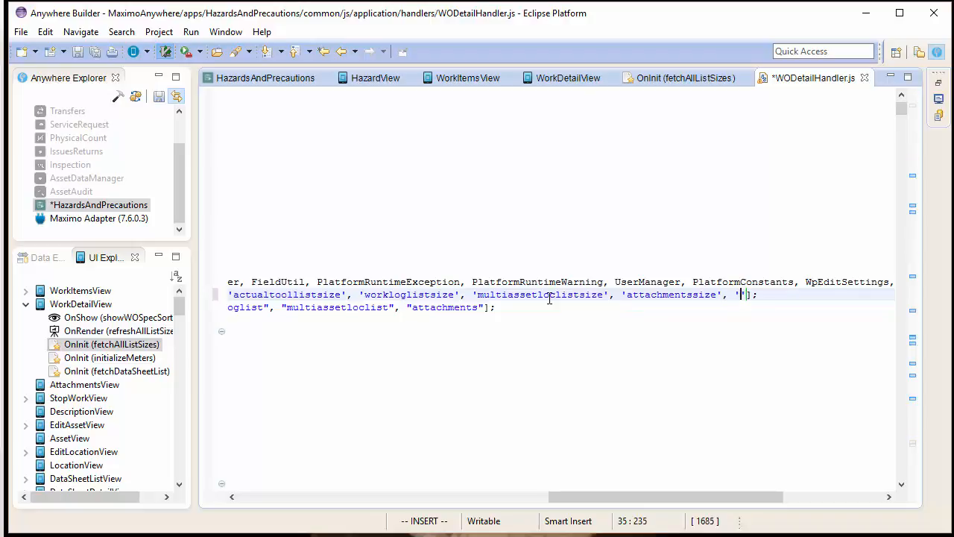
type("wosafety")
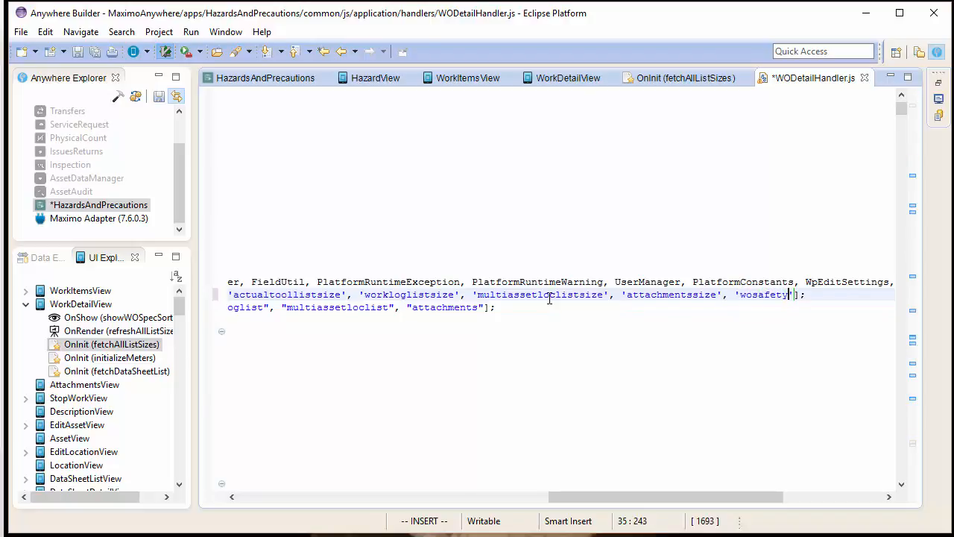
type("linklist")
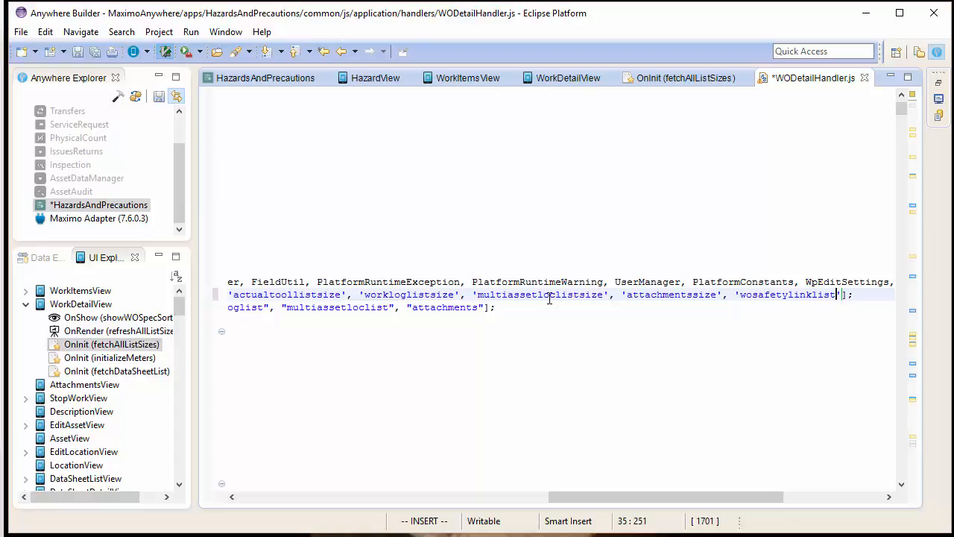
type("size")
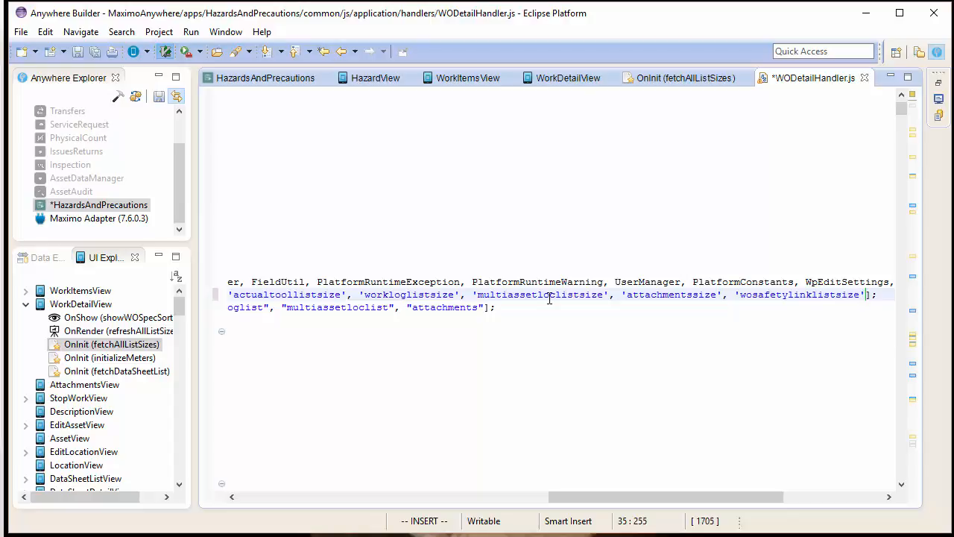
Append "wosafetylink" to the attributes array and save the handler with Ctrl+S.
key("Escape")
type(", \"wosafety\"")
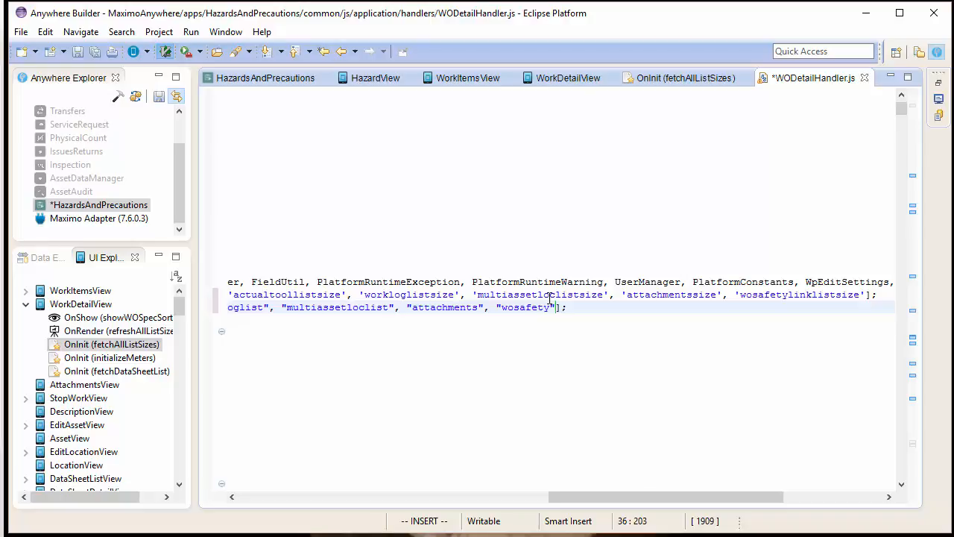
type("link")
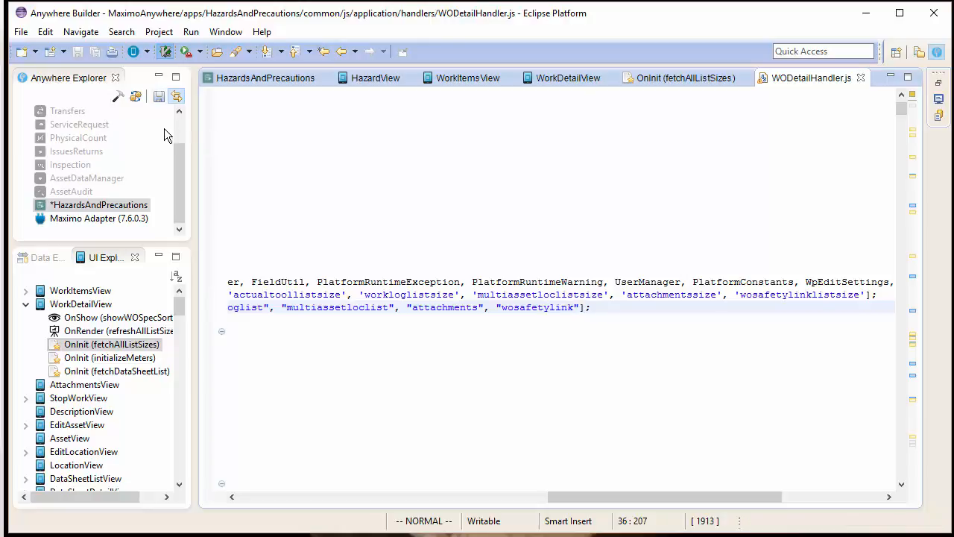
key("ctrl+s")
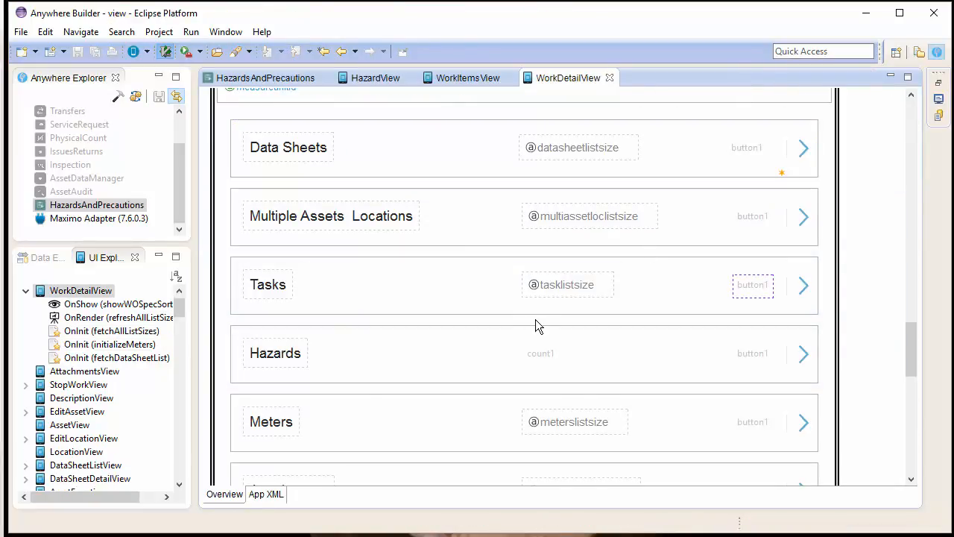
left_click(43, 256)
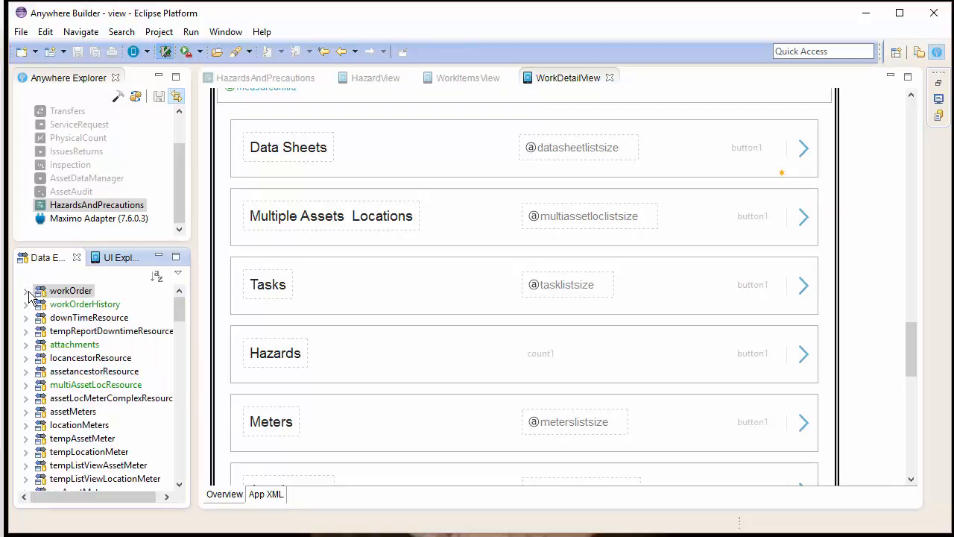
left_click(24, 290)
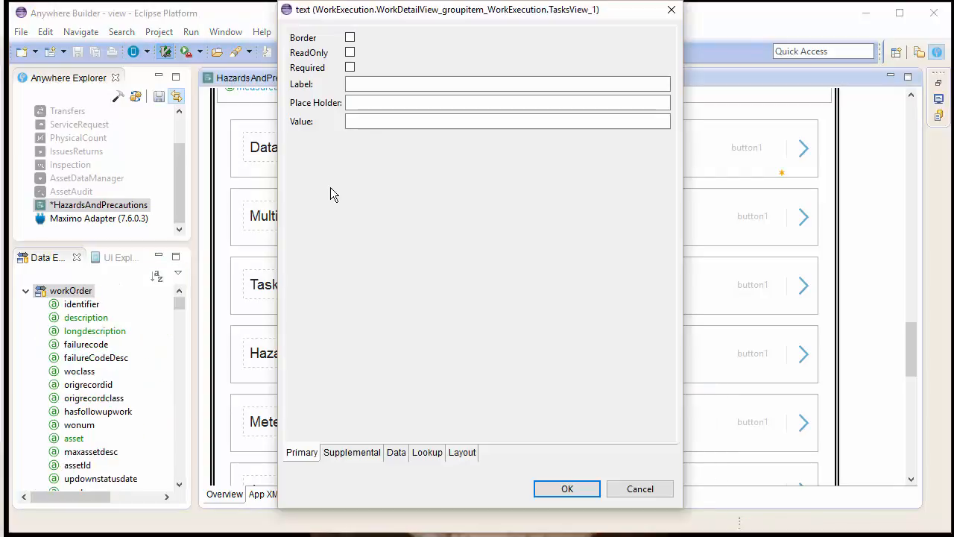
left_click(349, 52)
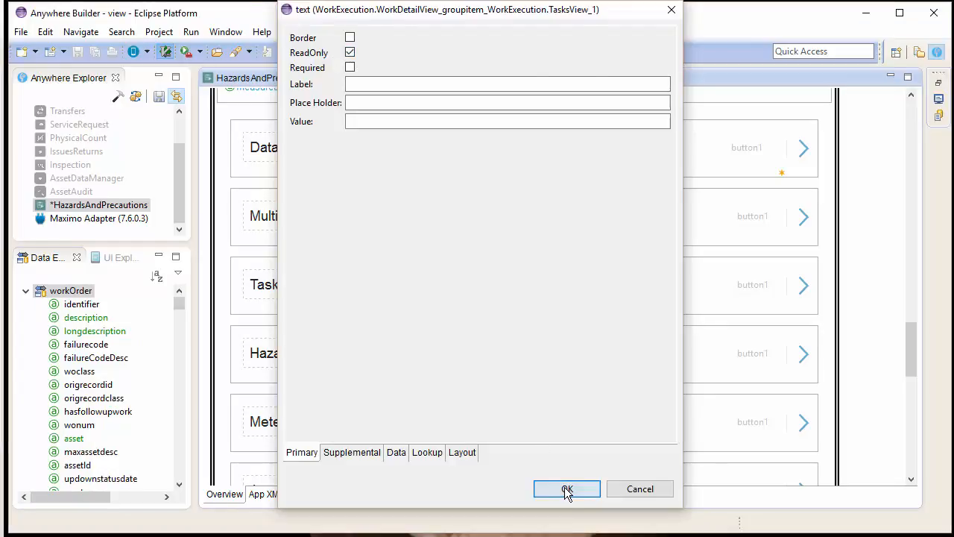
left_click(566, 489)
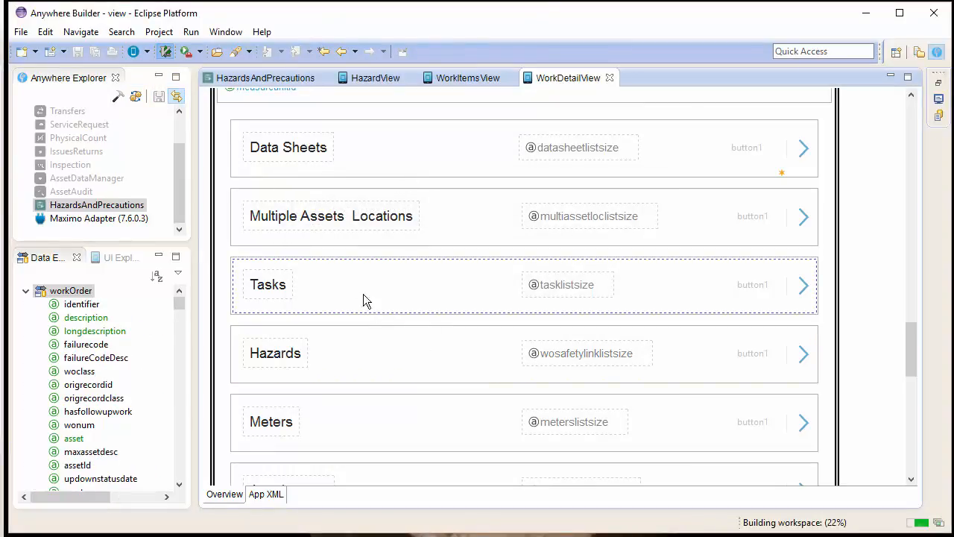
Launch Preview for the HazardsAndPrecautions app from Anywhere Explorer into the mobile simulator.
right_click(97, 205)
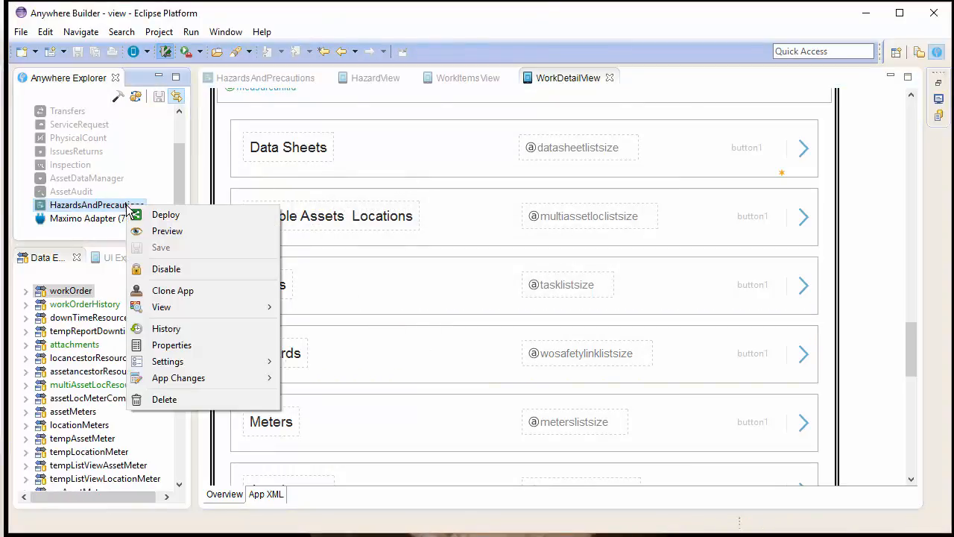
left_click(166, 214)
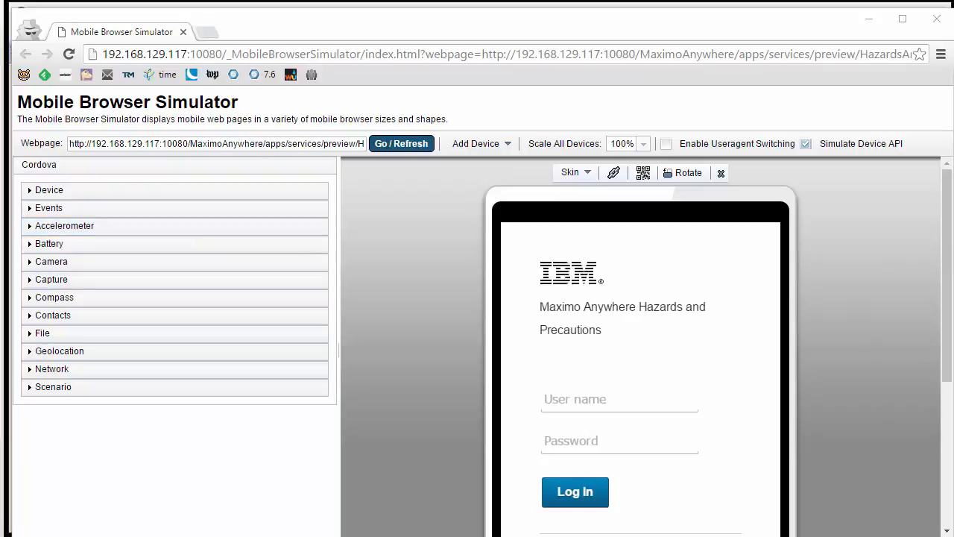
Log in to the previewed Hazards and Precautions app.
type("wilson")
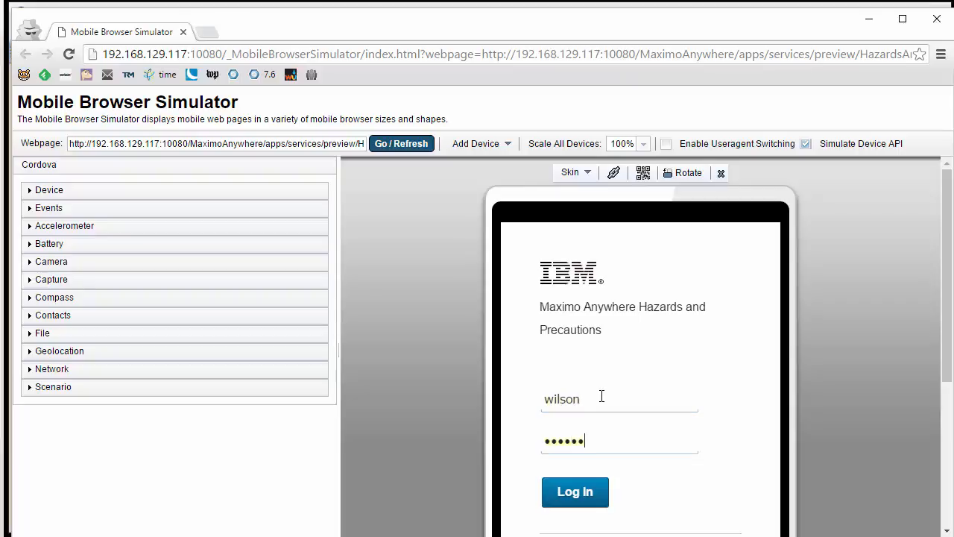
left_click(575, 492)
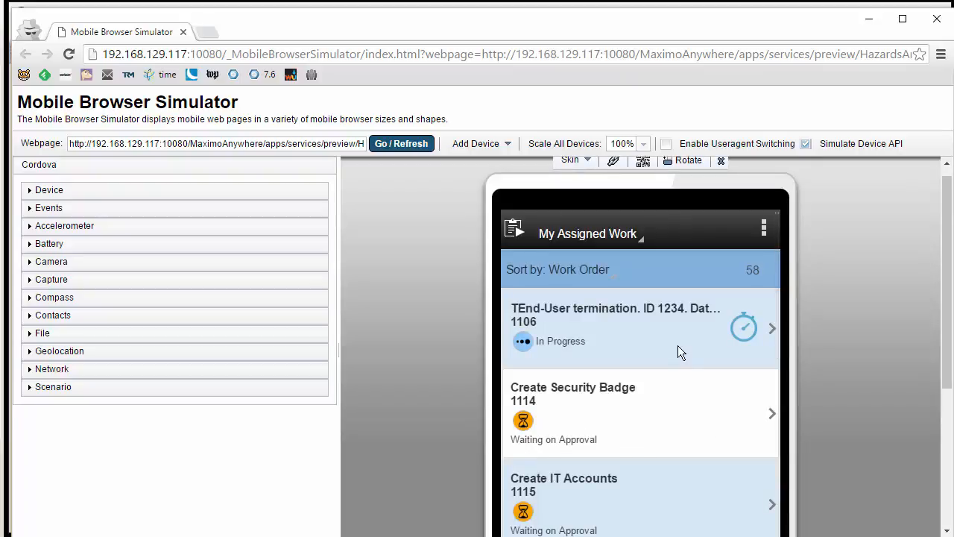
Check work order 1106's Hazards list is empty, then return to My Assigned Work.
left_click(641, 320)
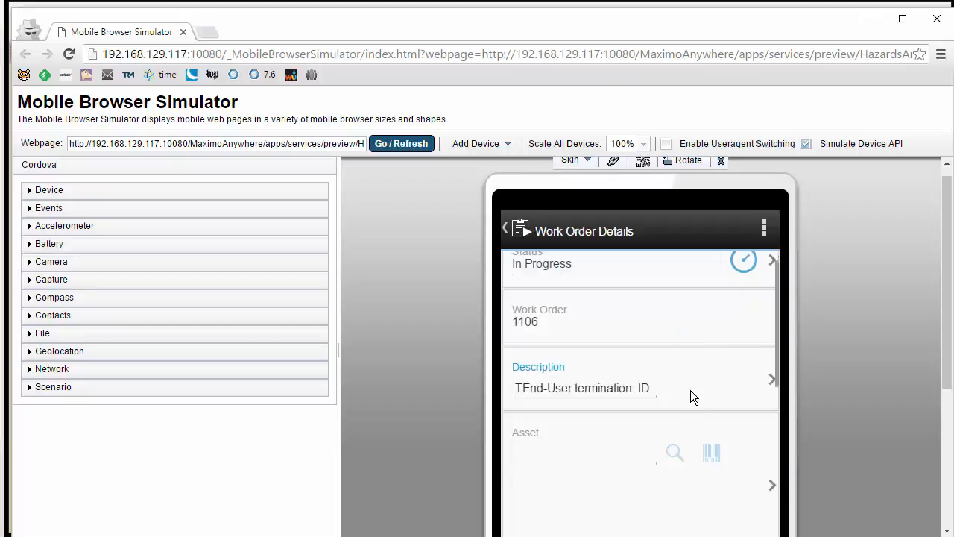
scroll("down", 3)
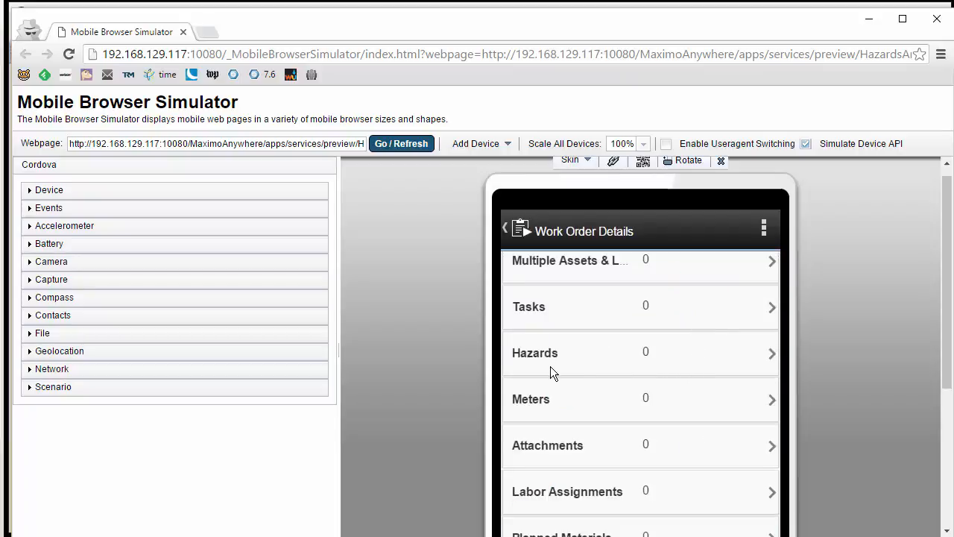
left_click(641, 352)
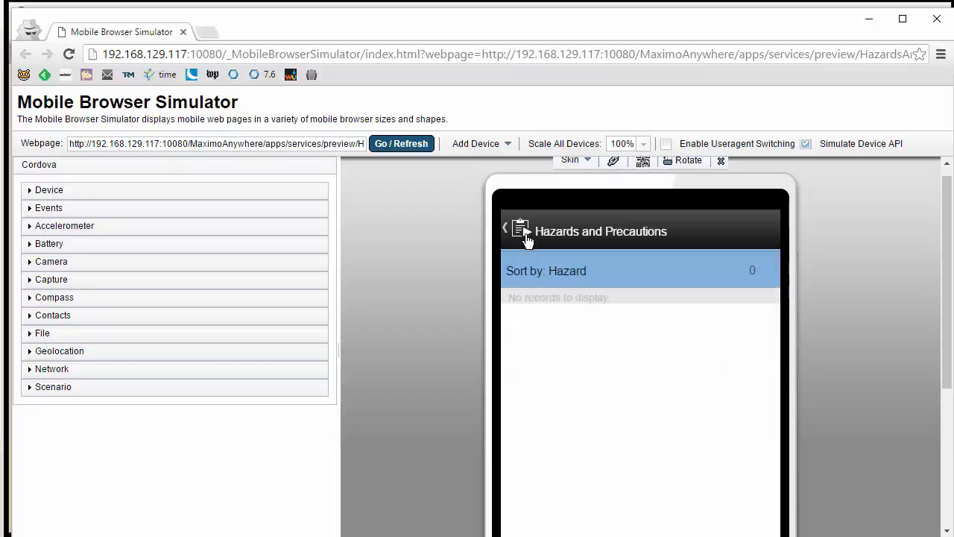
left_click(504, 227)
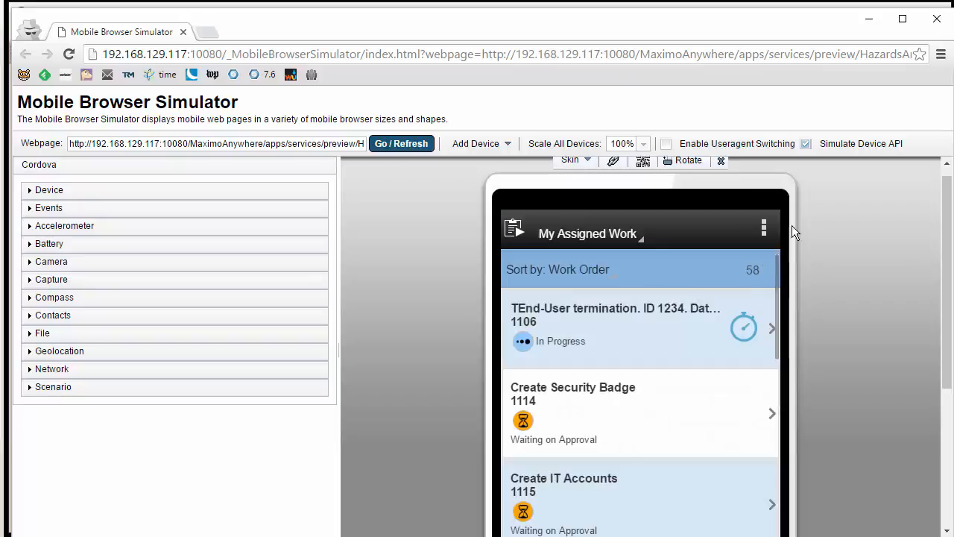
Search from the overflow menu and open work order 1000's details.
left_click(763, 226)
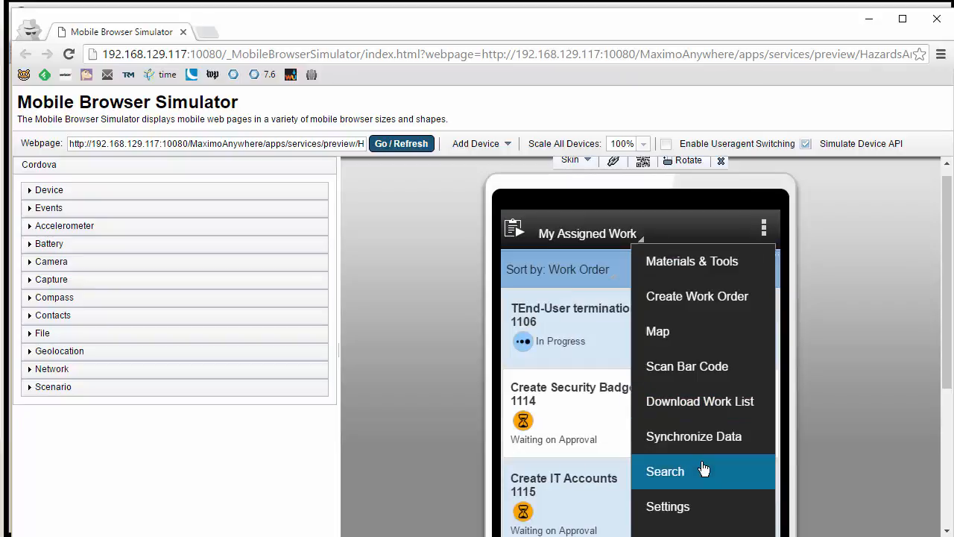
left_click(665, 471)
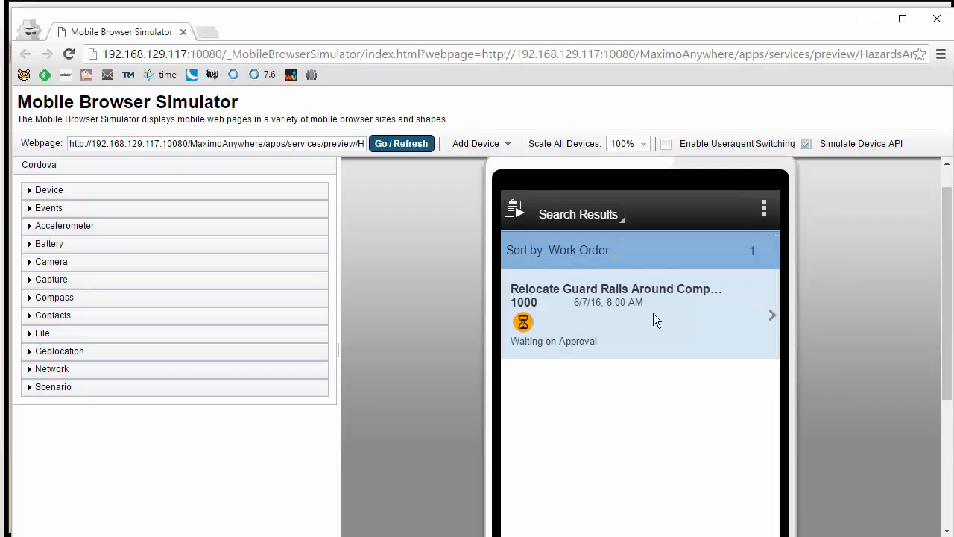
left_click(640, 313)
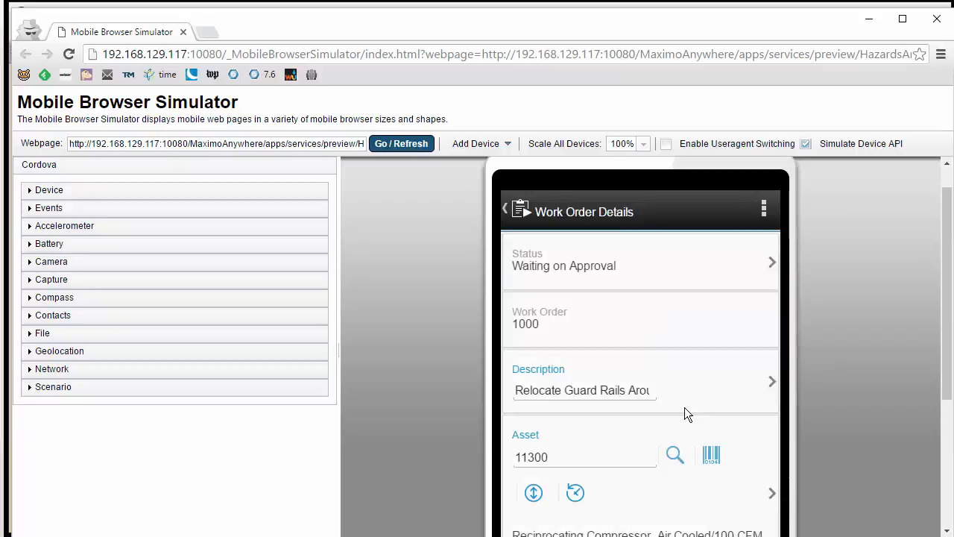
Show work order 1000's Hazards list with Sharp Edges on Clamp and Airborn dust.
scroll("down", 3)
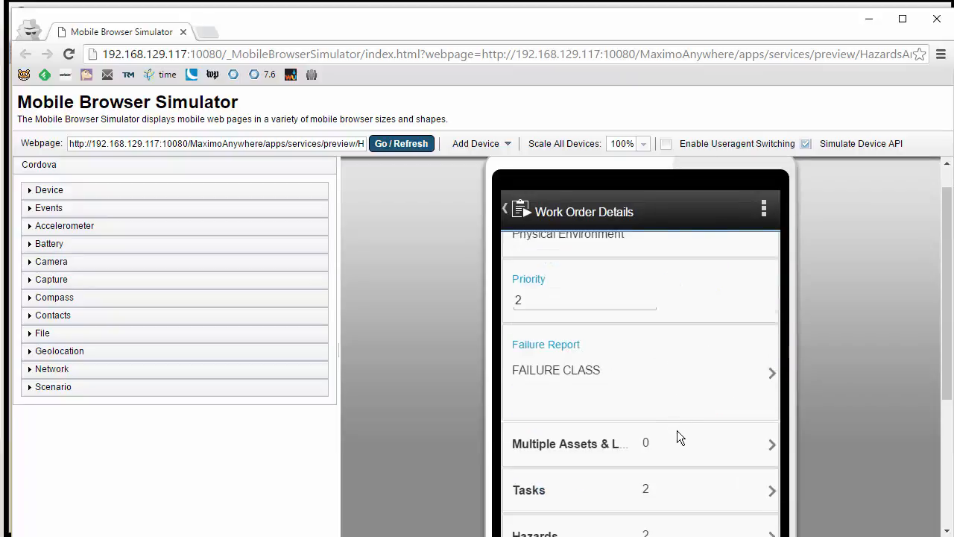
scroll("down", 3)
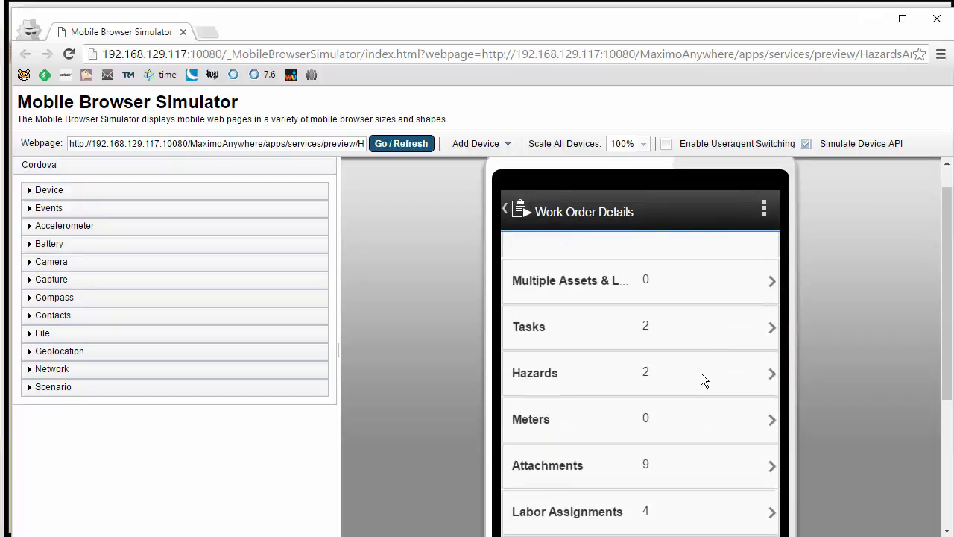
left_click(640, 372)
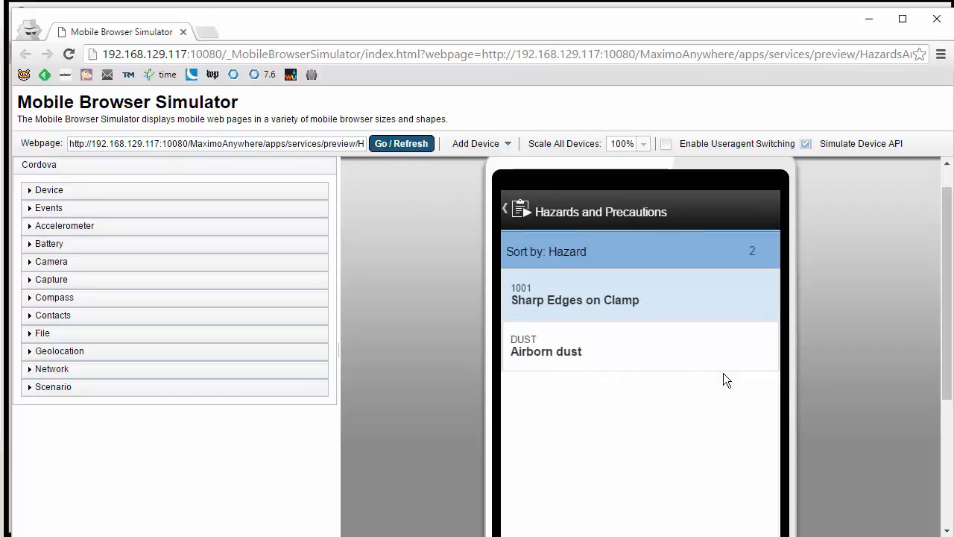